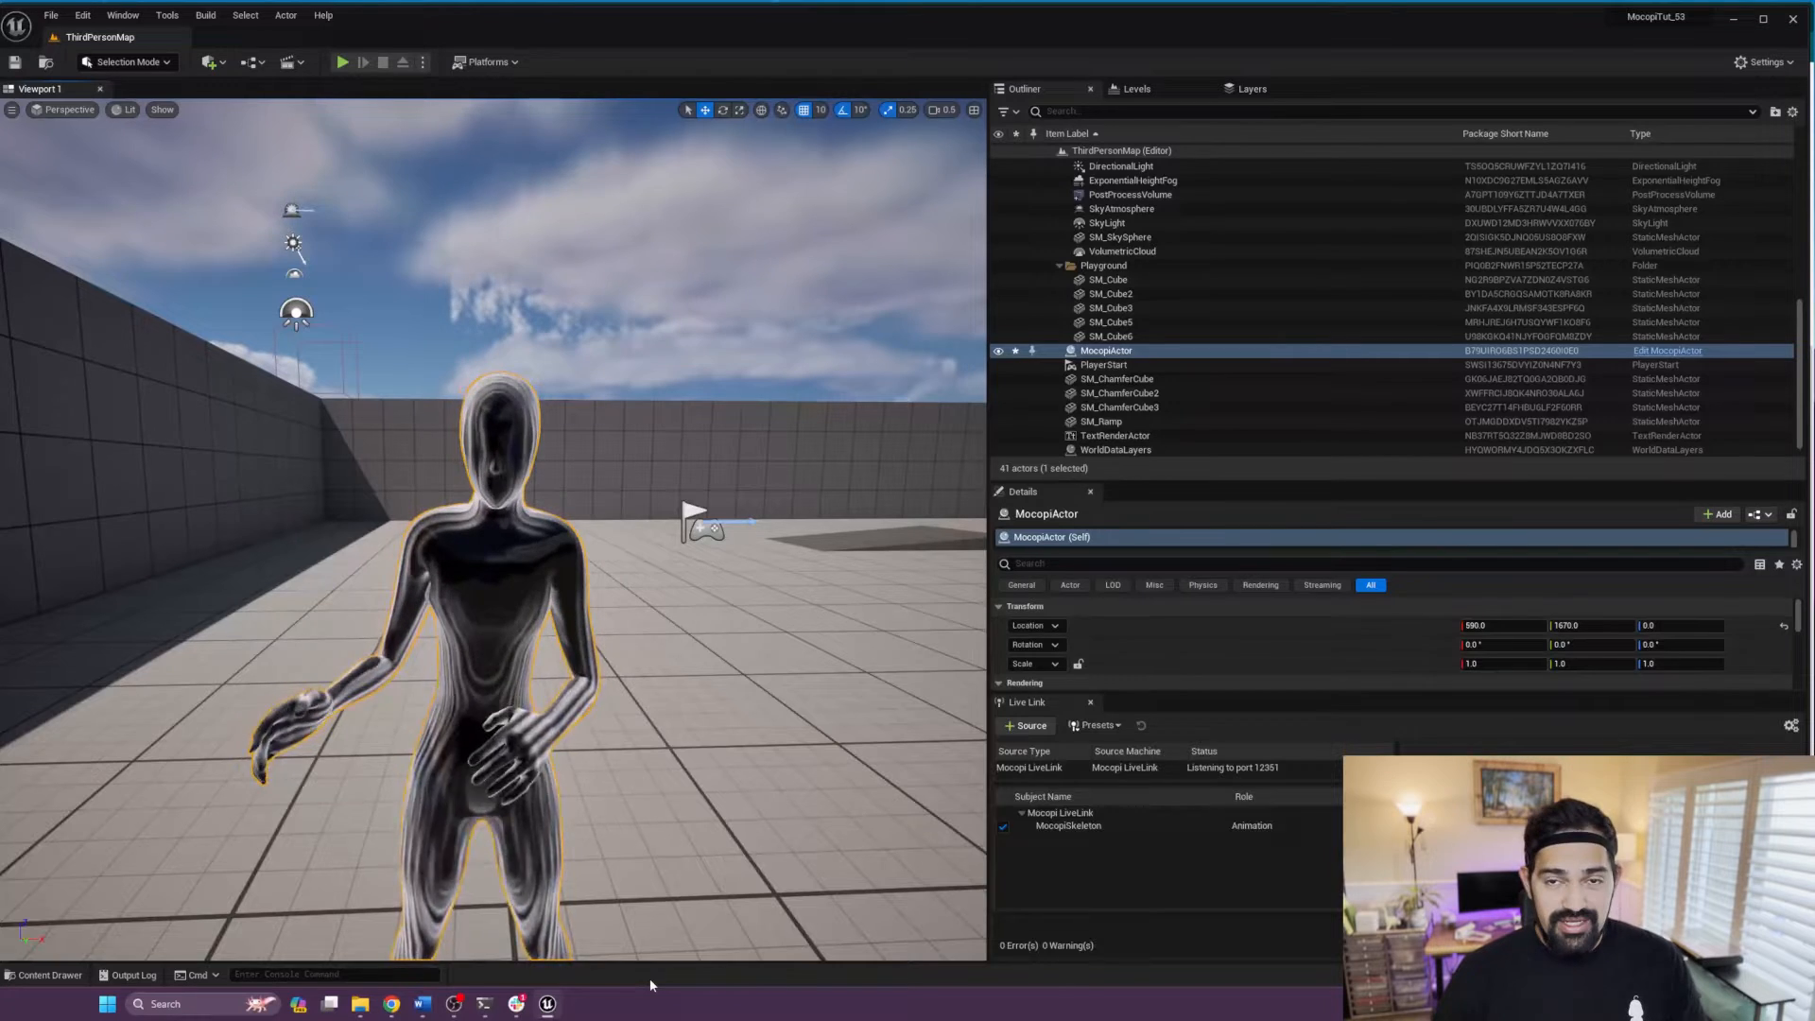
Step: Browse the Characters > Mannequins > Meshes folder, then bring up Quixel Bridge
{"action": "left_click", "coordinate": [49, 974]}
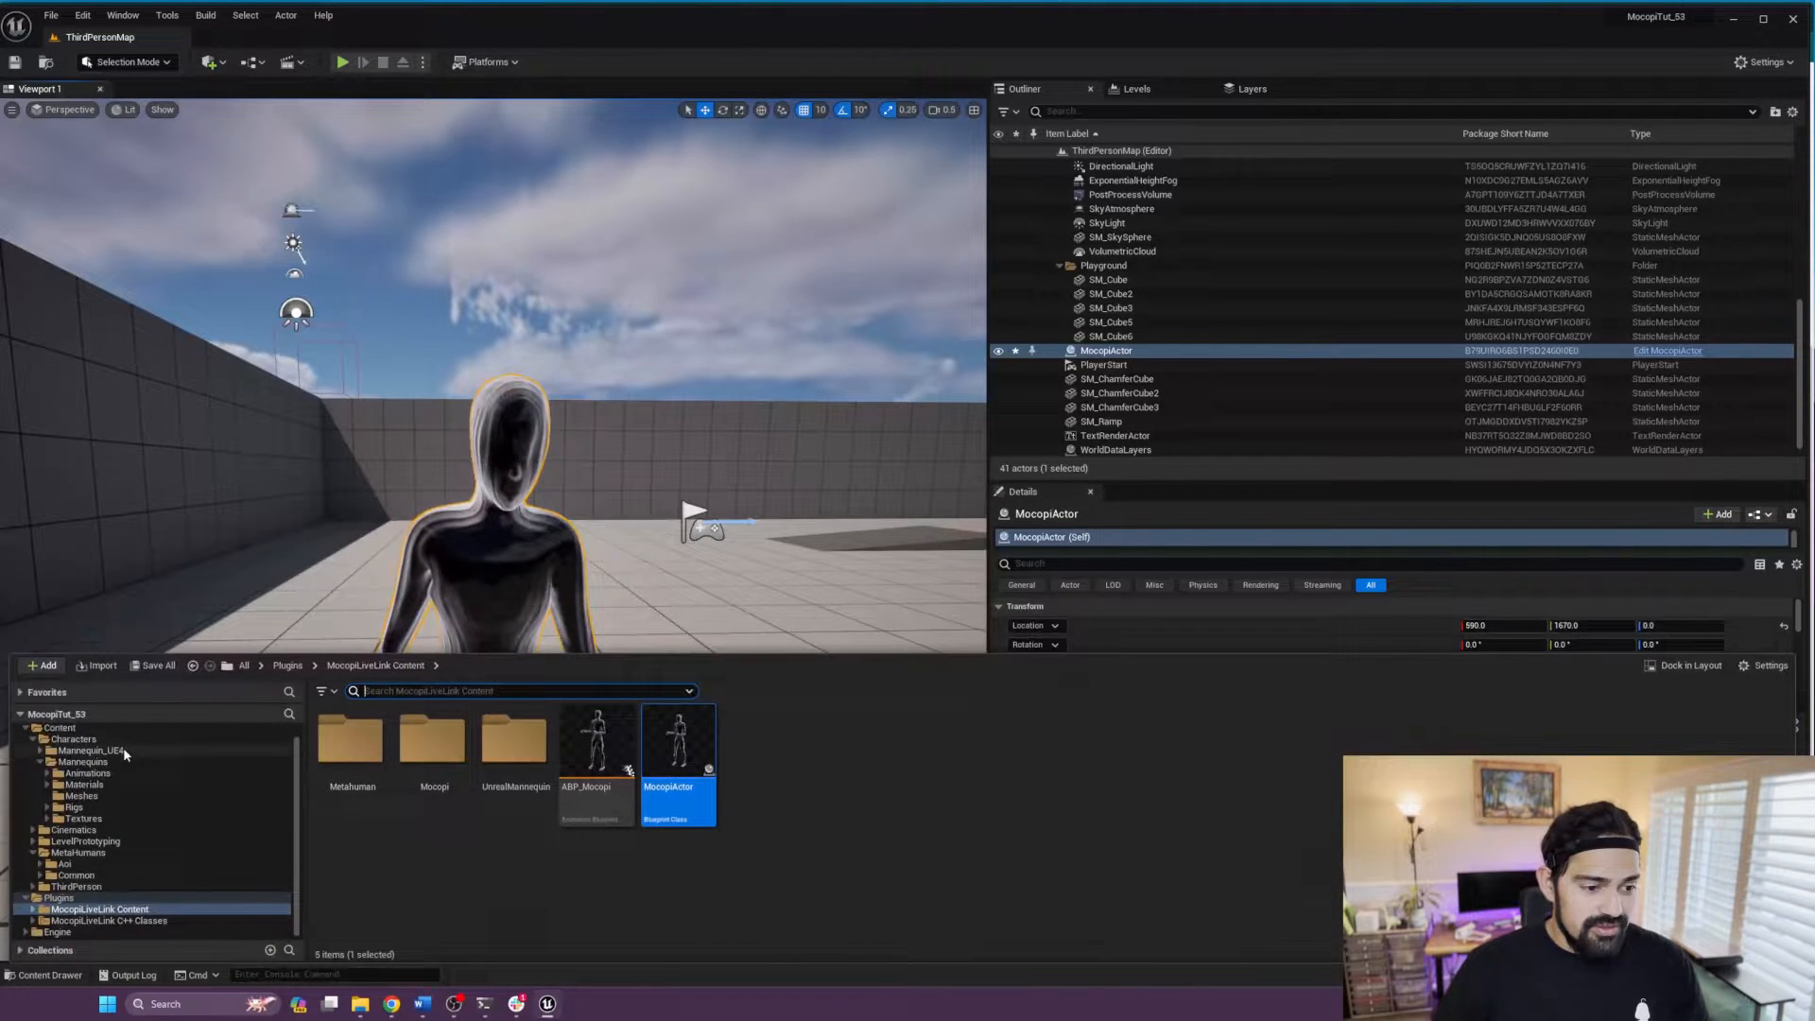
{"action": "left_click", "coordinate": [82, 762]}
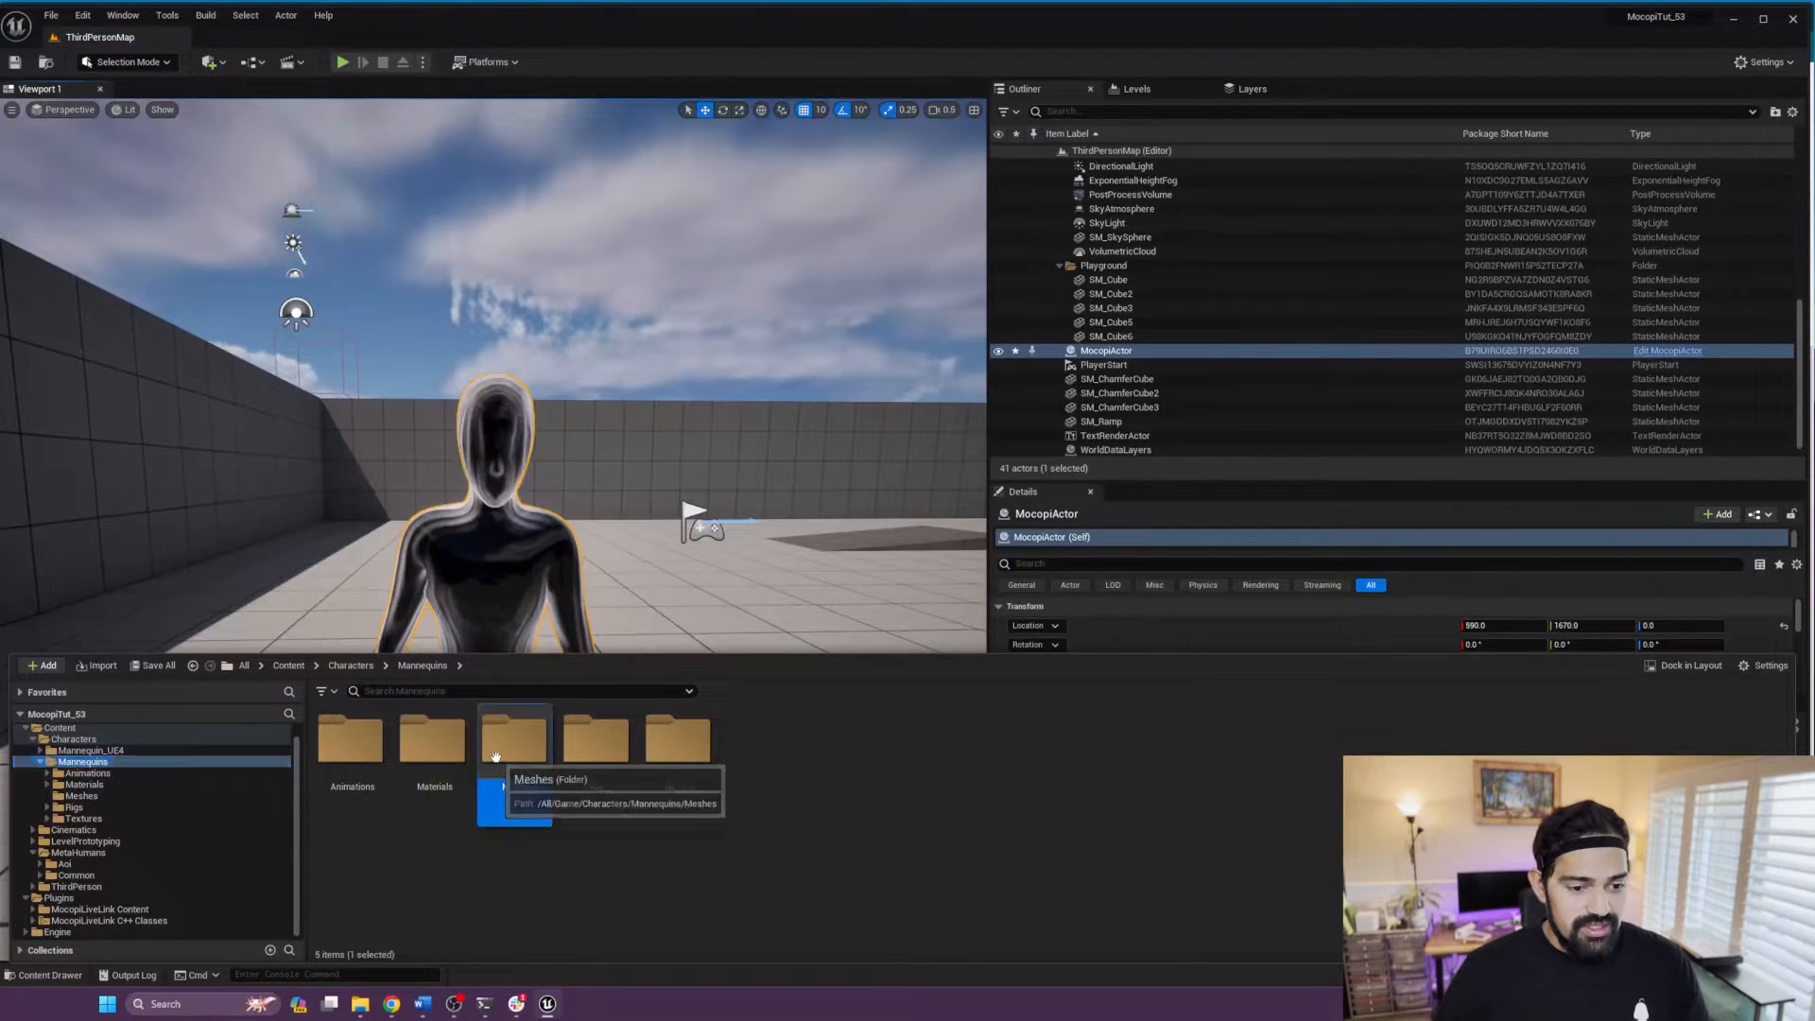
{"action": "double_click", "coordinate": [514, 738]}
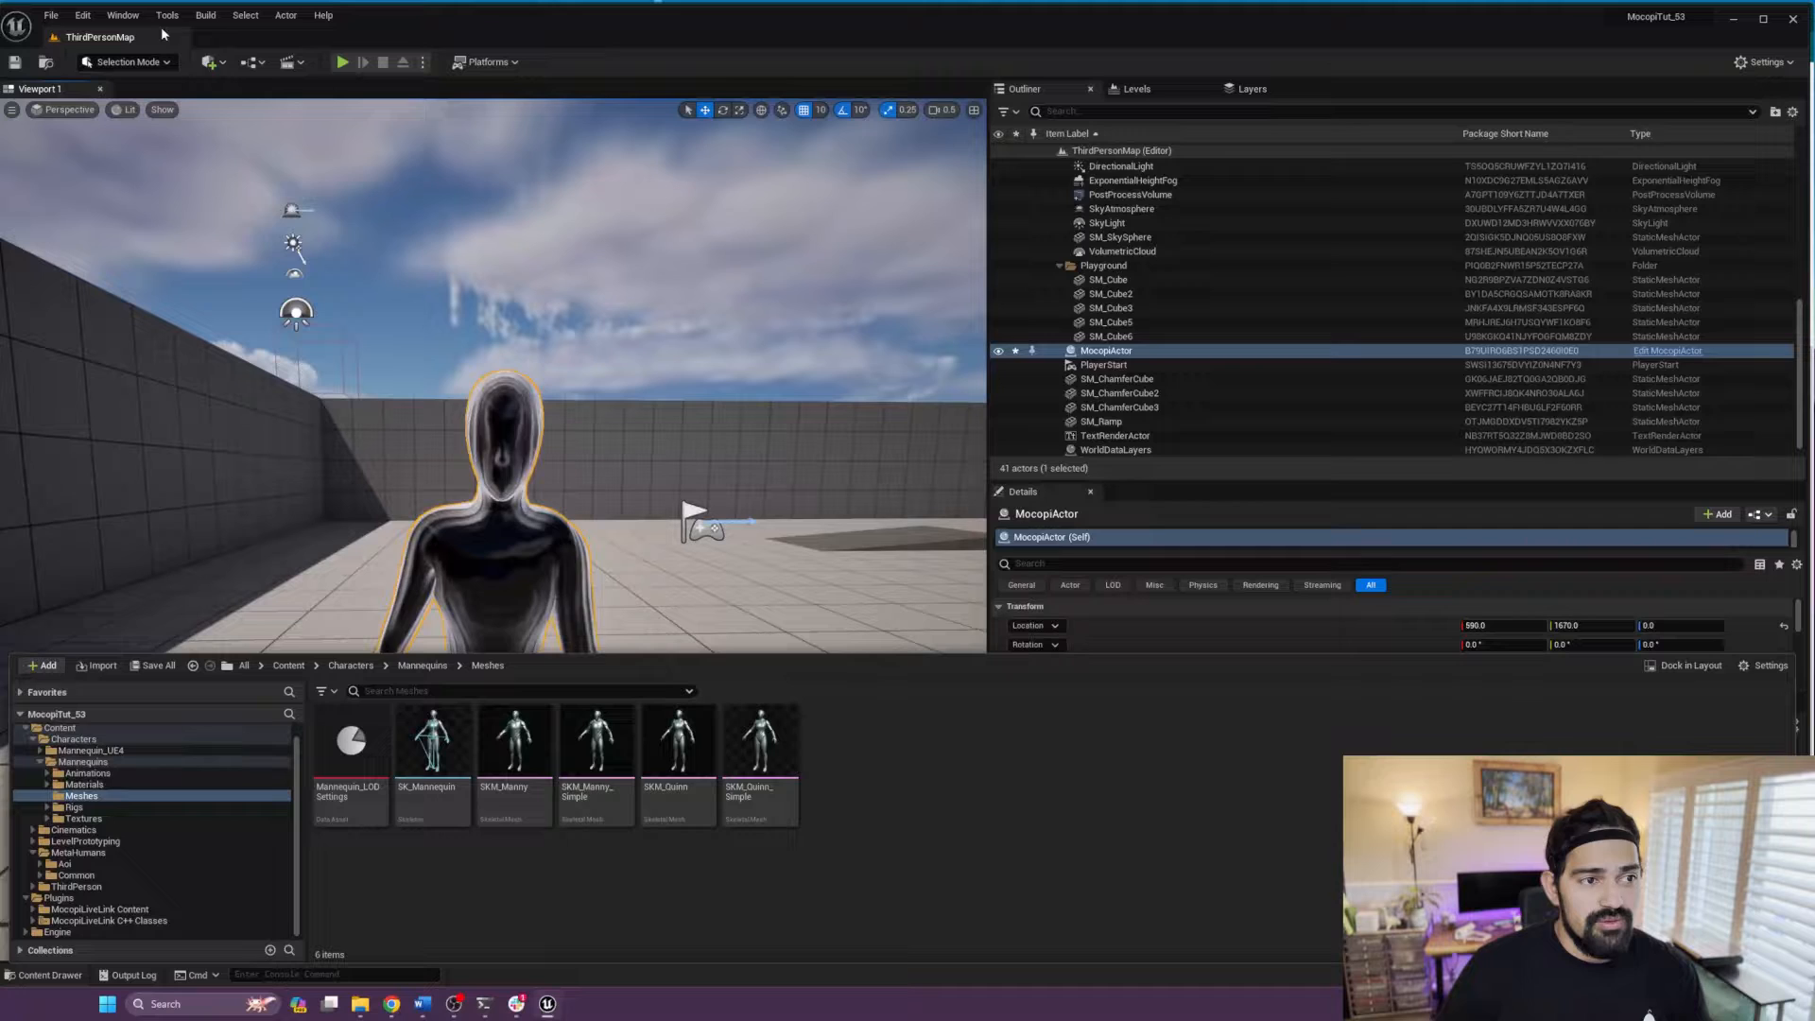
{"action": "left_click", "coordinate": [122, 15]}
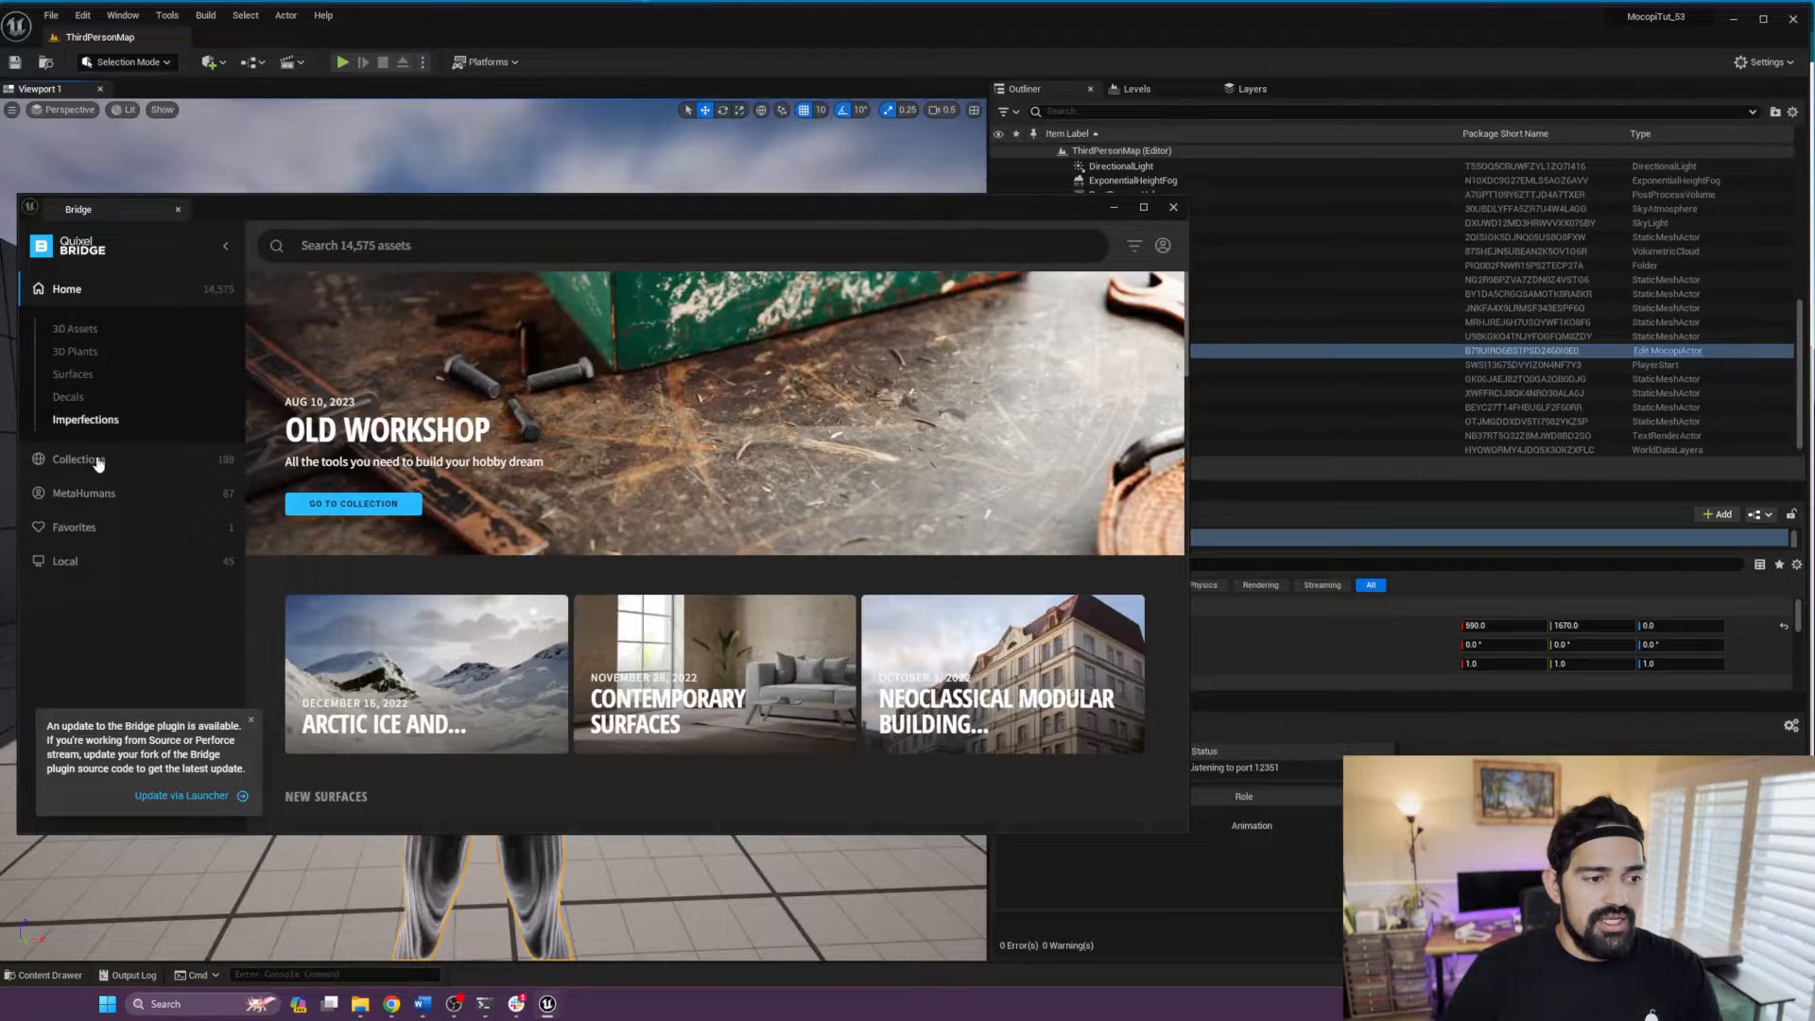
Step: Browse the Bridge sidebar and close Quixel Bridge, returning to the level editor
{"action": "left_click", "coordinate": [83, 356]}
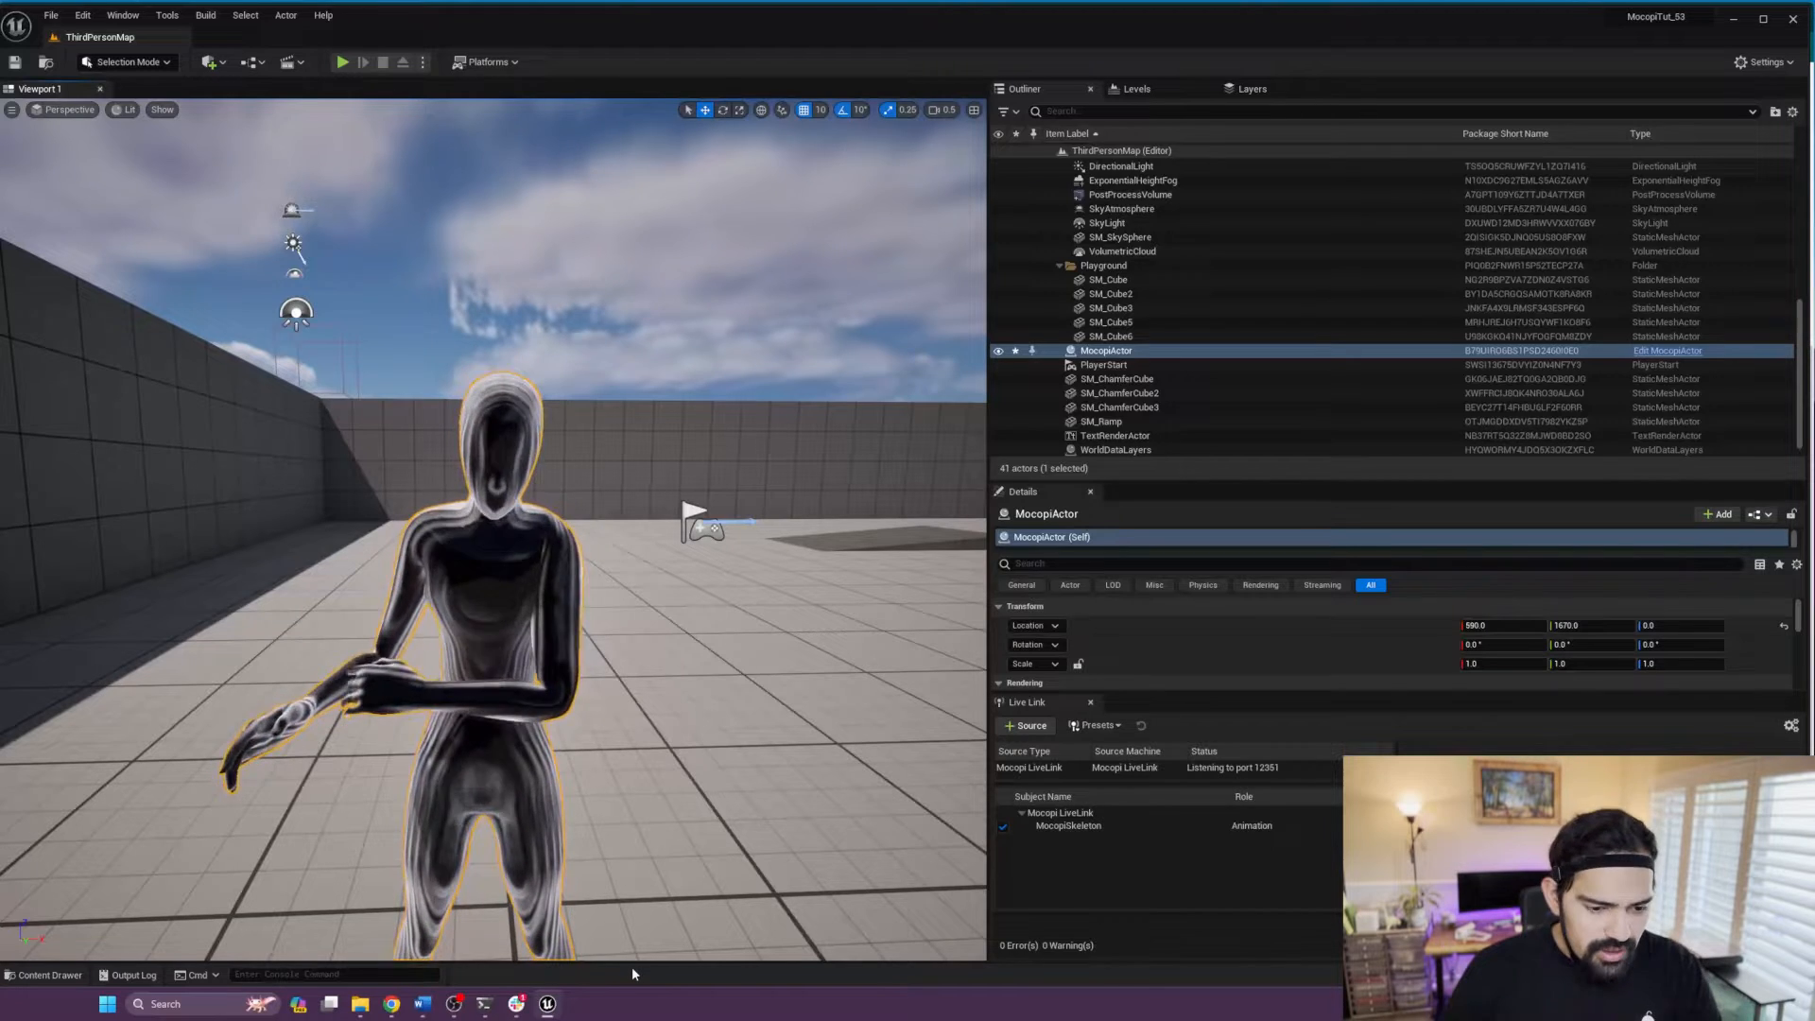
Step: Open MannequinActor from the MocopiLiveLink plugin's UnrealMannequin folder in the Content Drawer
{"action": "left_click", "coordinate": [48, 974]}
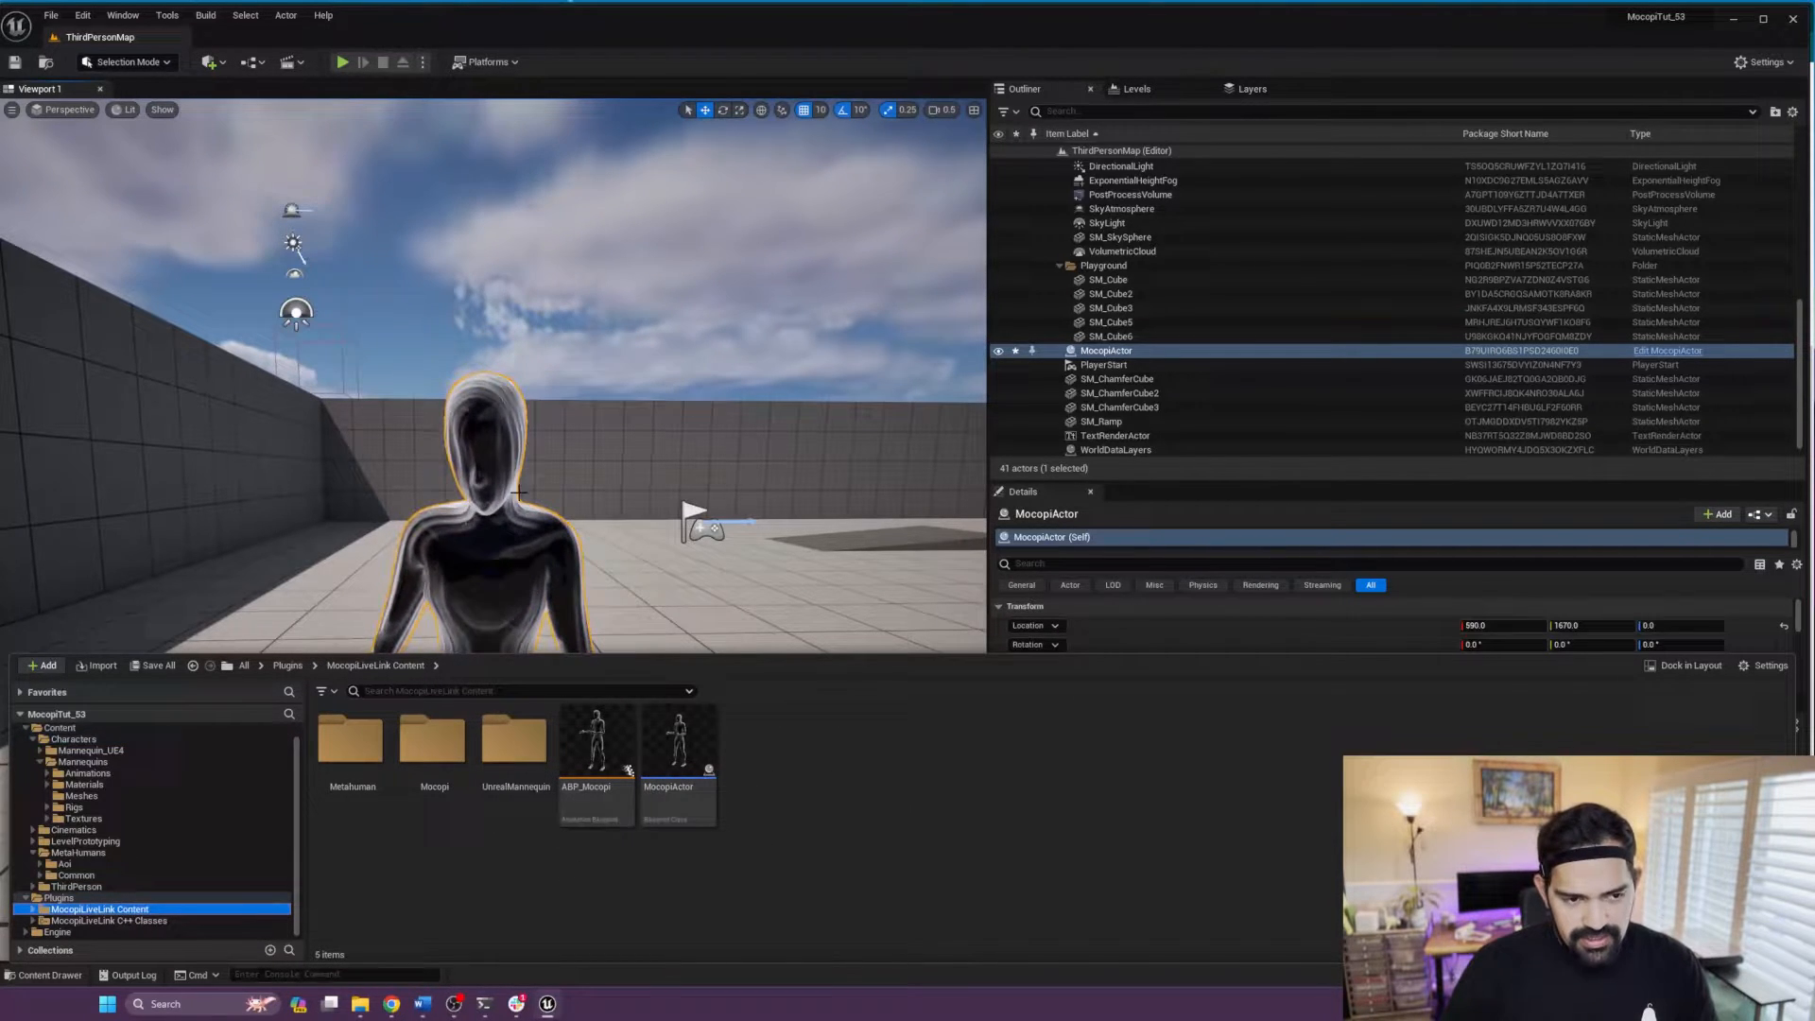
{"action": "mouse_move", "coordinate": [597, 741]}
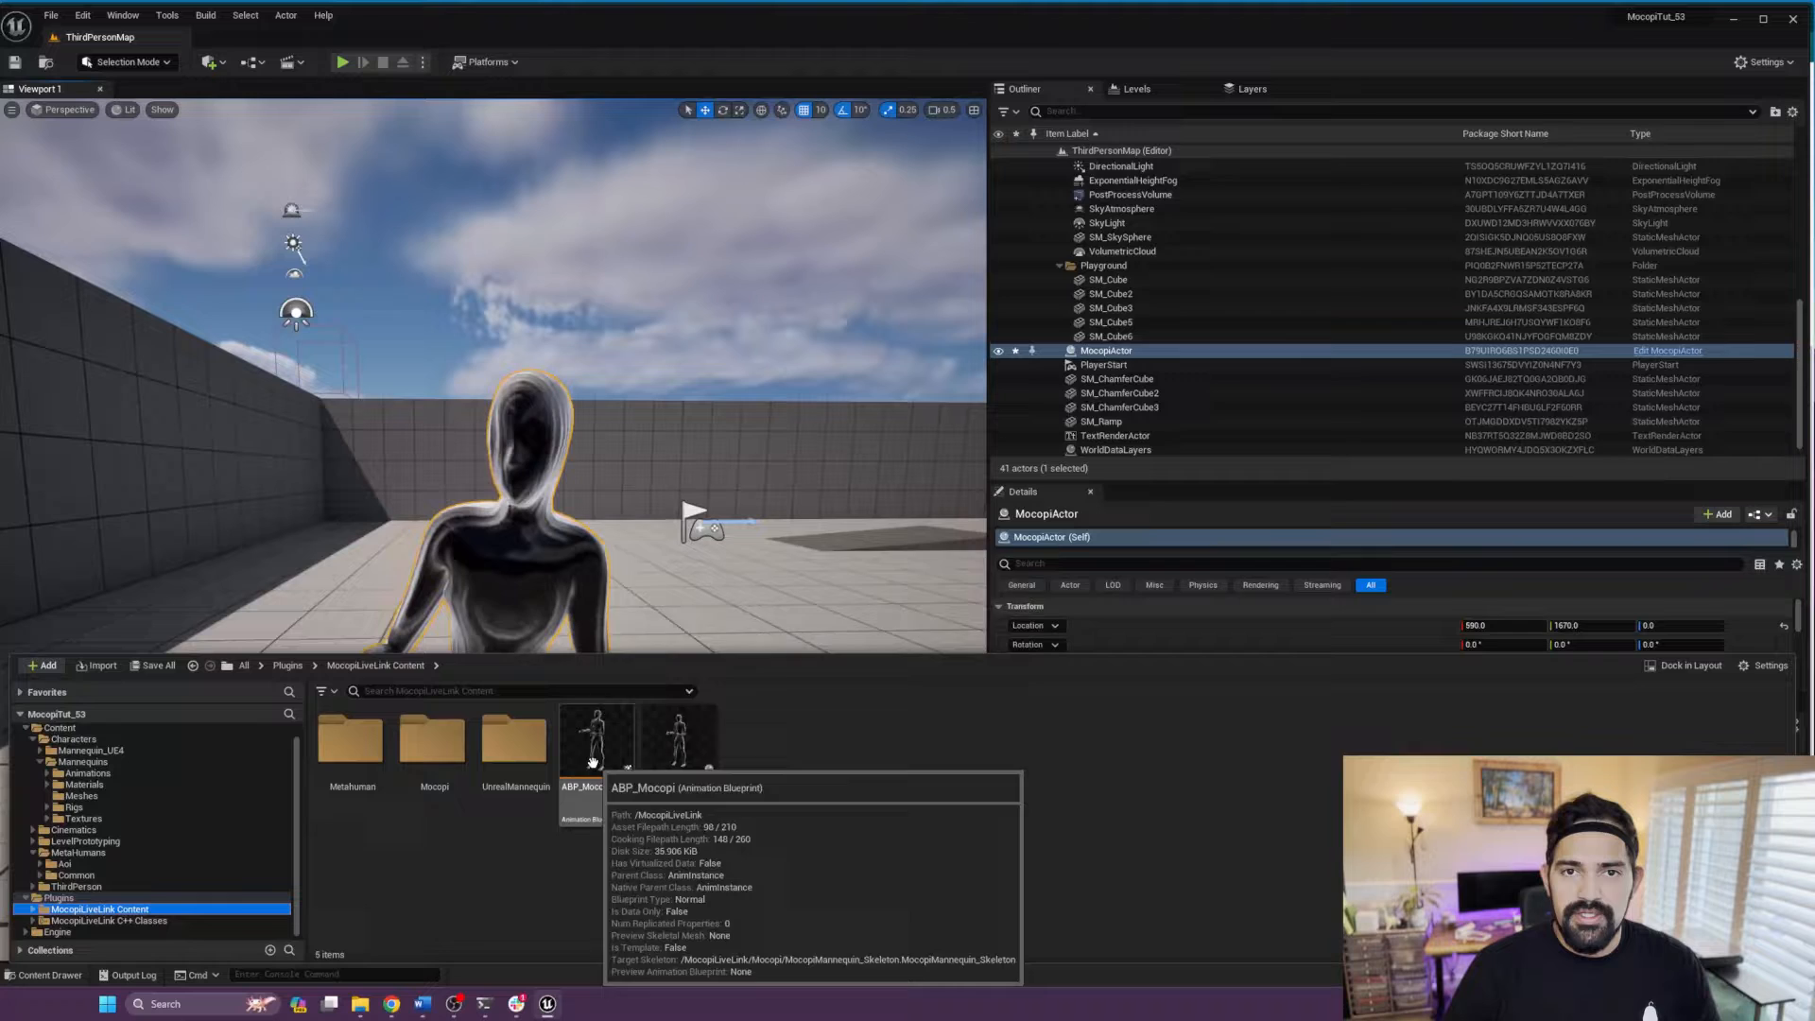
{"action": "mouse_move", "coordinate": [710, 924]}
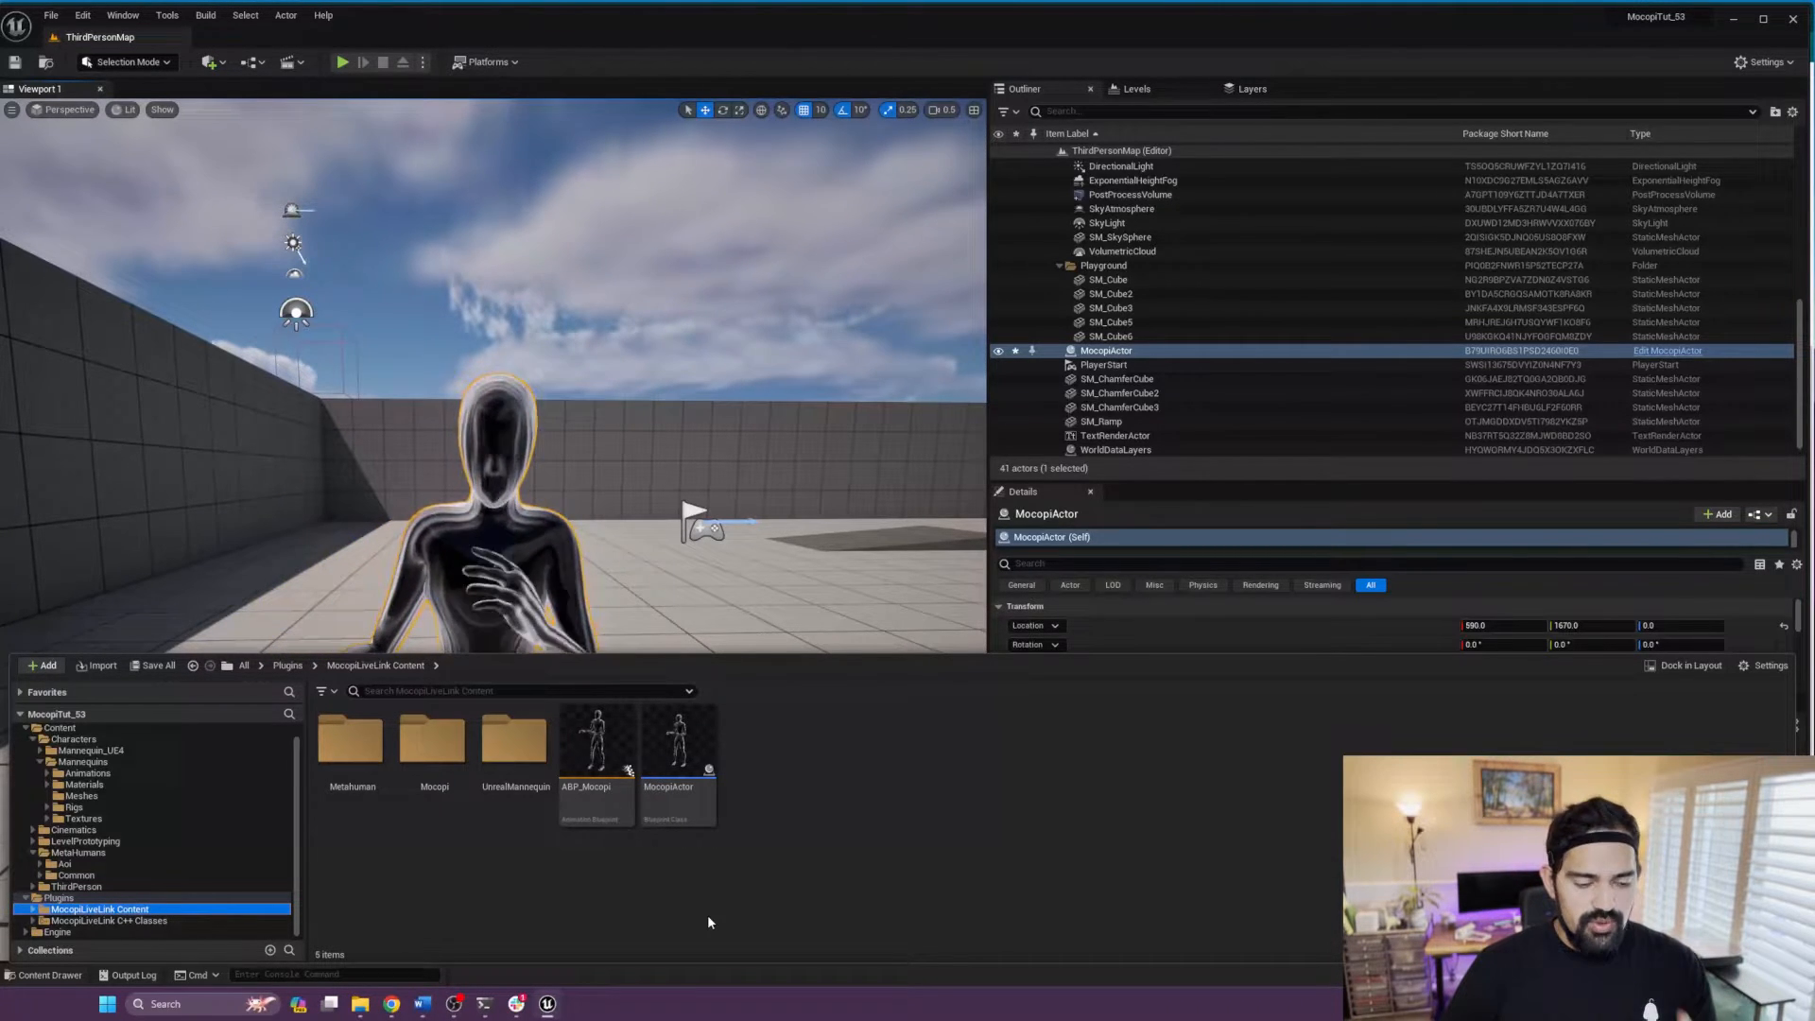
{"action": "mouse_move", "coordinate": [515, 736]}
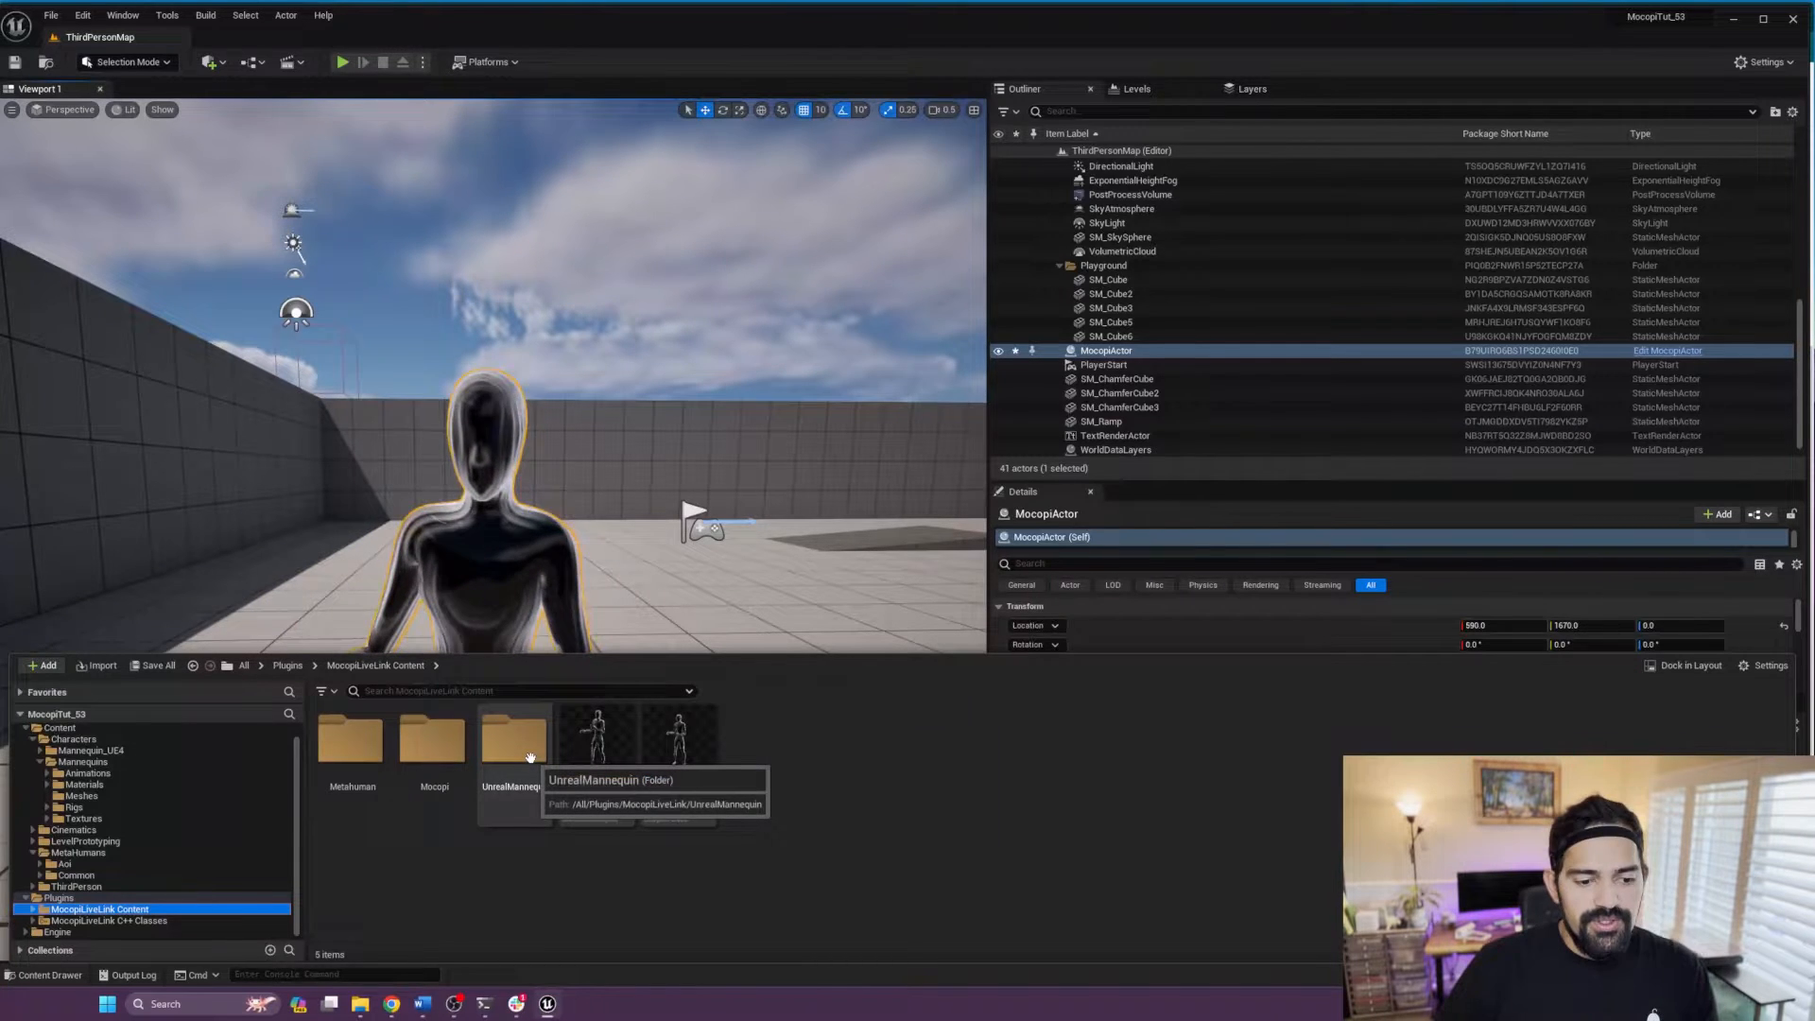
{"action": "double_click", "coordinate": [511, 739]}
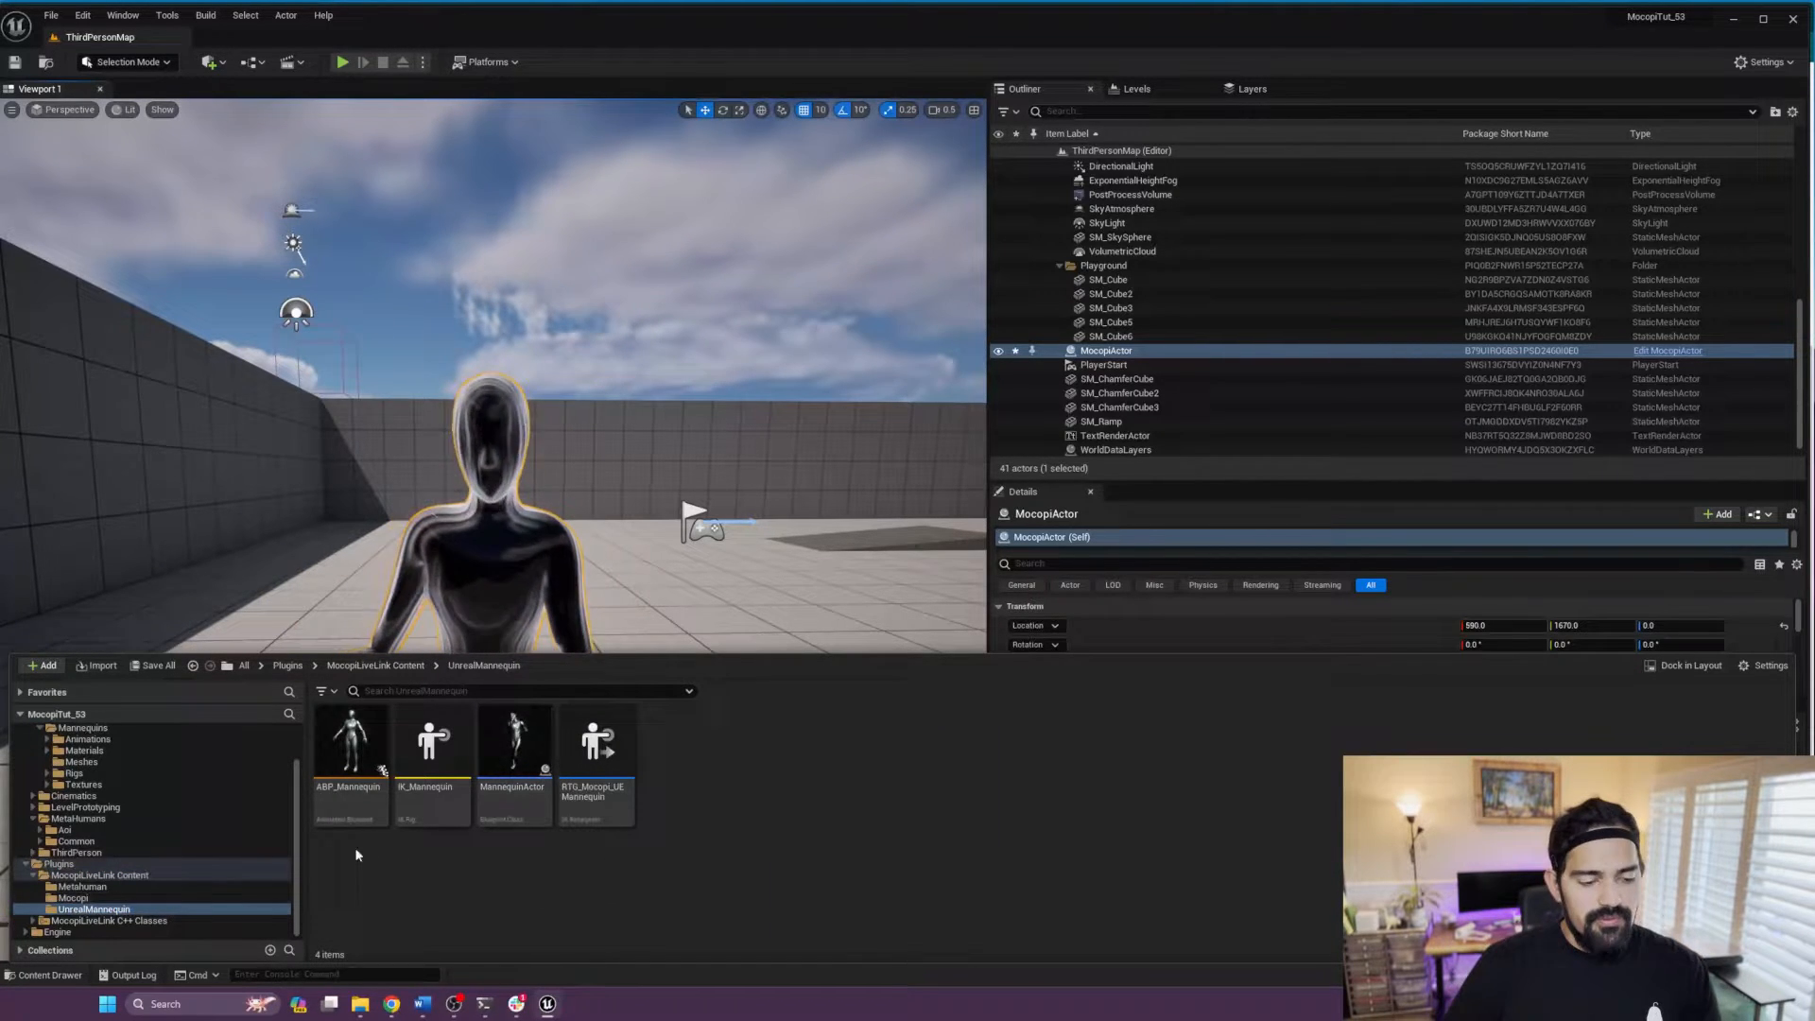
{"action": "left_click", "coordinate": [431, 742]}
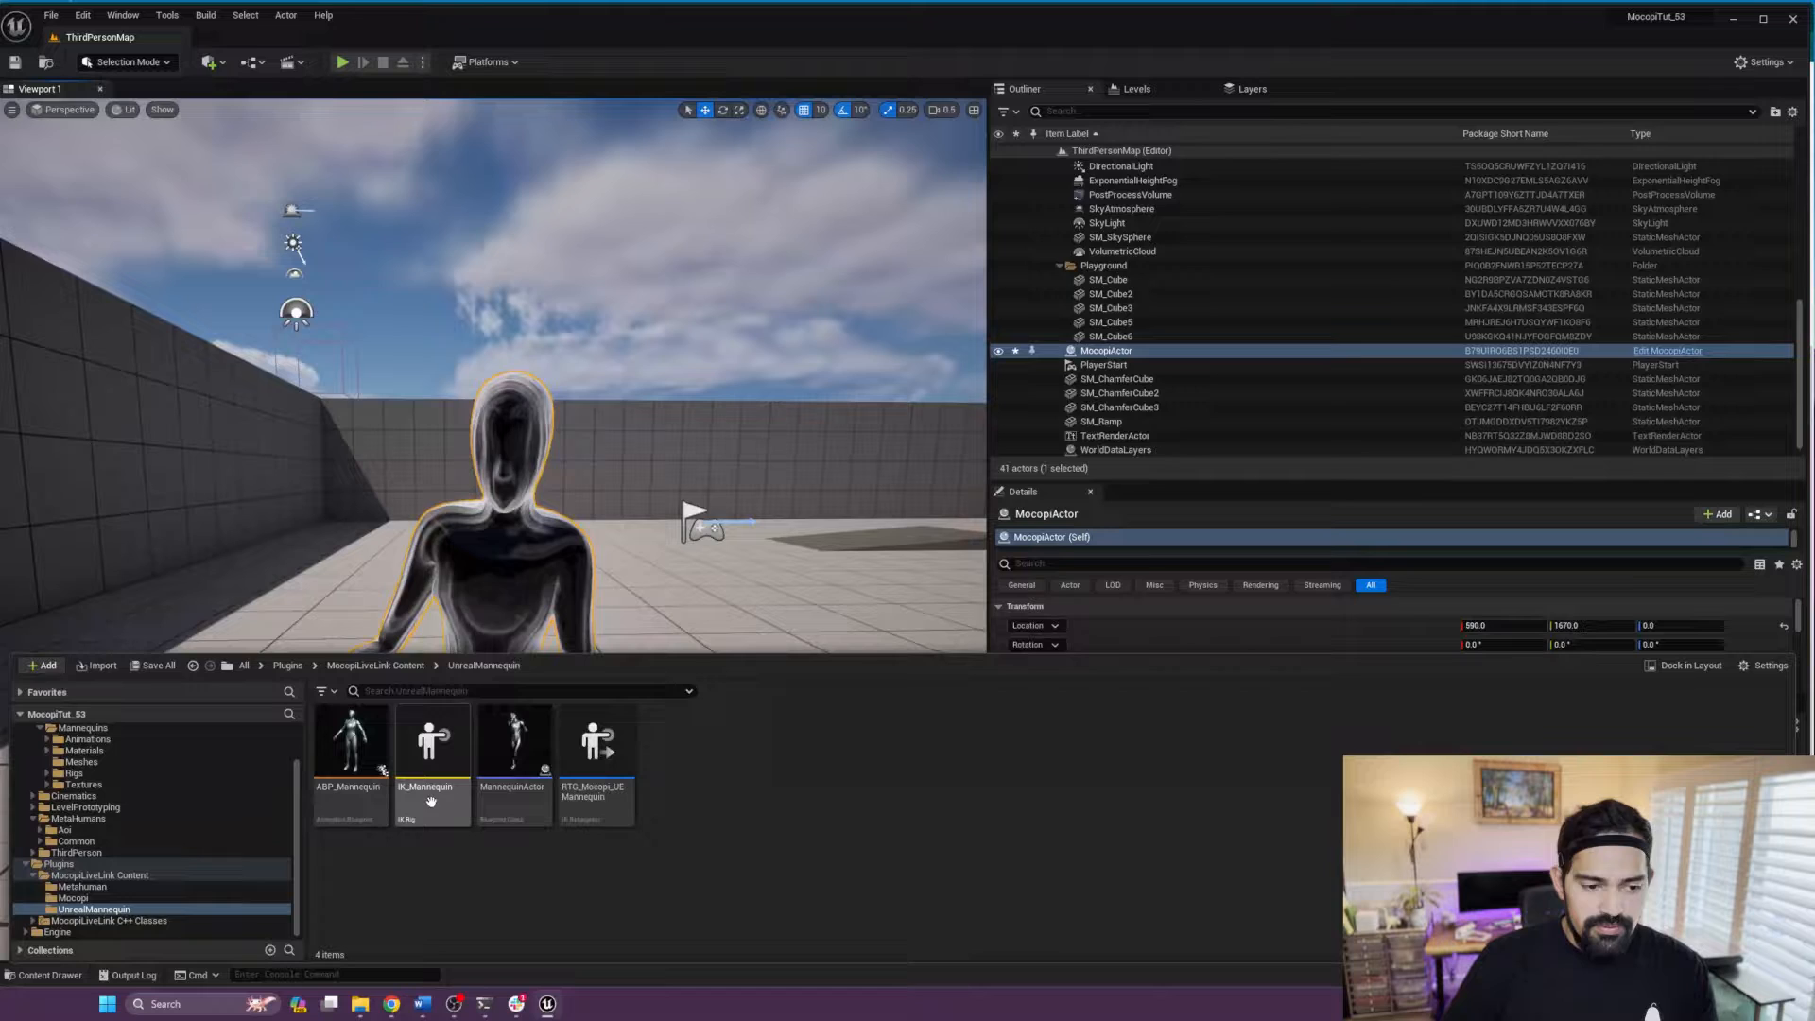
{"action": "mouse_move", "coordinate": [512, 746]}
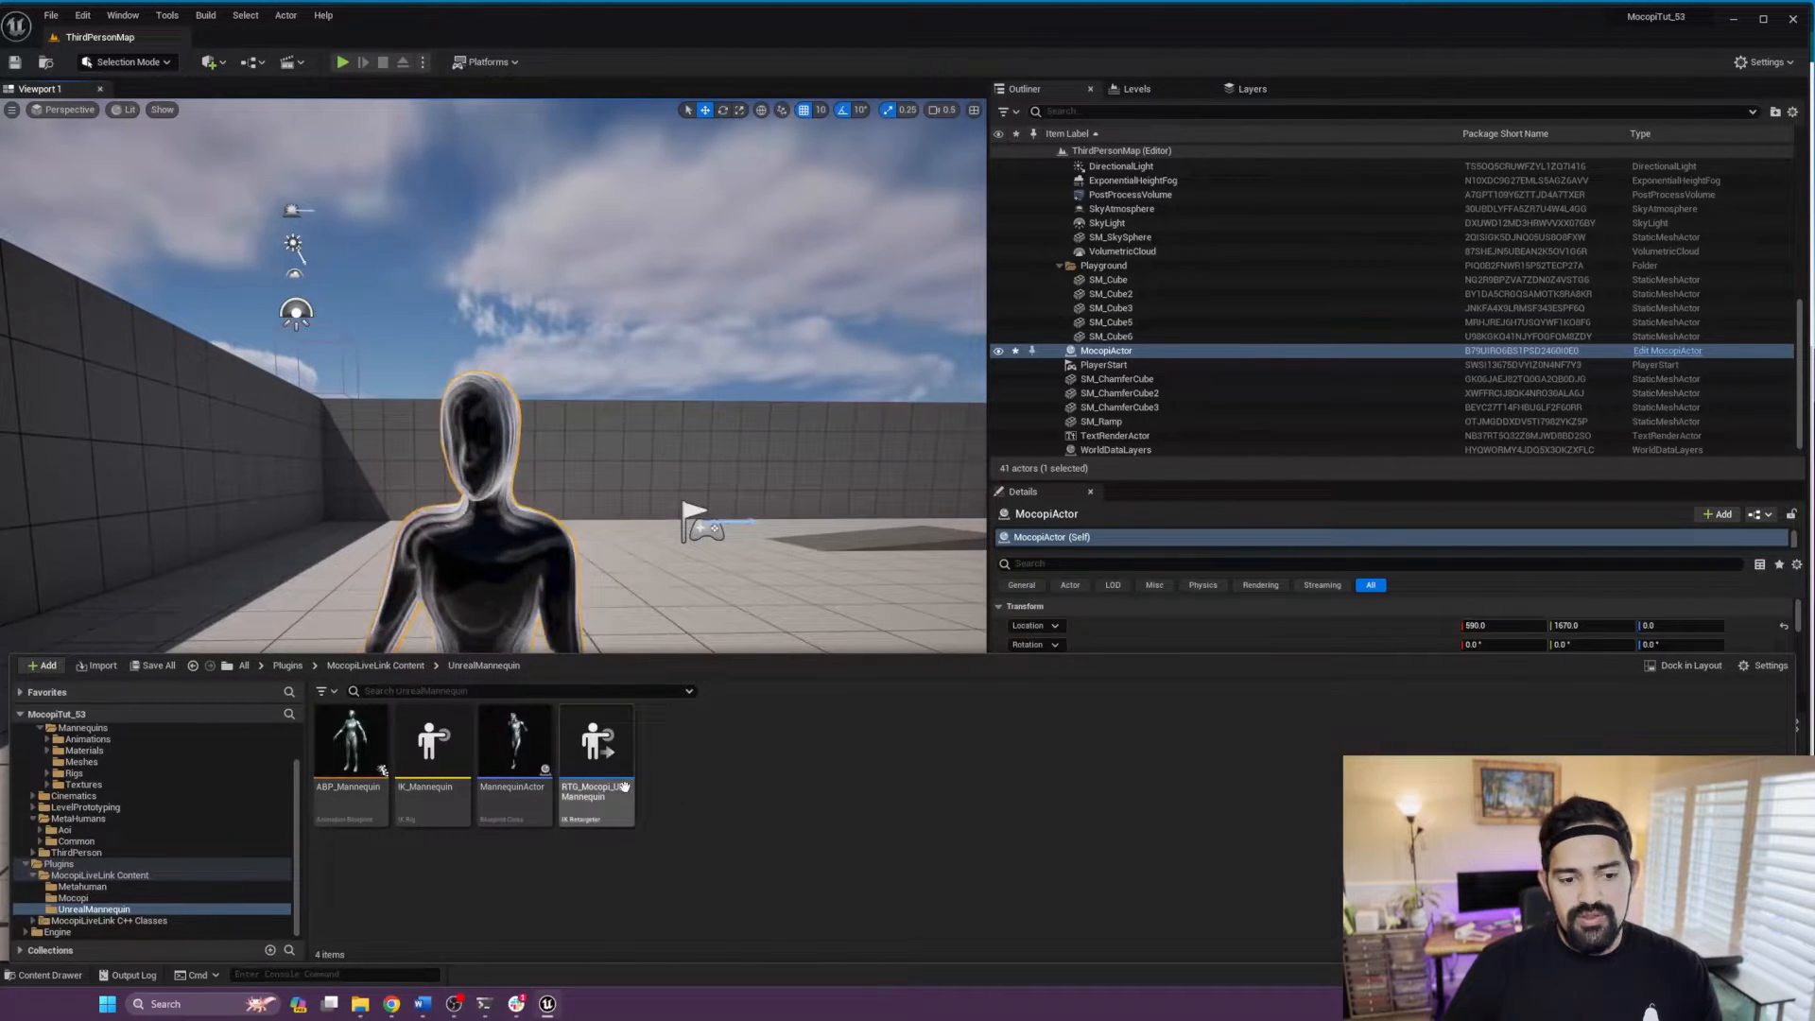
{"action": "mouse_move", "coordinate": [512, 746]}
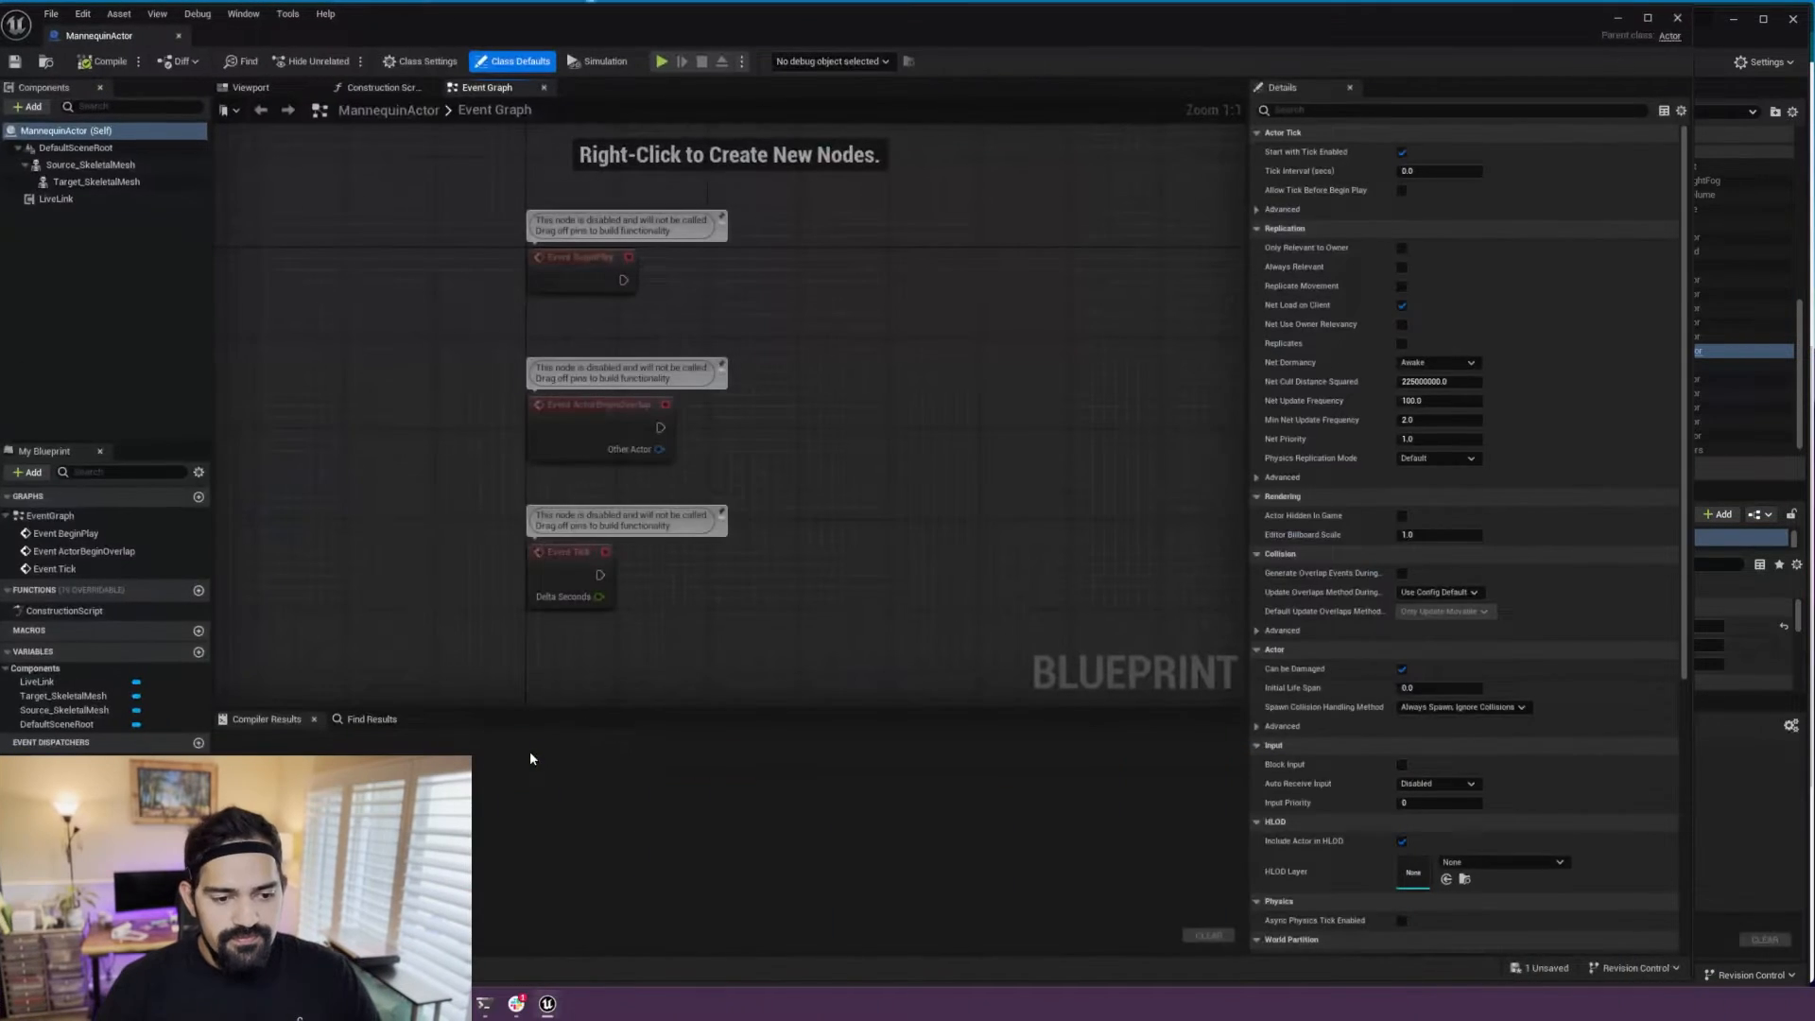
Step: Compare the Source_SkeletalMesh and Target_SkeletalMesh components in the blueprint's Viewport
{"action": "left_click", "coordinate": [248, 87]}
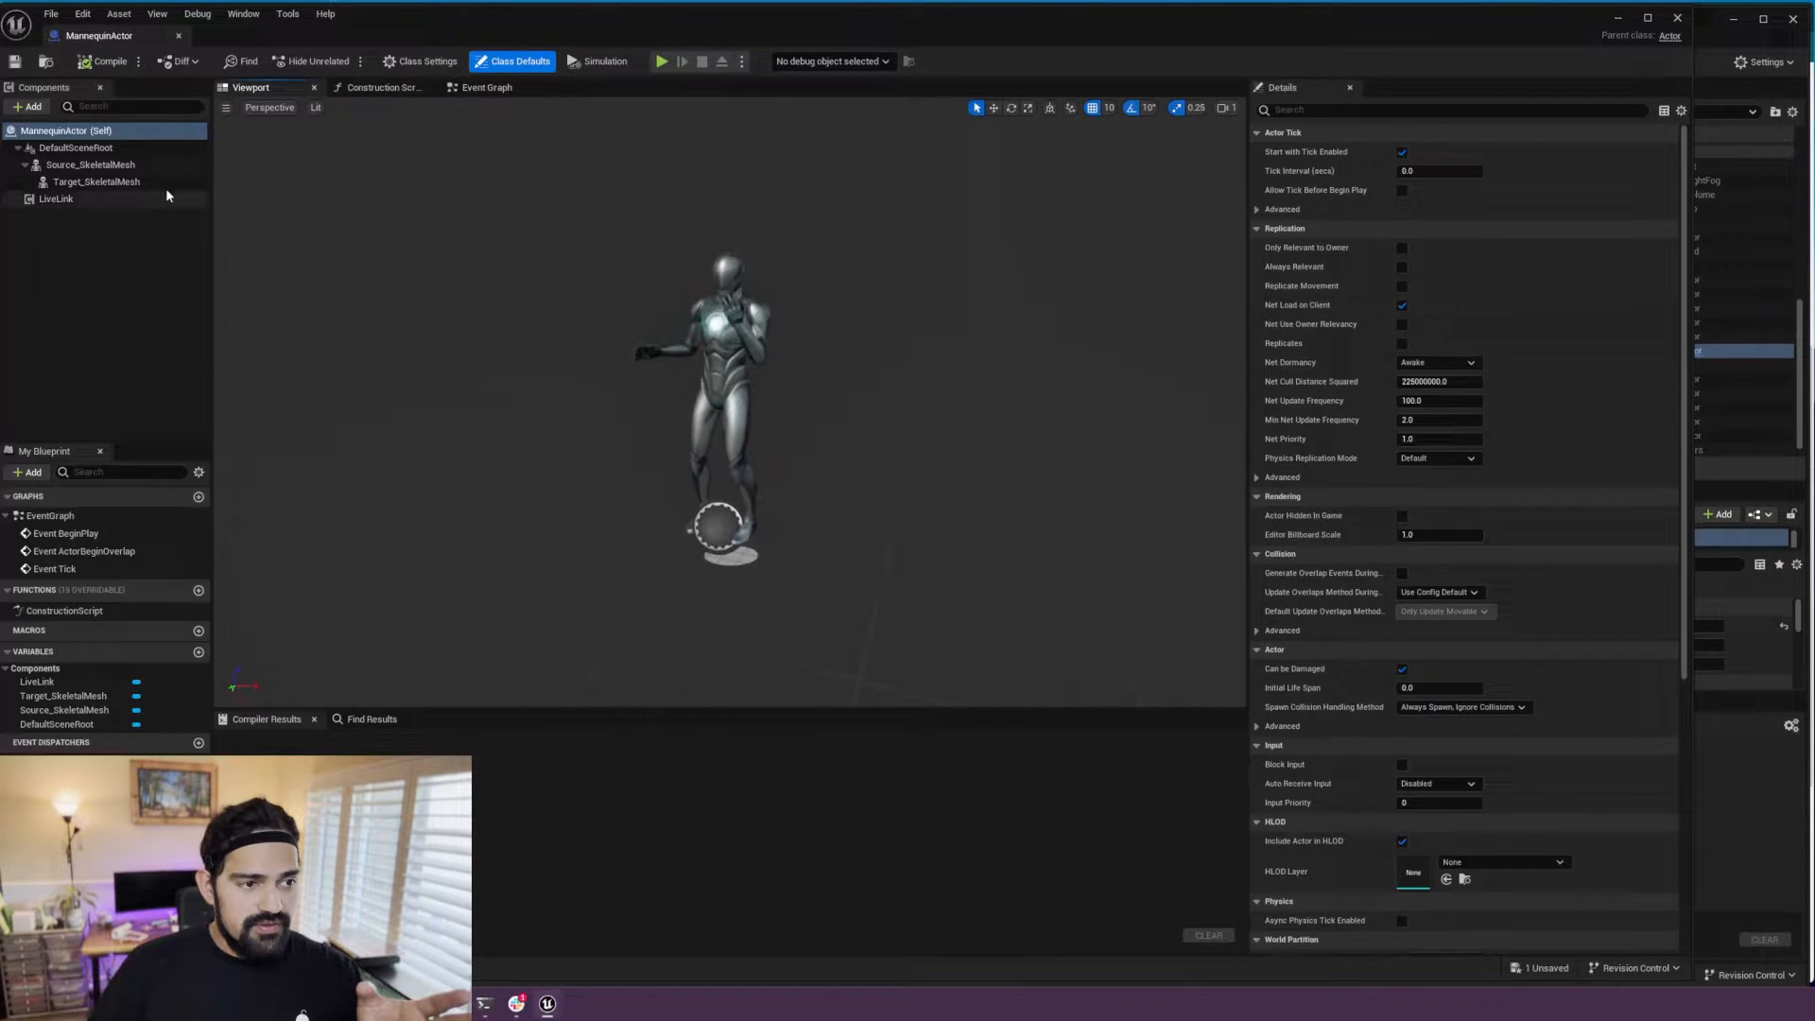
{"action": "left_click", "coordinate": [89, 165]}
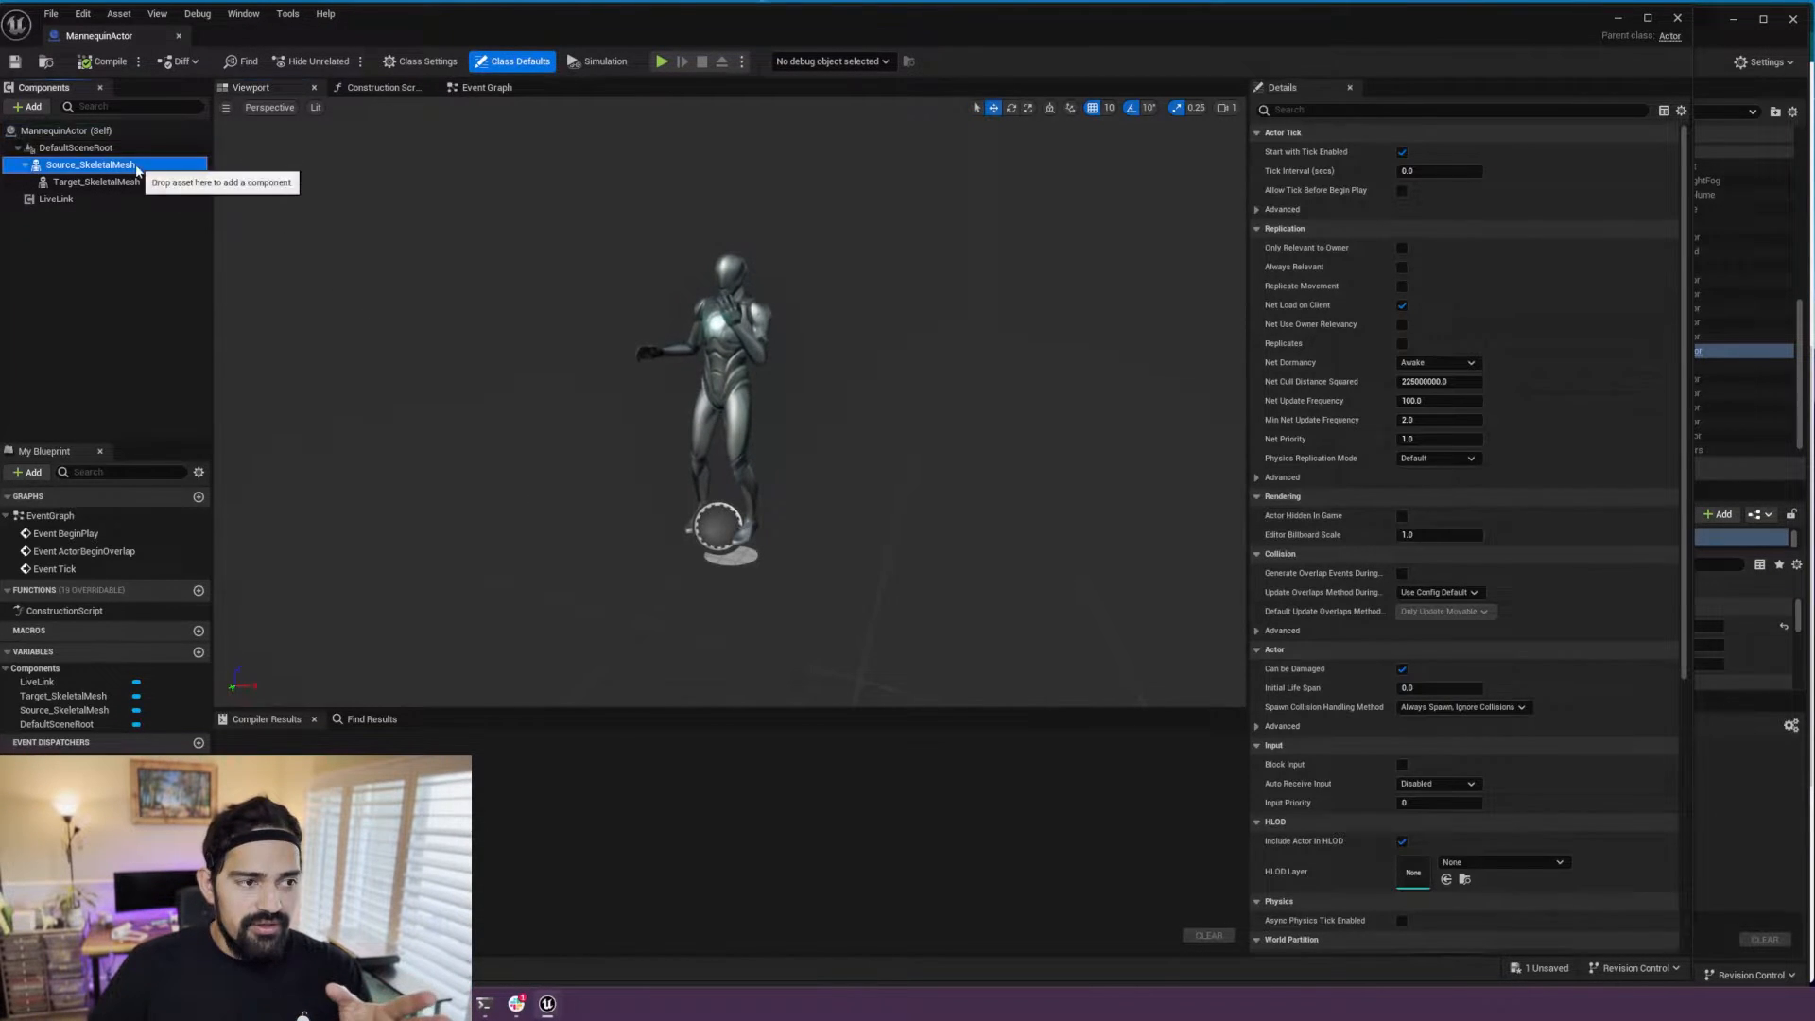
{"action": "left_click", "coordinate": [99, 182]}
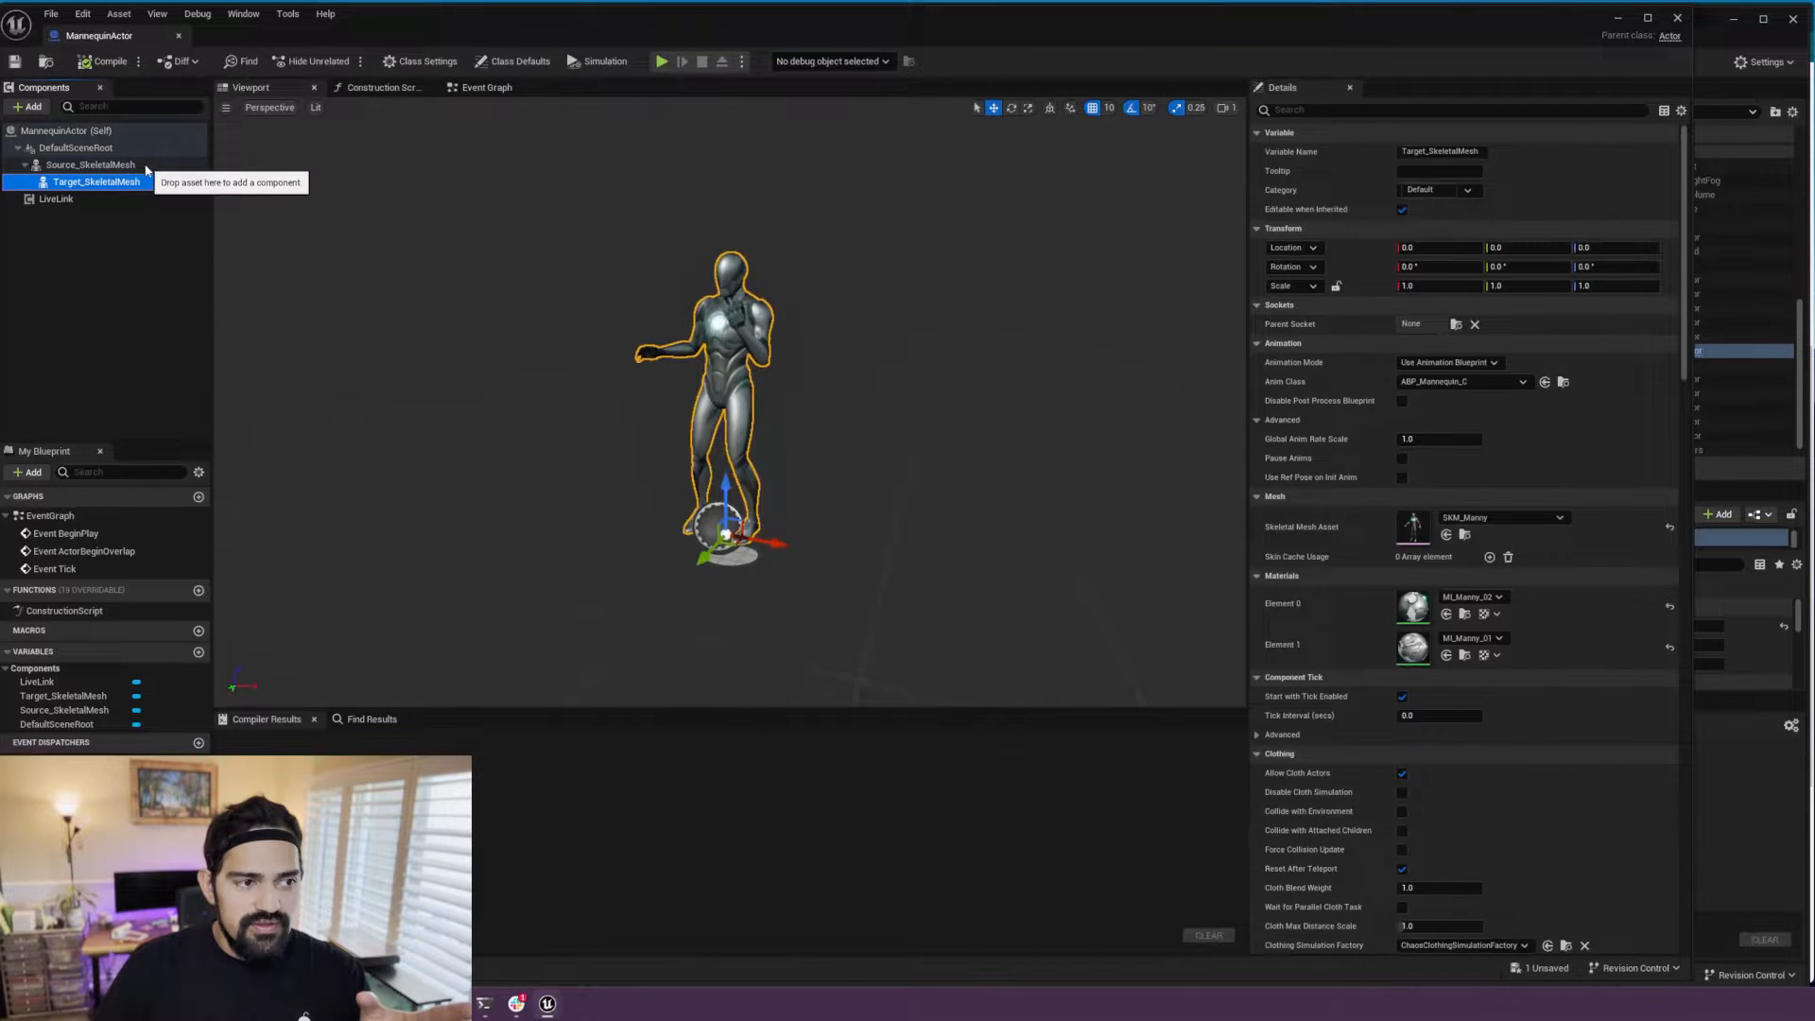
{"action": "left_click", "coordinate": [87, 165]}
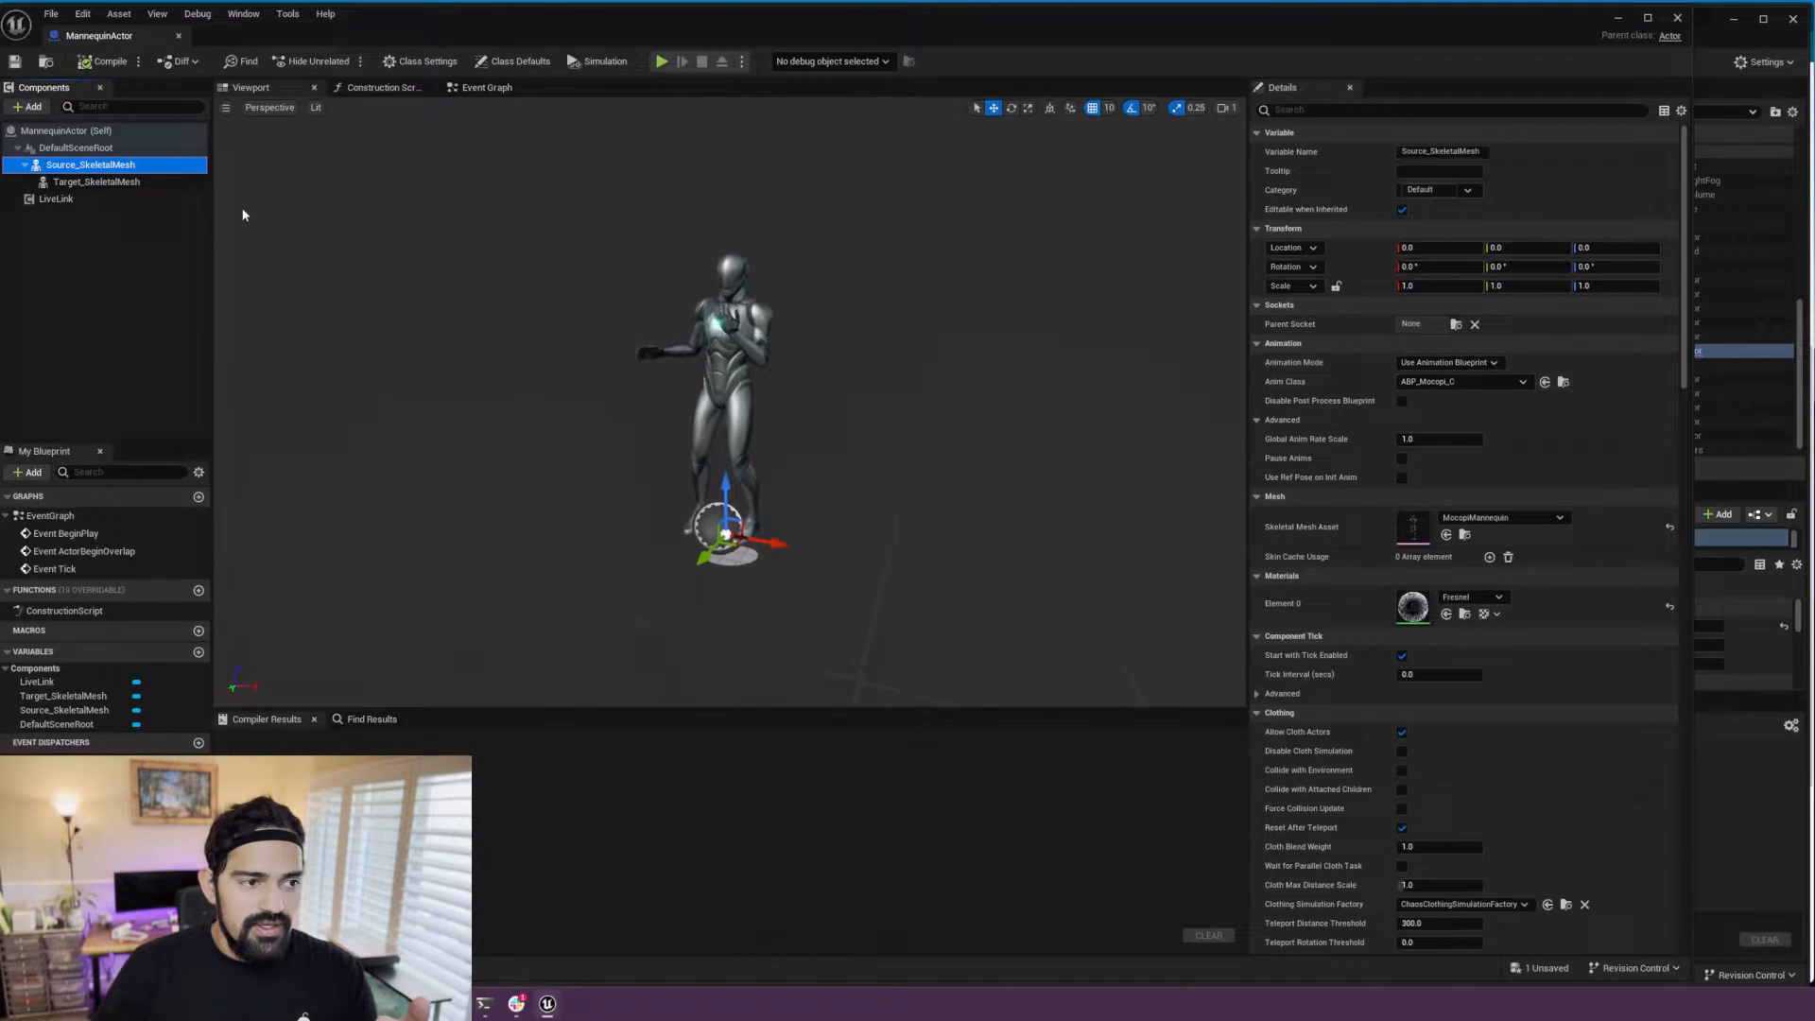
{"action": "mouse_move", "coordinate": [97, 182]}
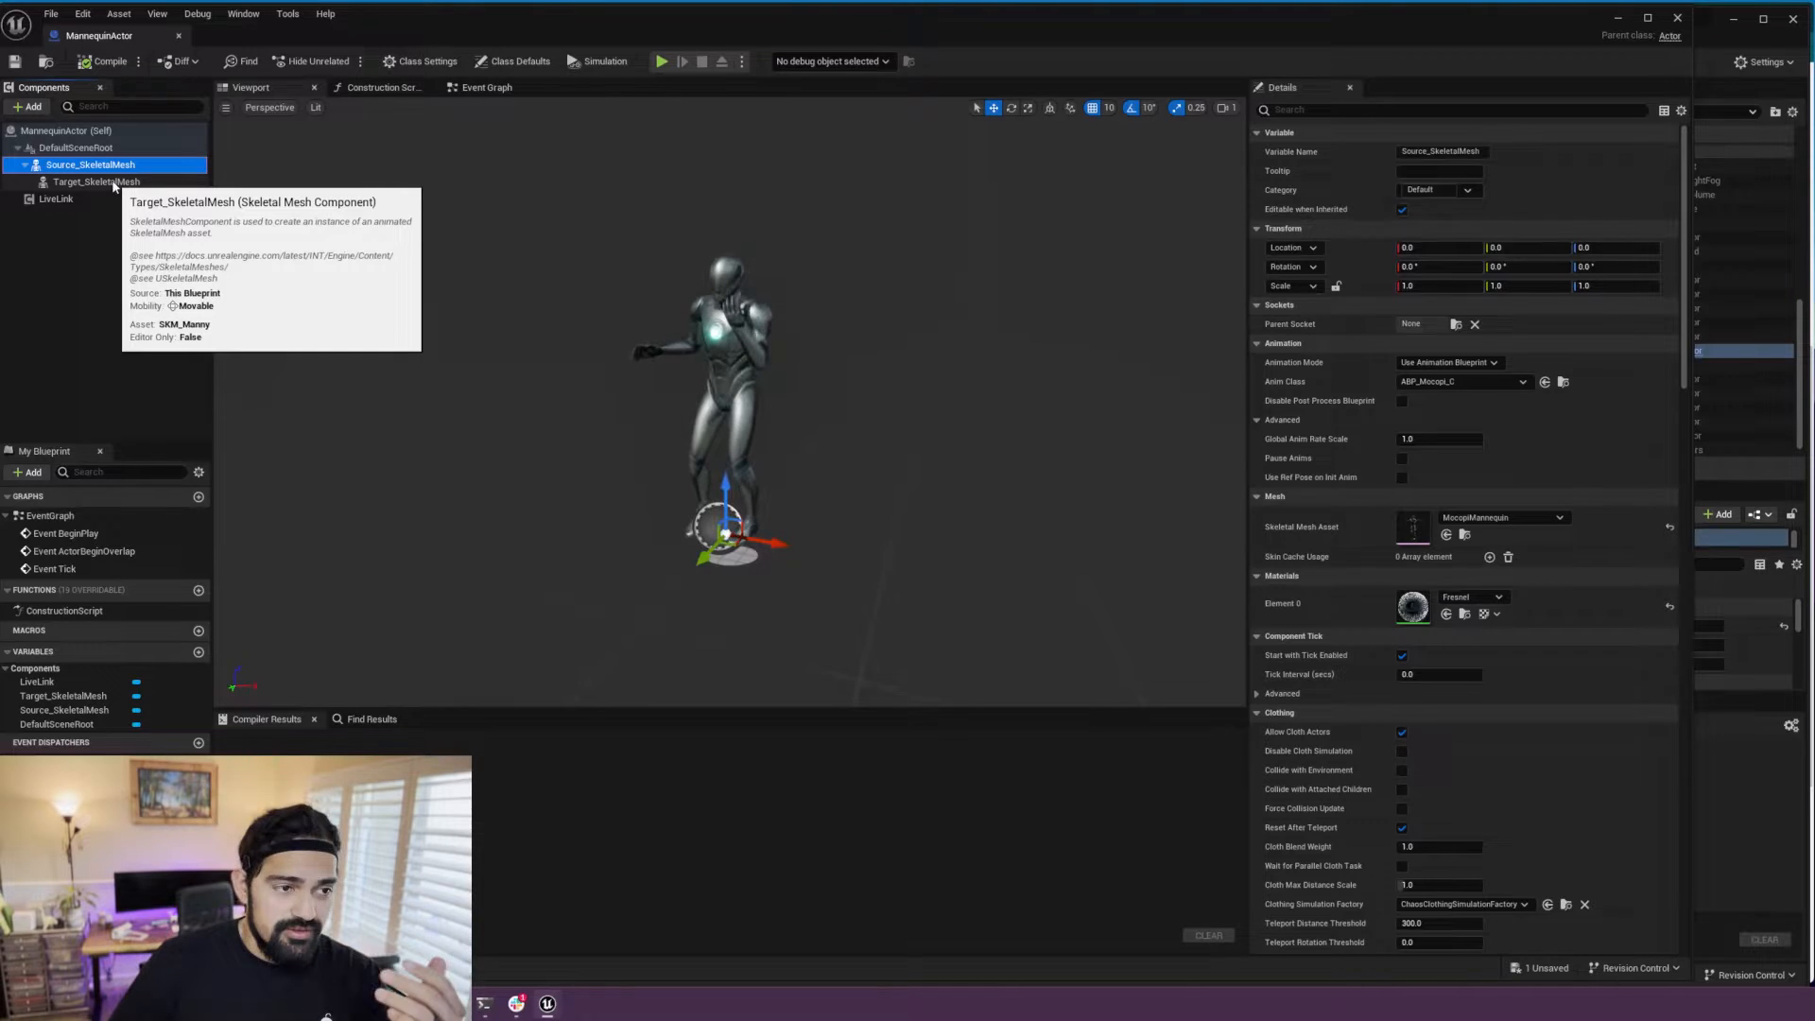
{"action": "left_click", "coordinate": [96, 181]}
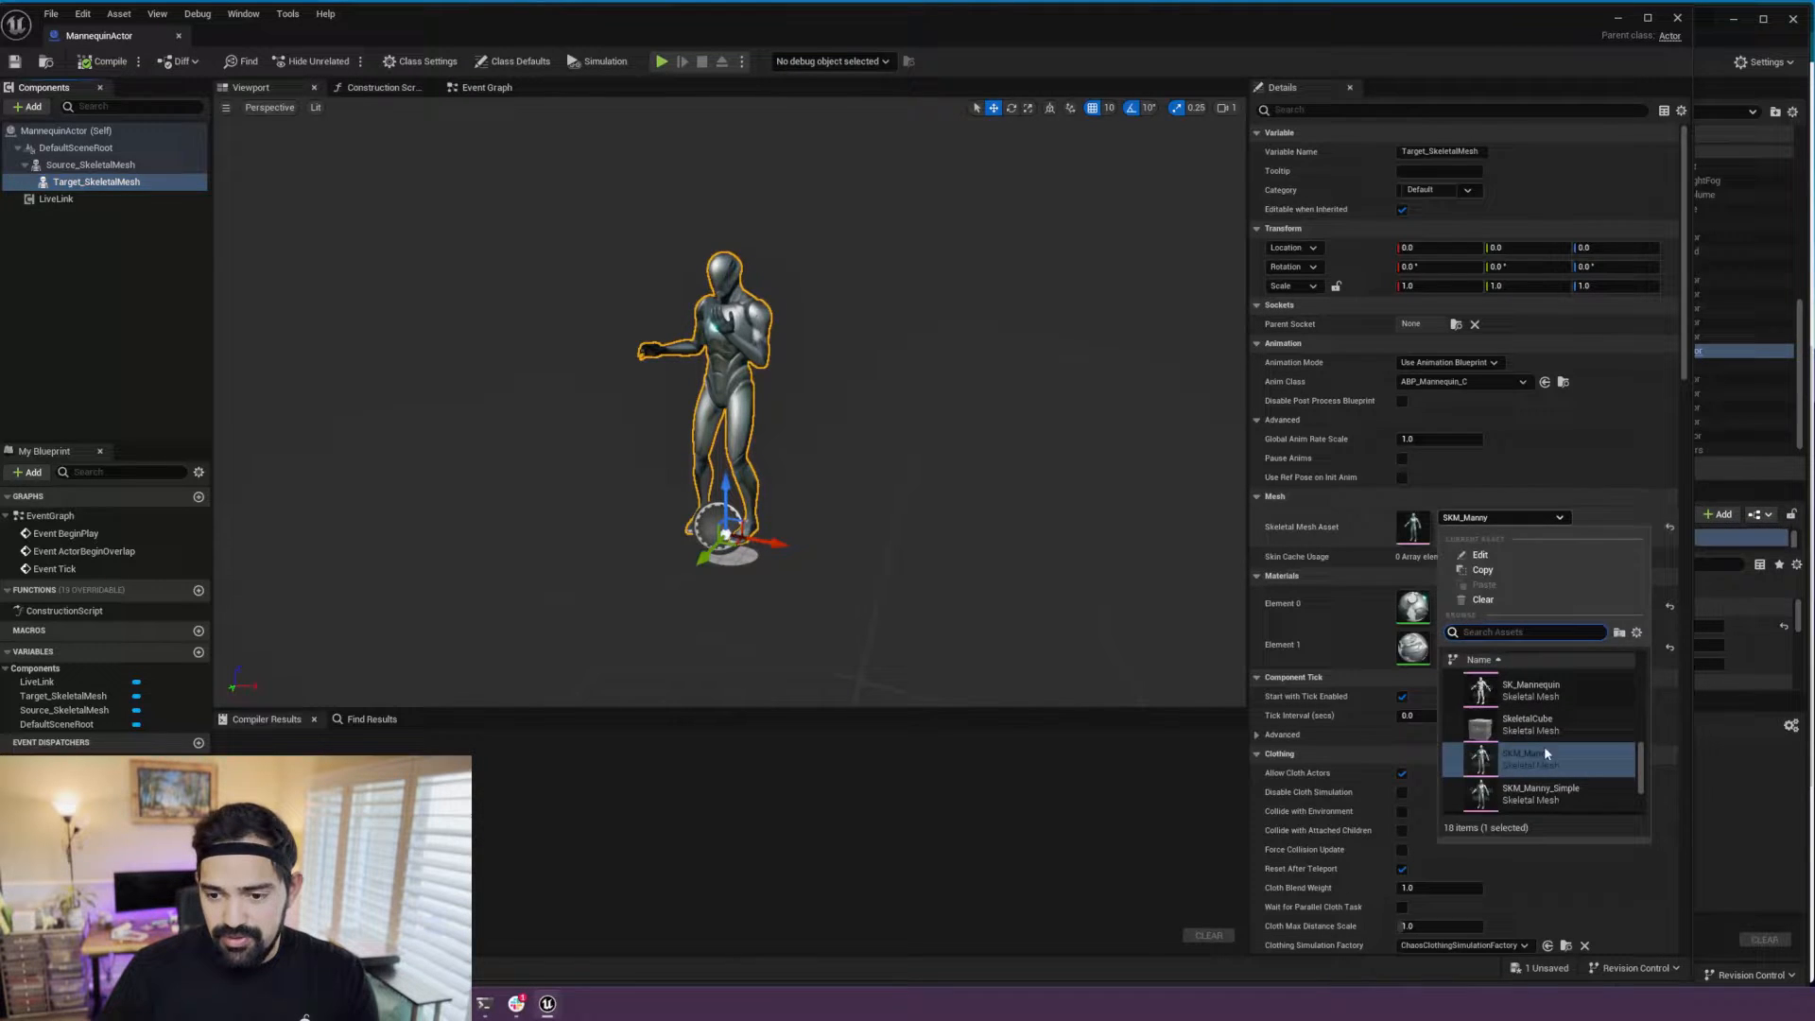
Step: Set the target mesh to SKM_Quinn and place MannequinActor beside the mocopi actor
{"action": "left_click", "coordinate": [1540, 793]}
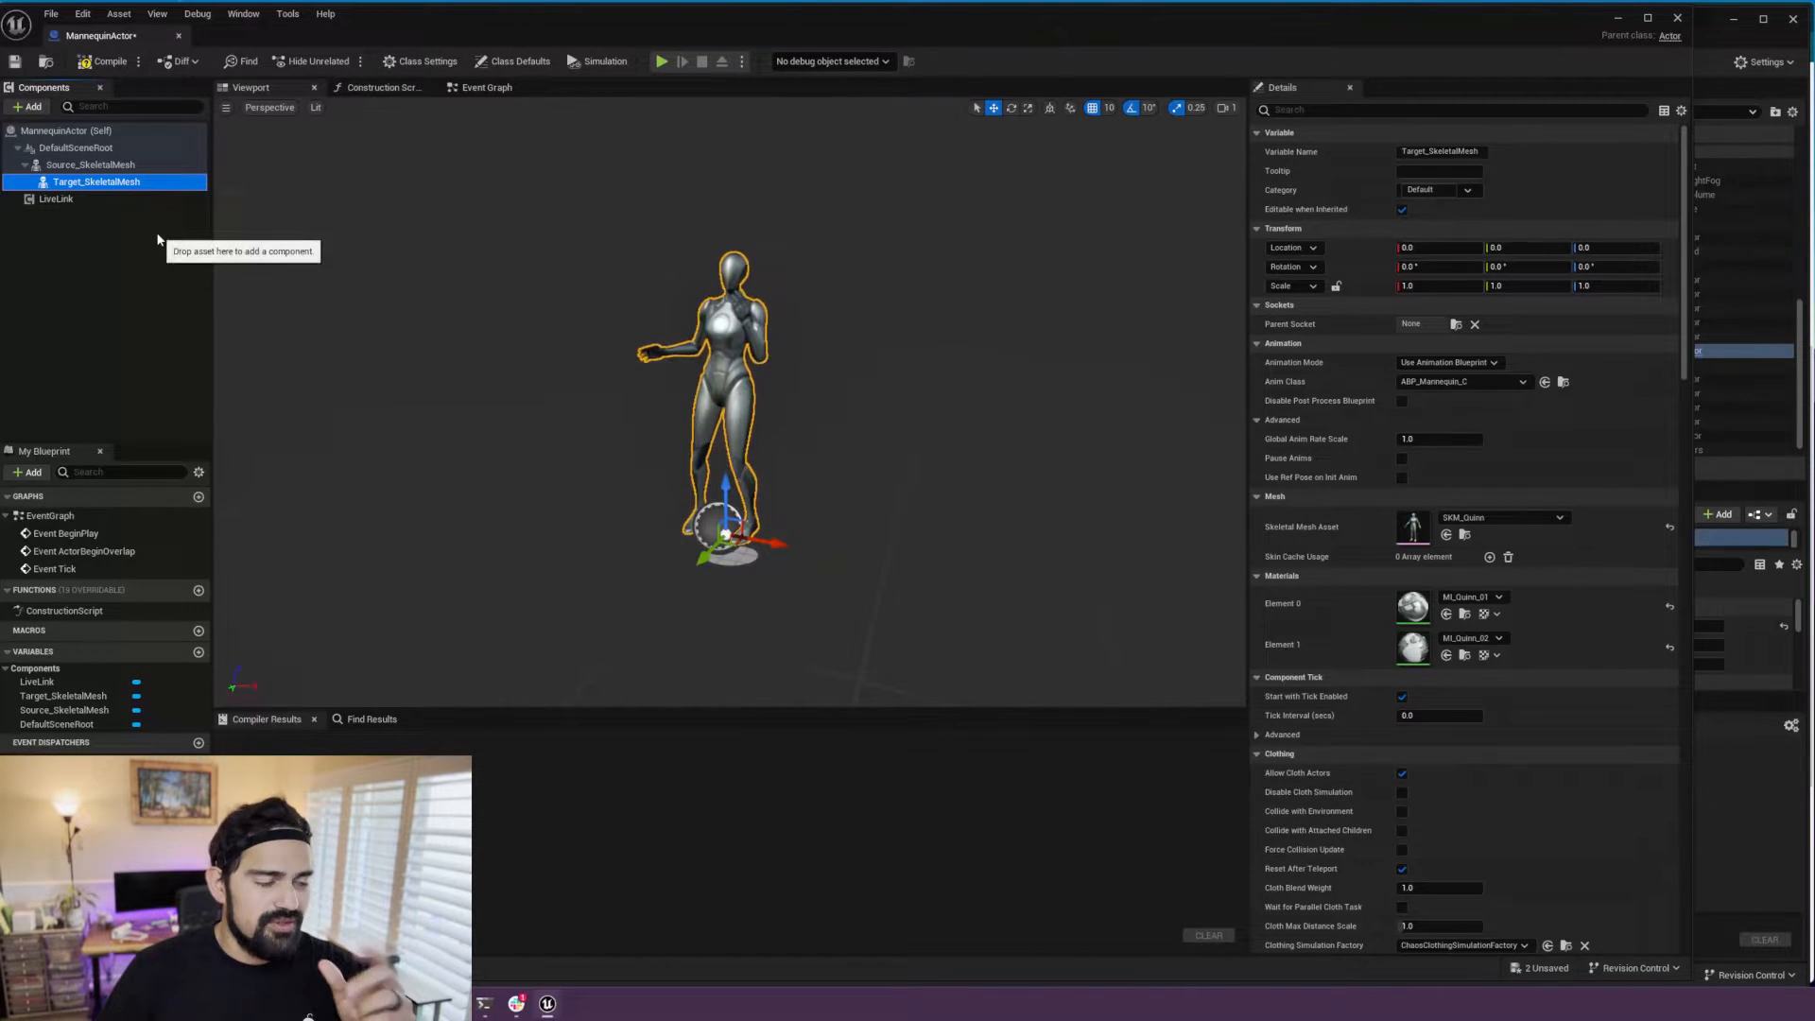
{"action": "left_click", "coordinate": [55, 198]}
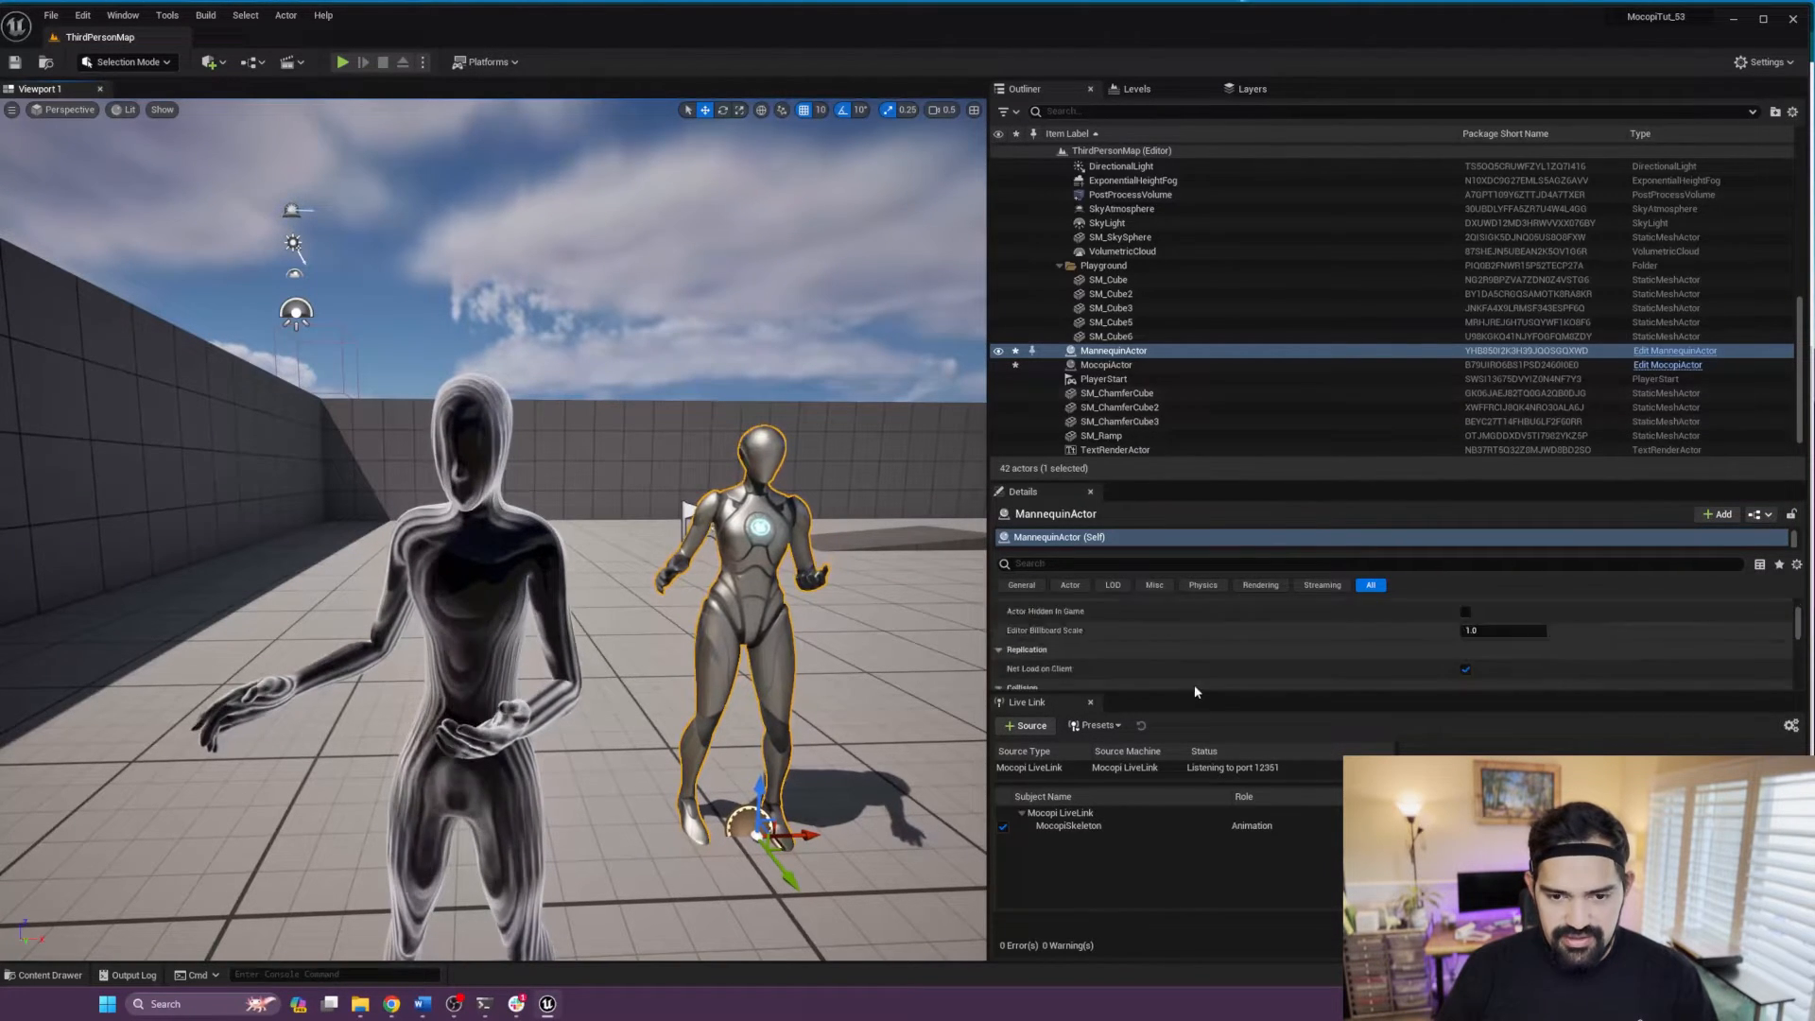
{"action": "left_click", "coordinate": [1021, 584]}
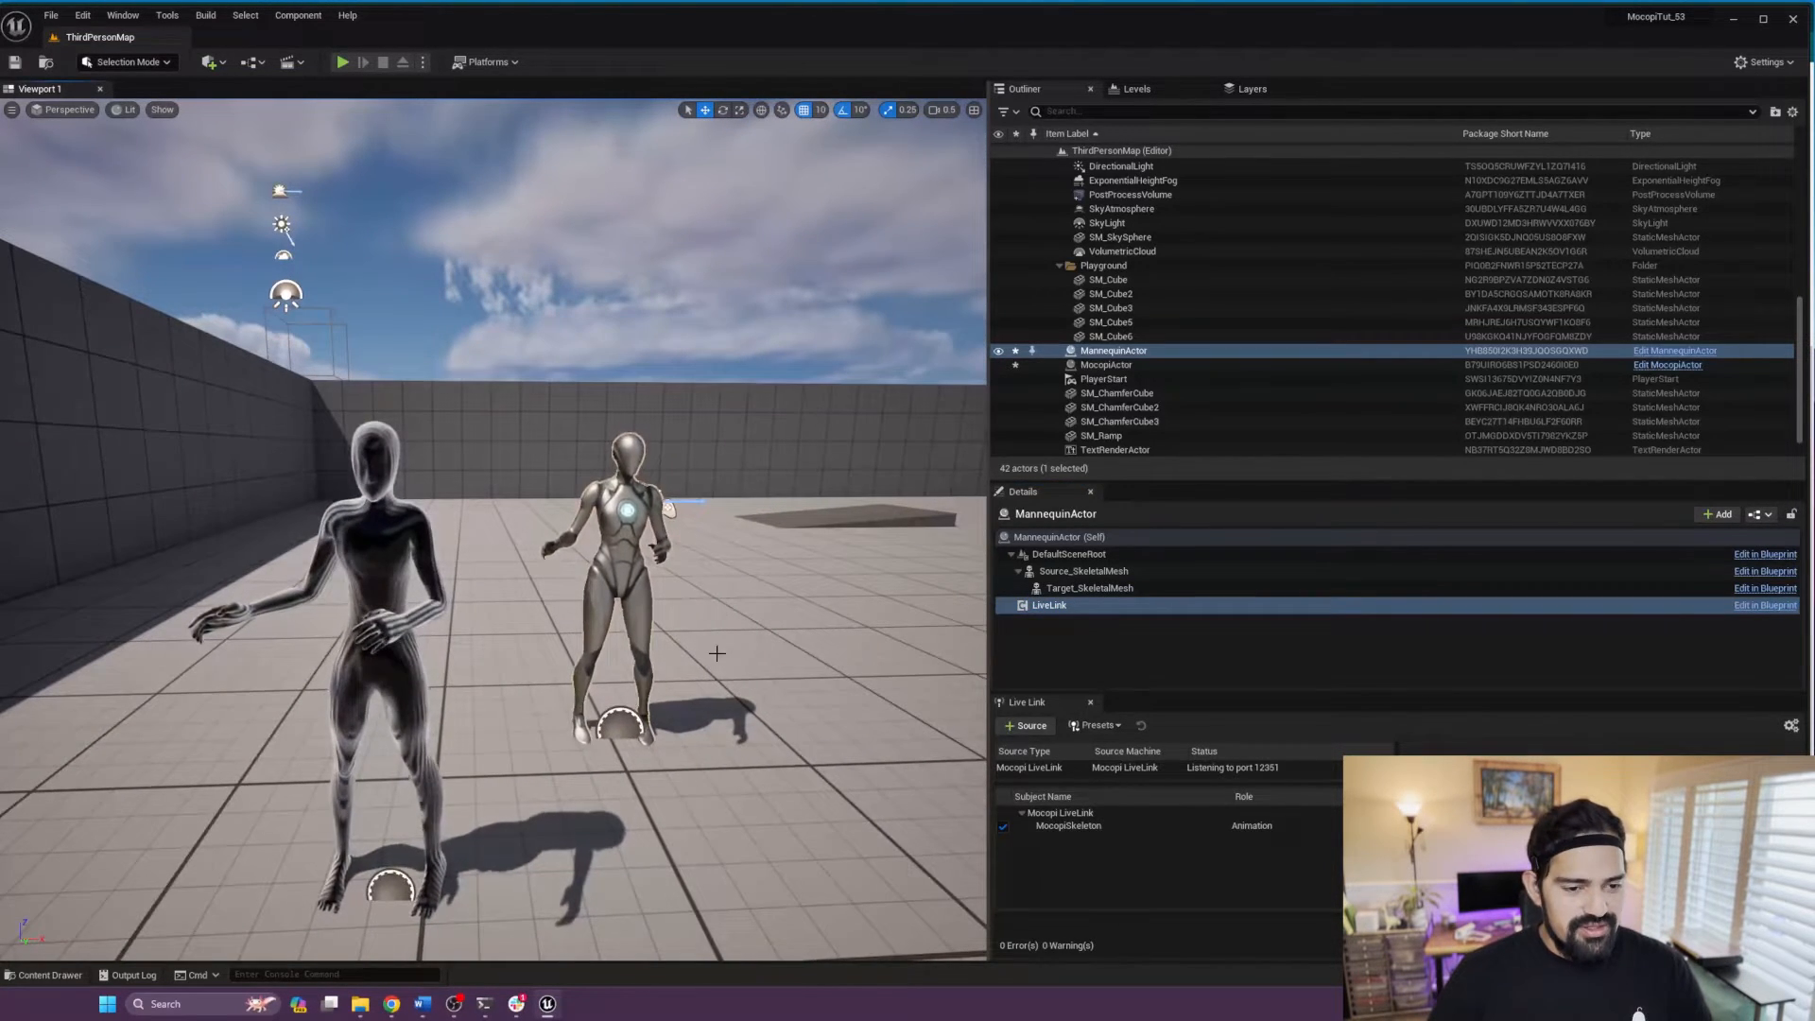
{"action": "left_click", "coordinate": [48, 974]}
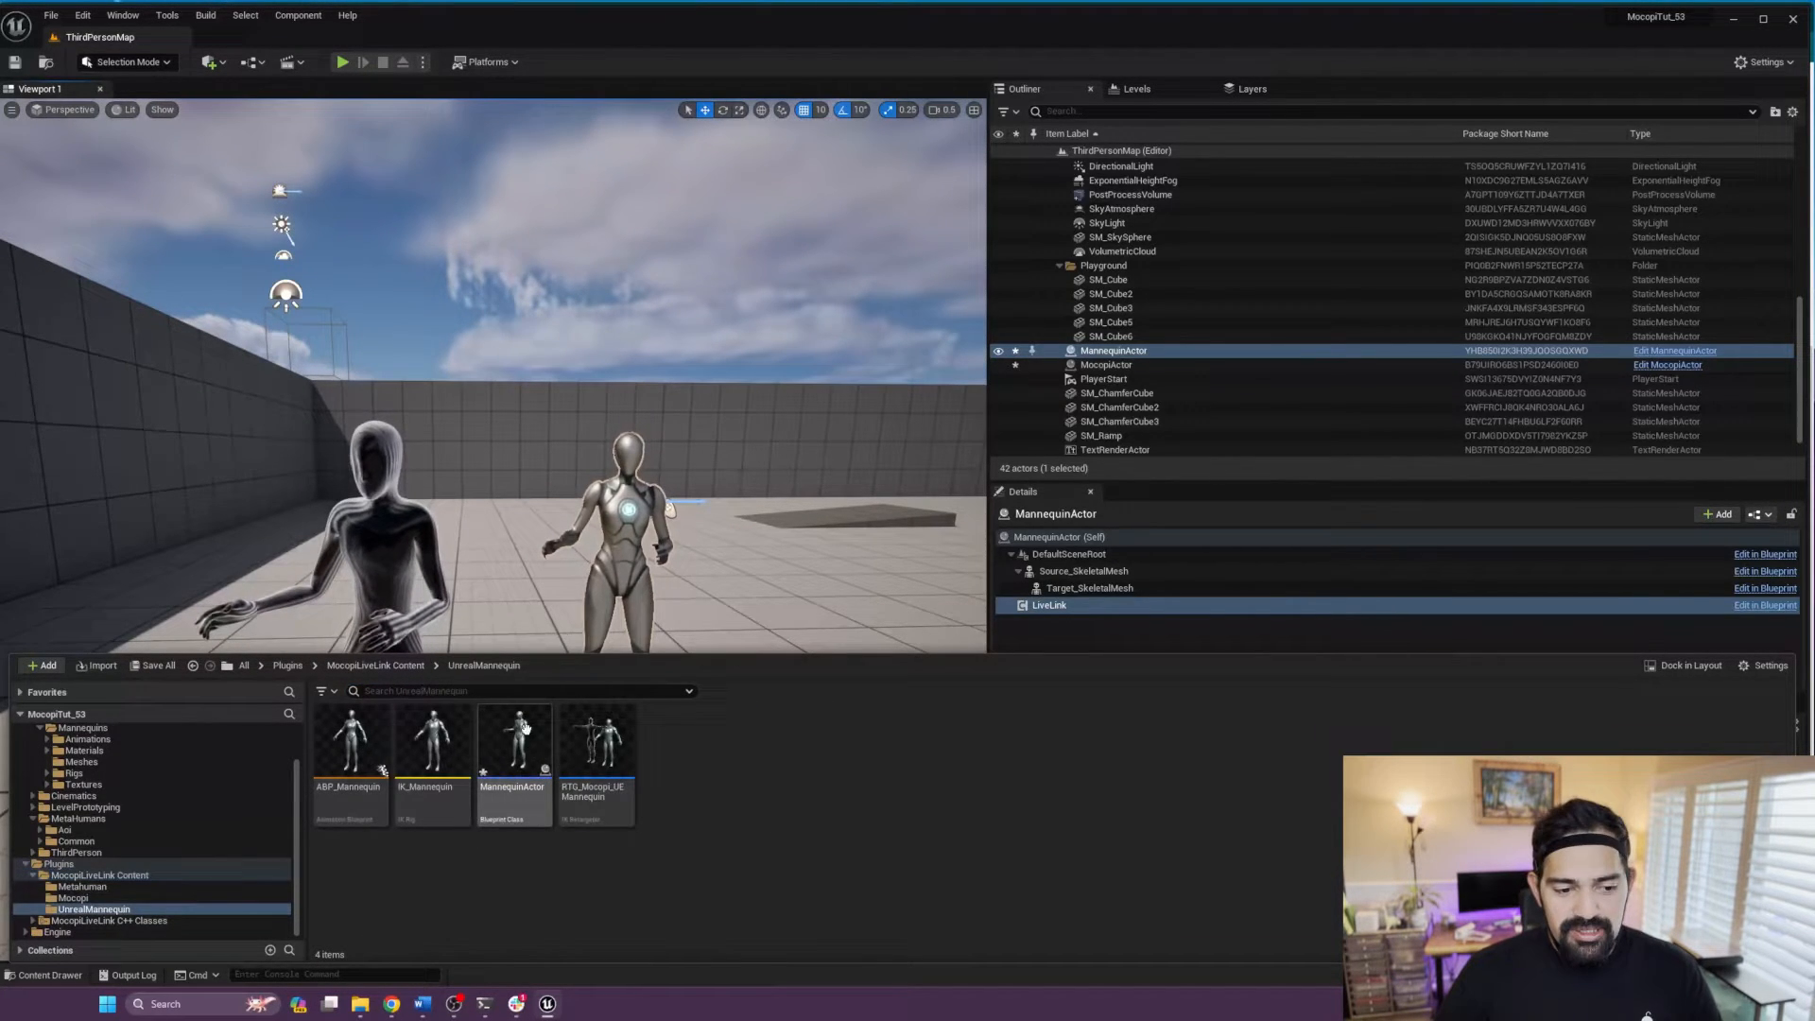
{"action": "mouse_move", "coordinate": [513, 735]}
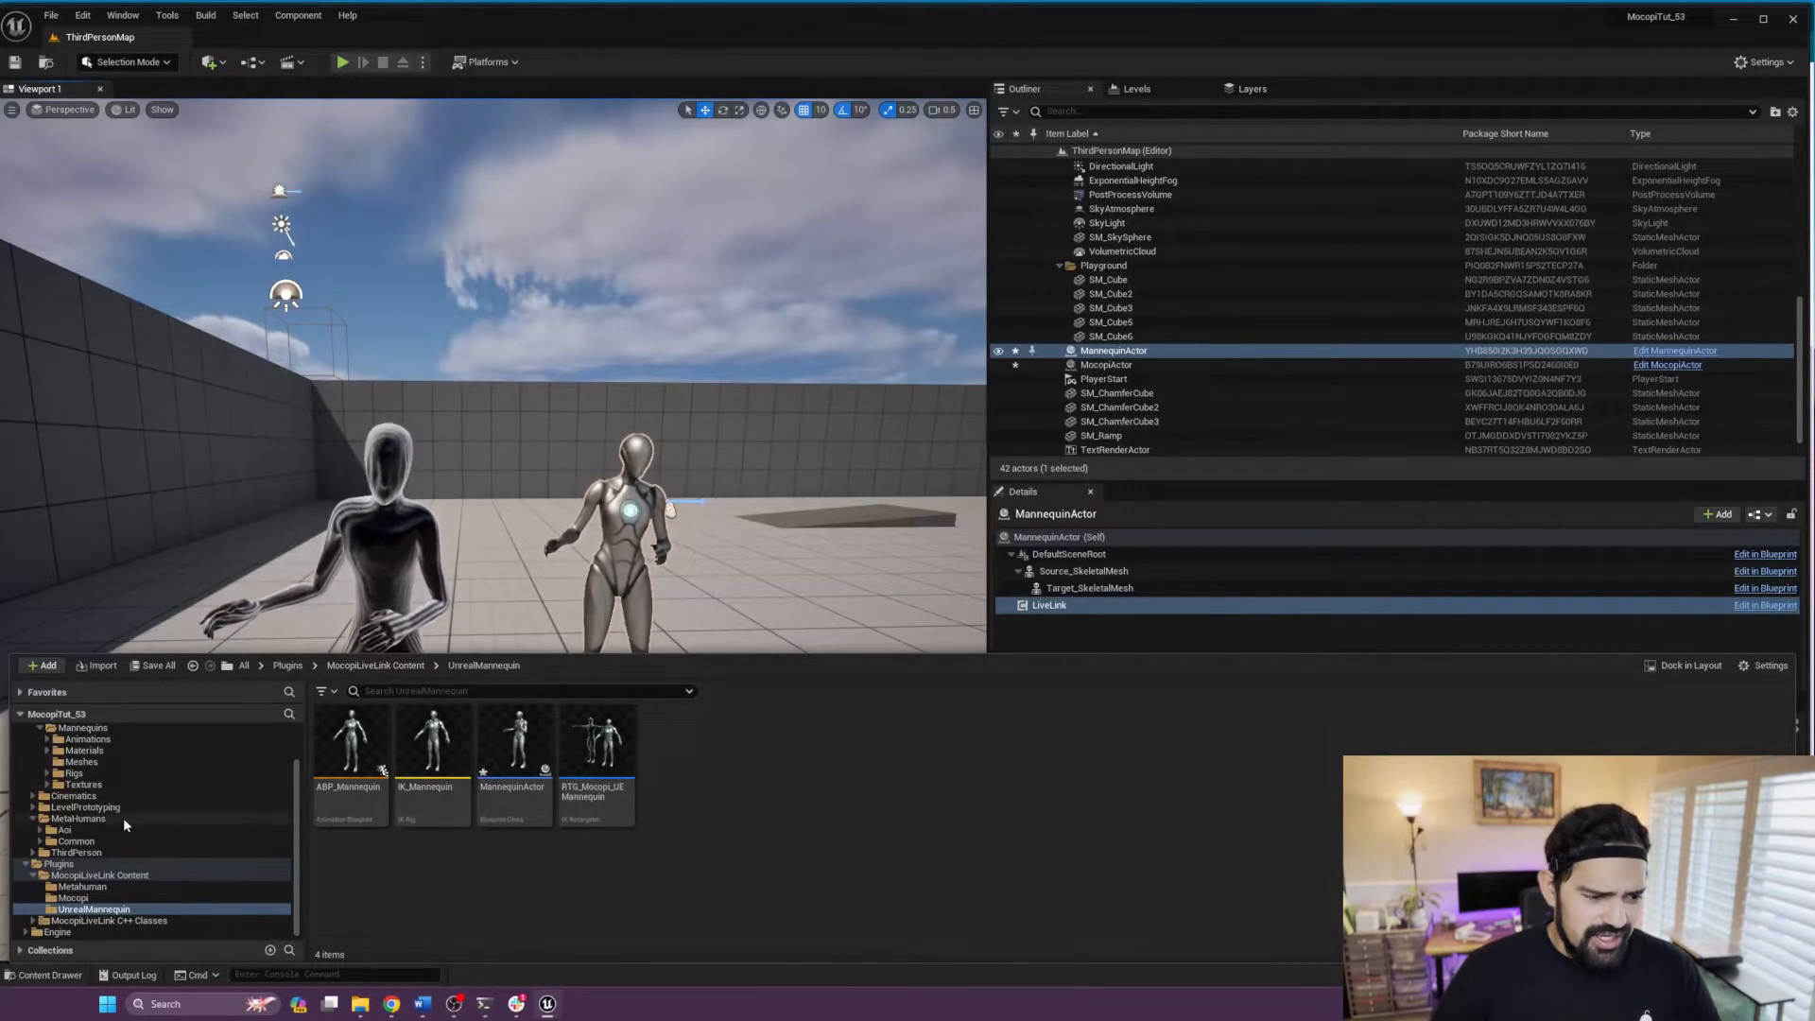
{"action": "mouse_move", "coordinate": [513, 741]}
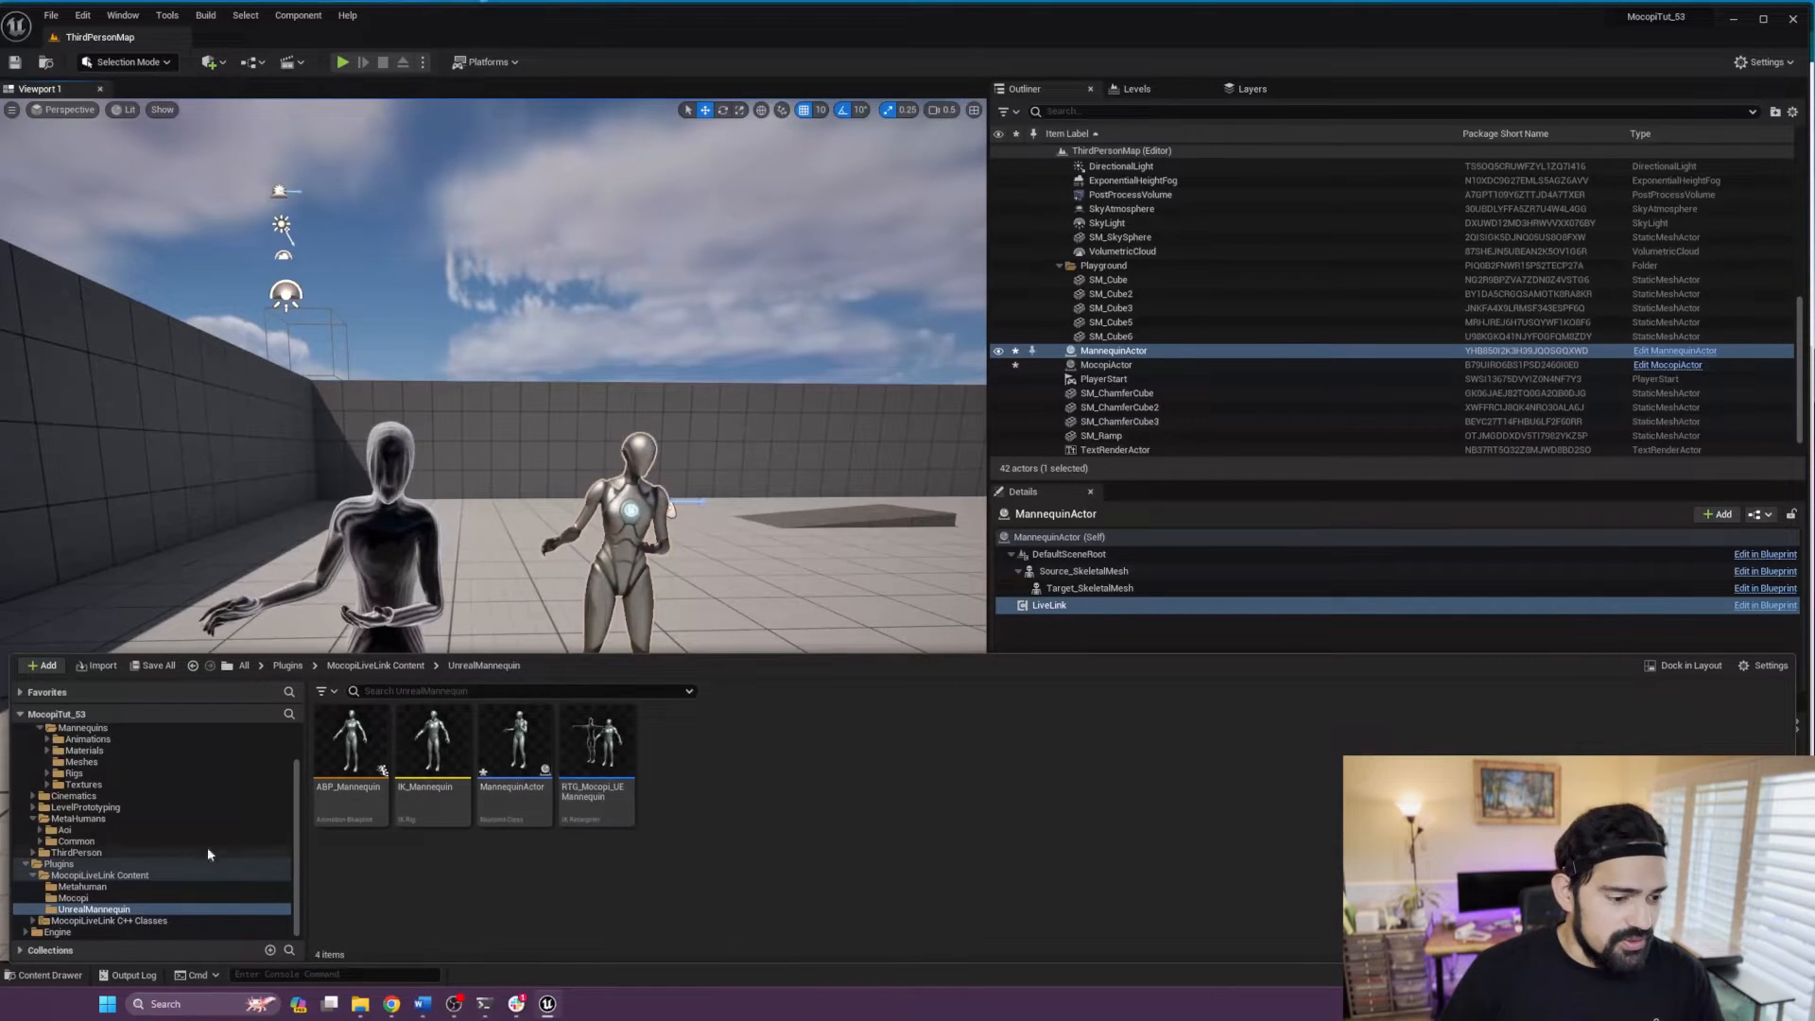
Step: Open BP_Aoi from MetaHumans > Aoi and add a Skeletal Mesh component
{"action": "left_click", "coordinate": [62, 830]}
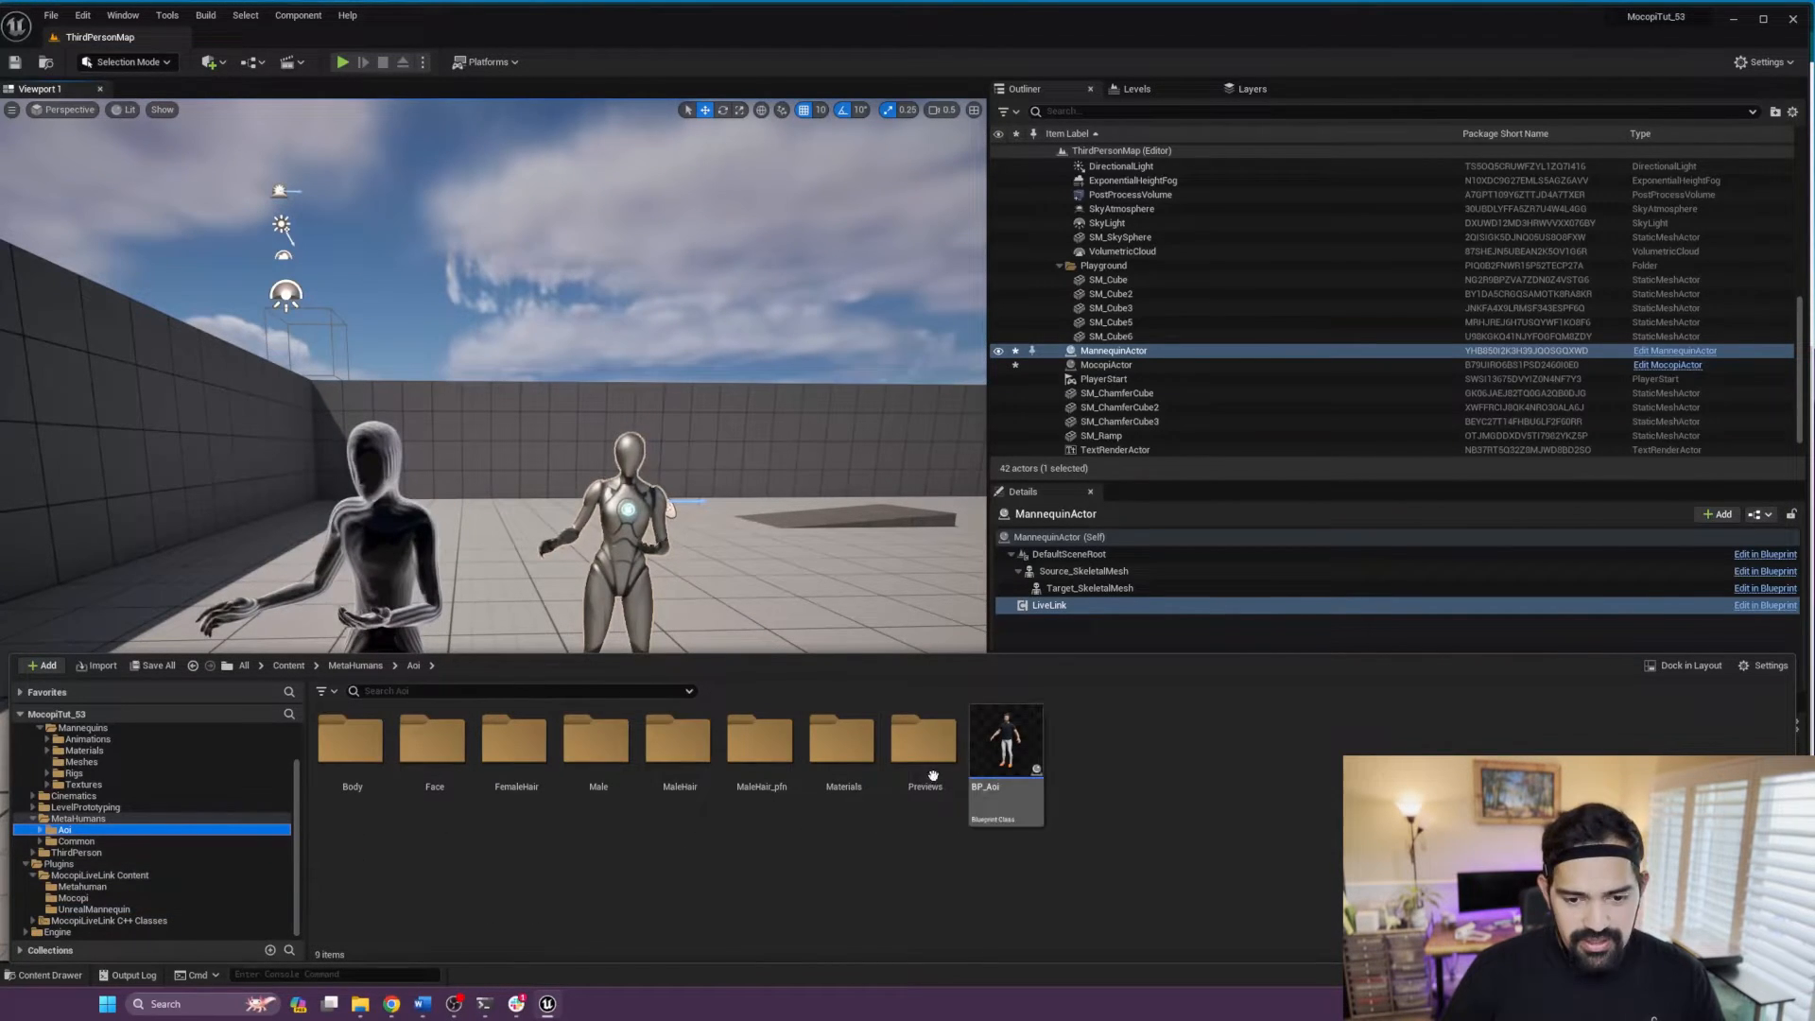
{"action": "double_click", "coordinate": [1005, 741]}
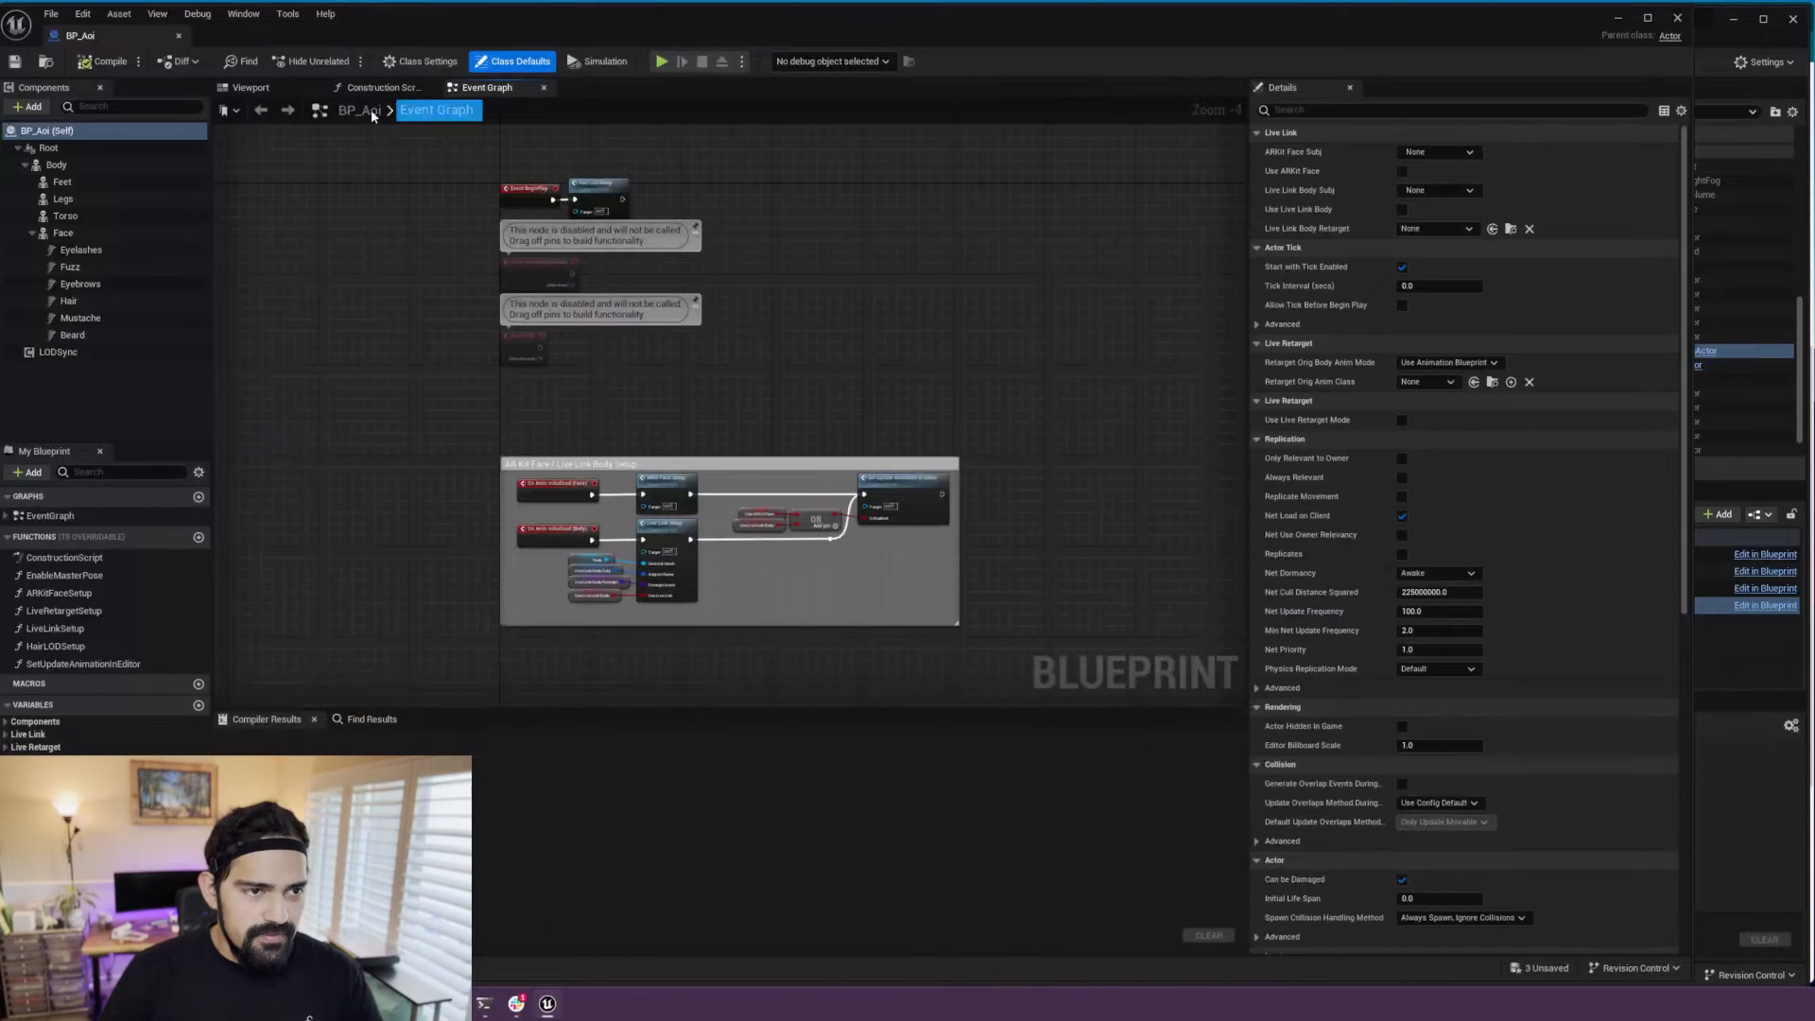
{"action": "left_click", "coordinate": [250, 87]}
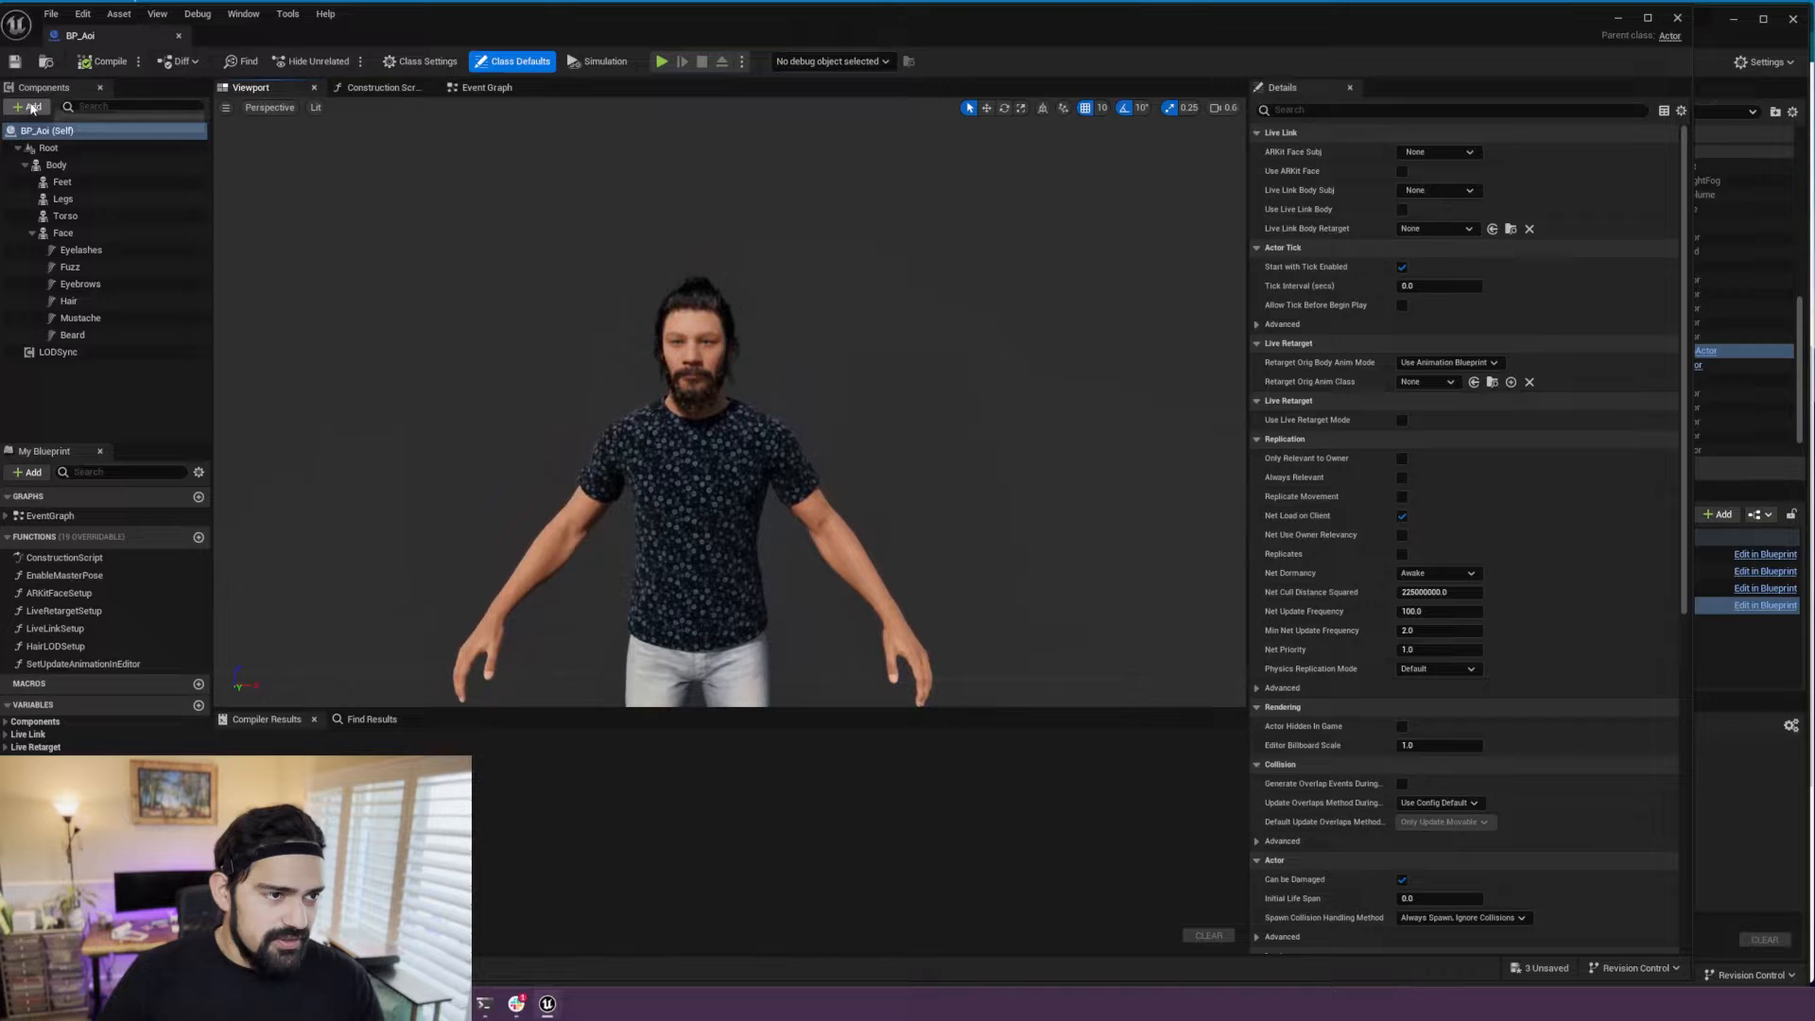
{"action": "left_click", "coordinate": [27, 107]}
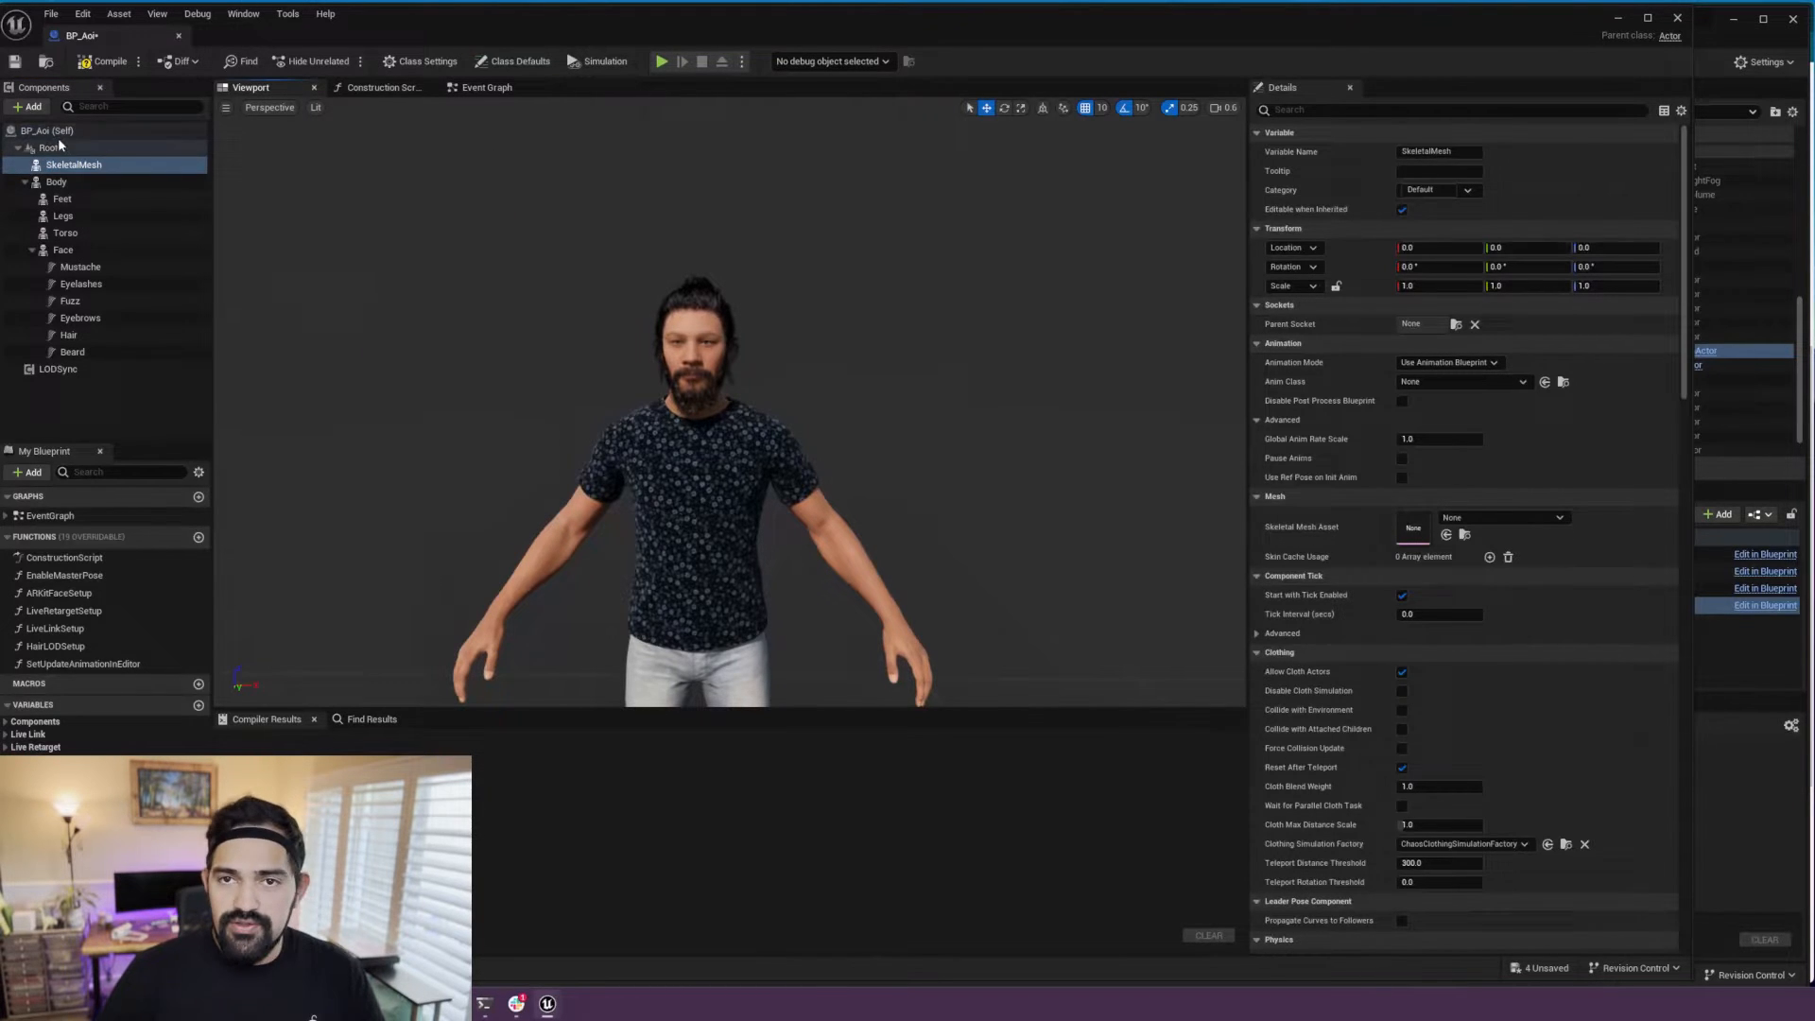
Step: Rename the SkeletalMesh component to mocopi and assign it the MocopiMannequin mesh
{"action": "left_click", "coordinate": [56, 181]}
{"action": "type", "text": "mocopi"}
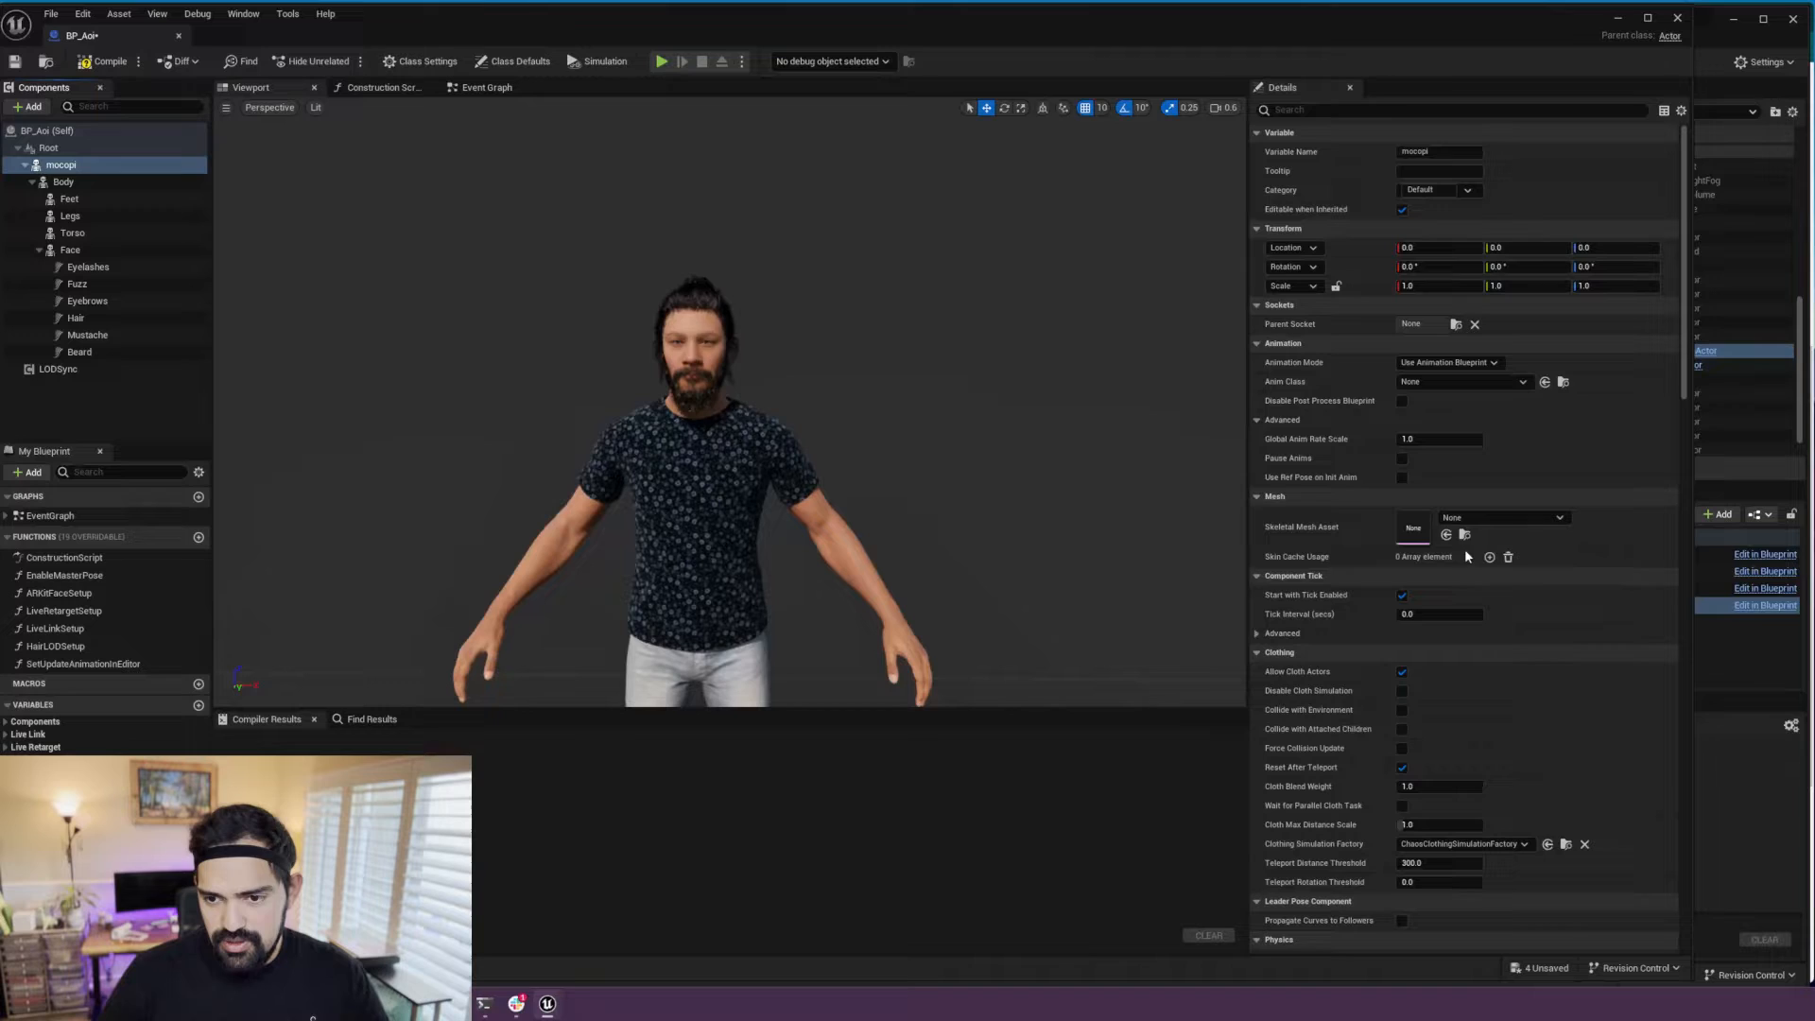
{"action": "left_click", "coordinate": [1559, 517]}
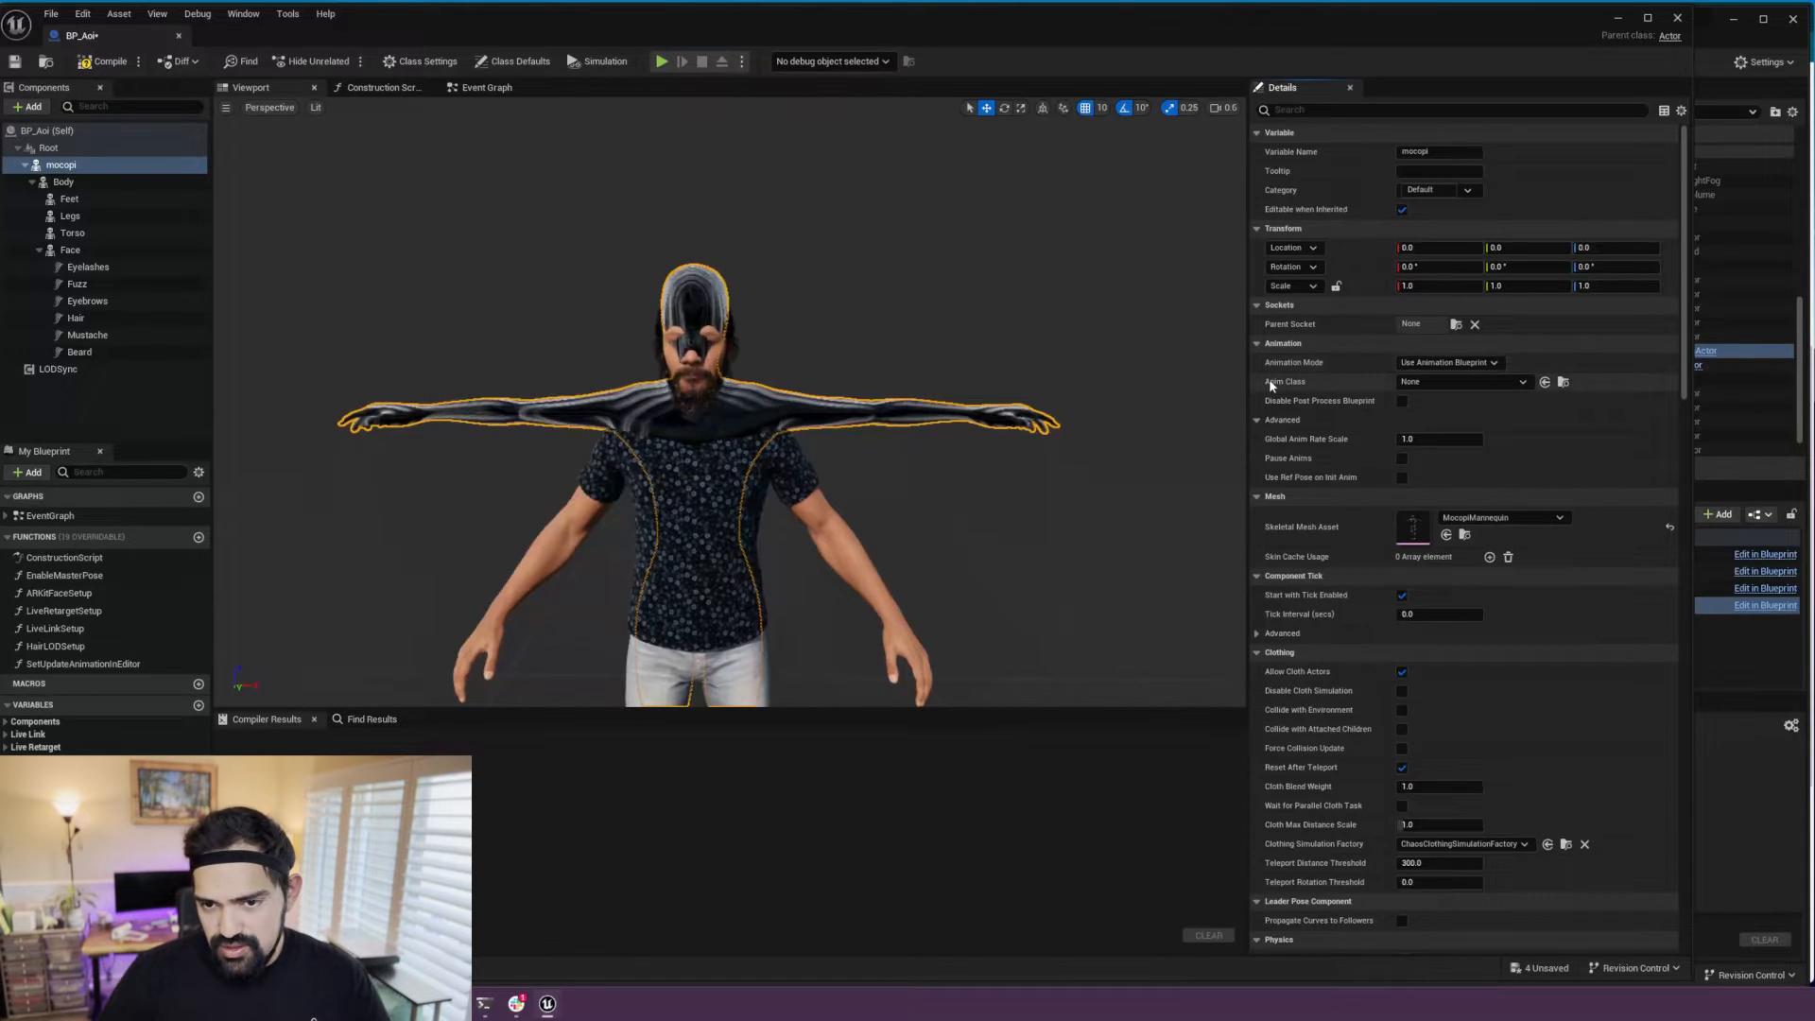
Step: Set the mocopi component's Anim Class to ABP_Mocopi, then select the Body component
{"action": "left_click", "coordinate": [1460, 381]}
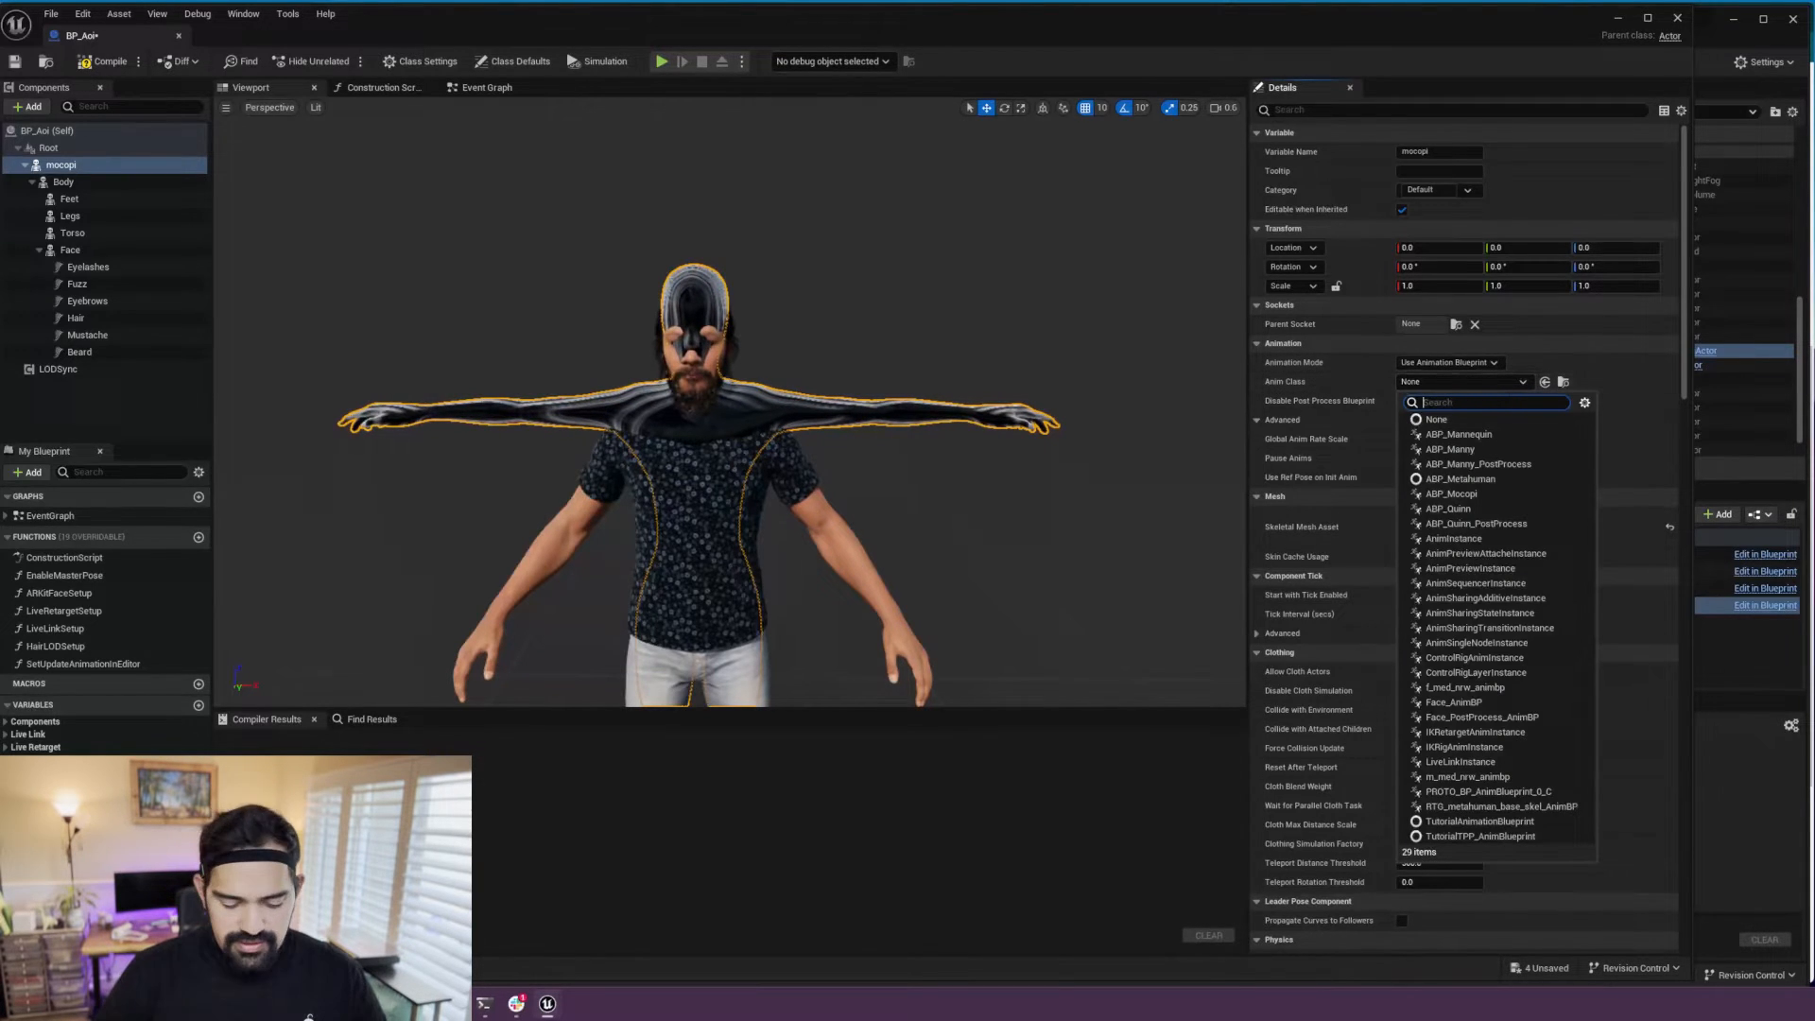
{"action": "type", "text": "mocopi"}
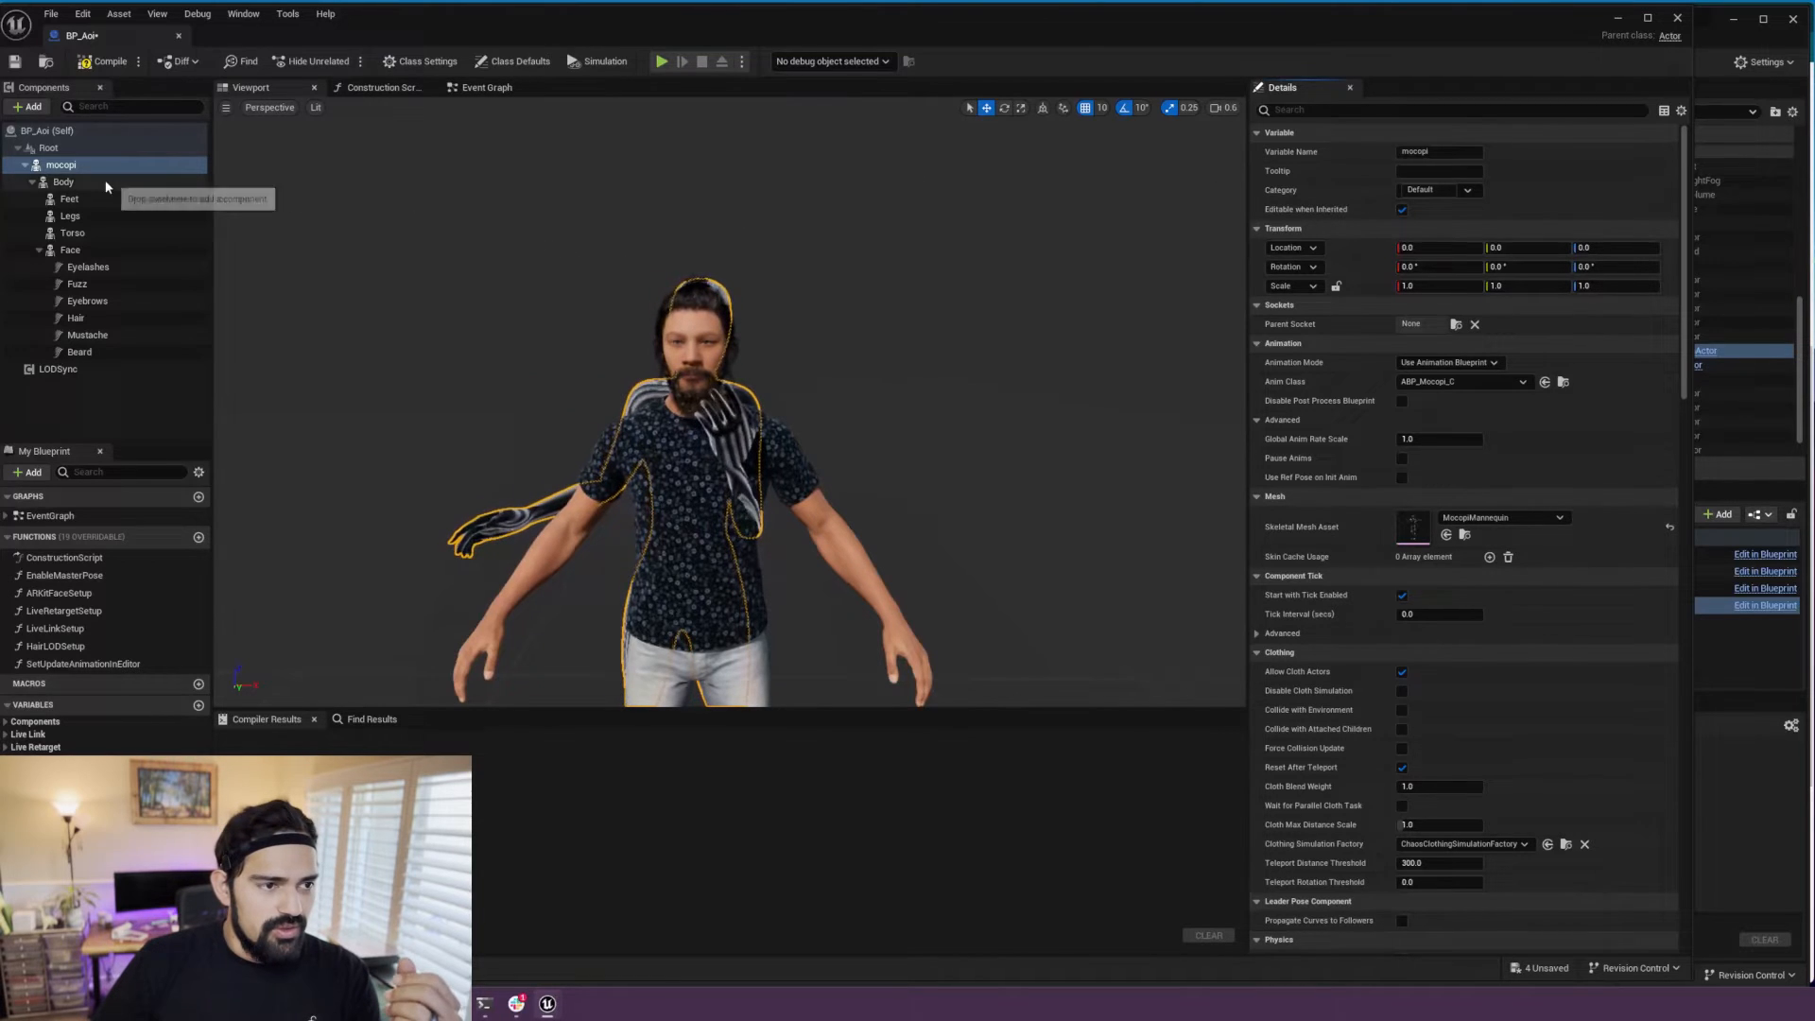
{"action": "left_click", "coordinate": [63, 181]}
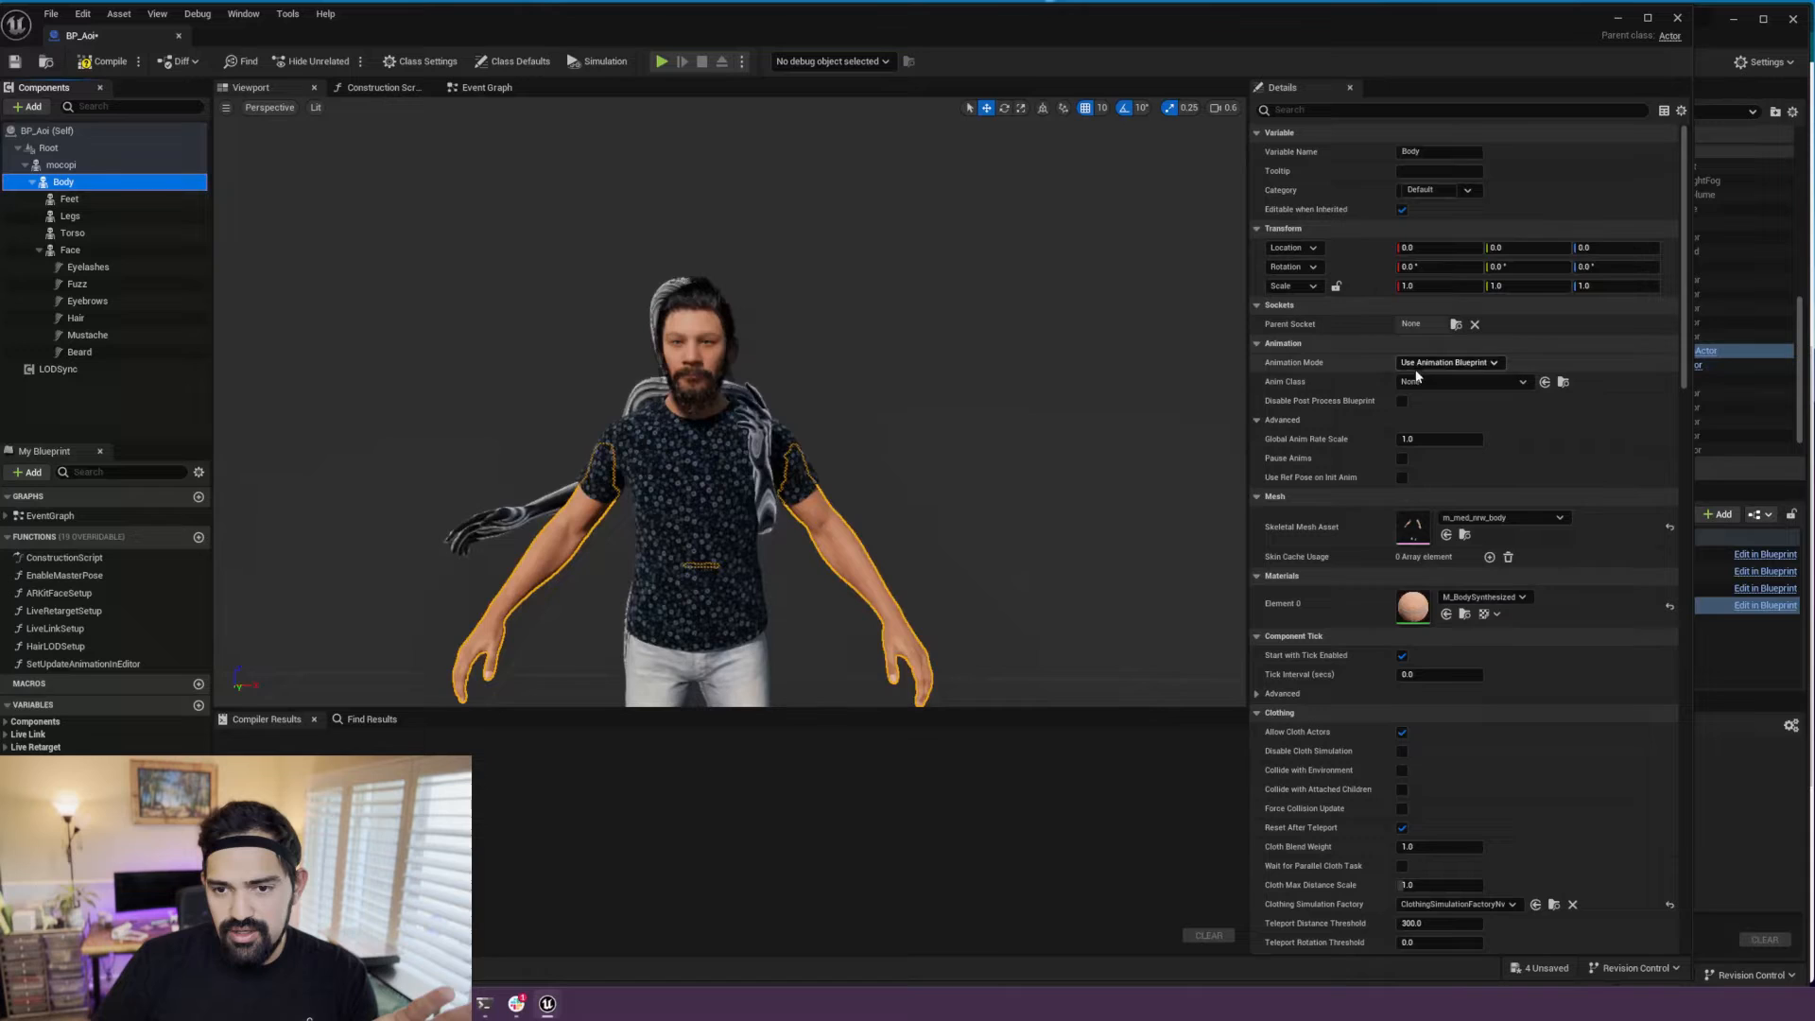
Step: Assign ABP_Metahuman as the Body component's Anim Class
{"action": "left_click", "coordinate": [1523, 382]}
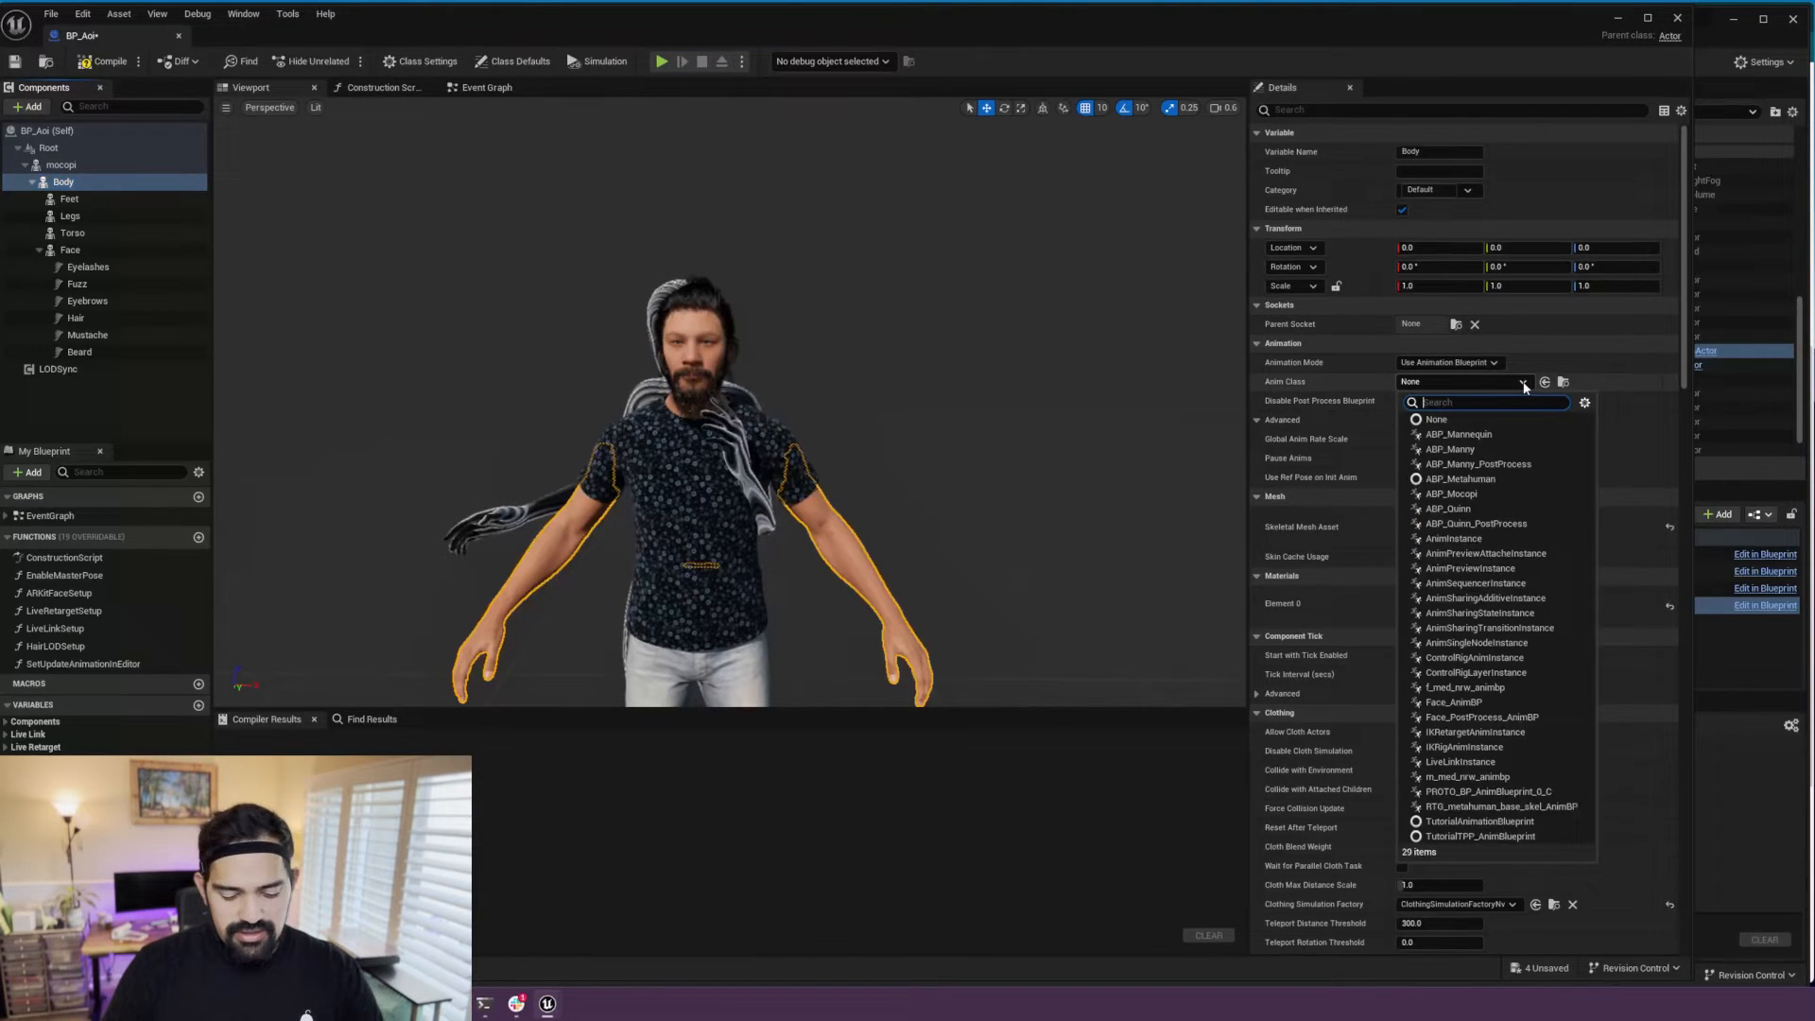
{"action": "type", "text": "metahuman"}
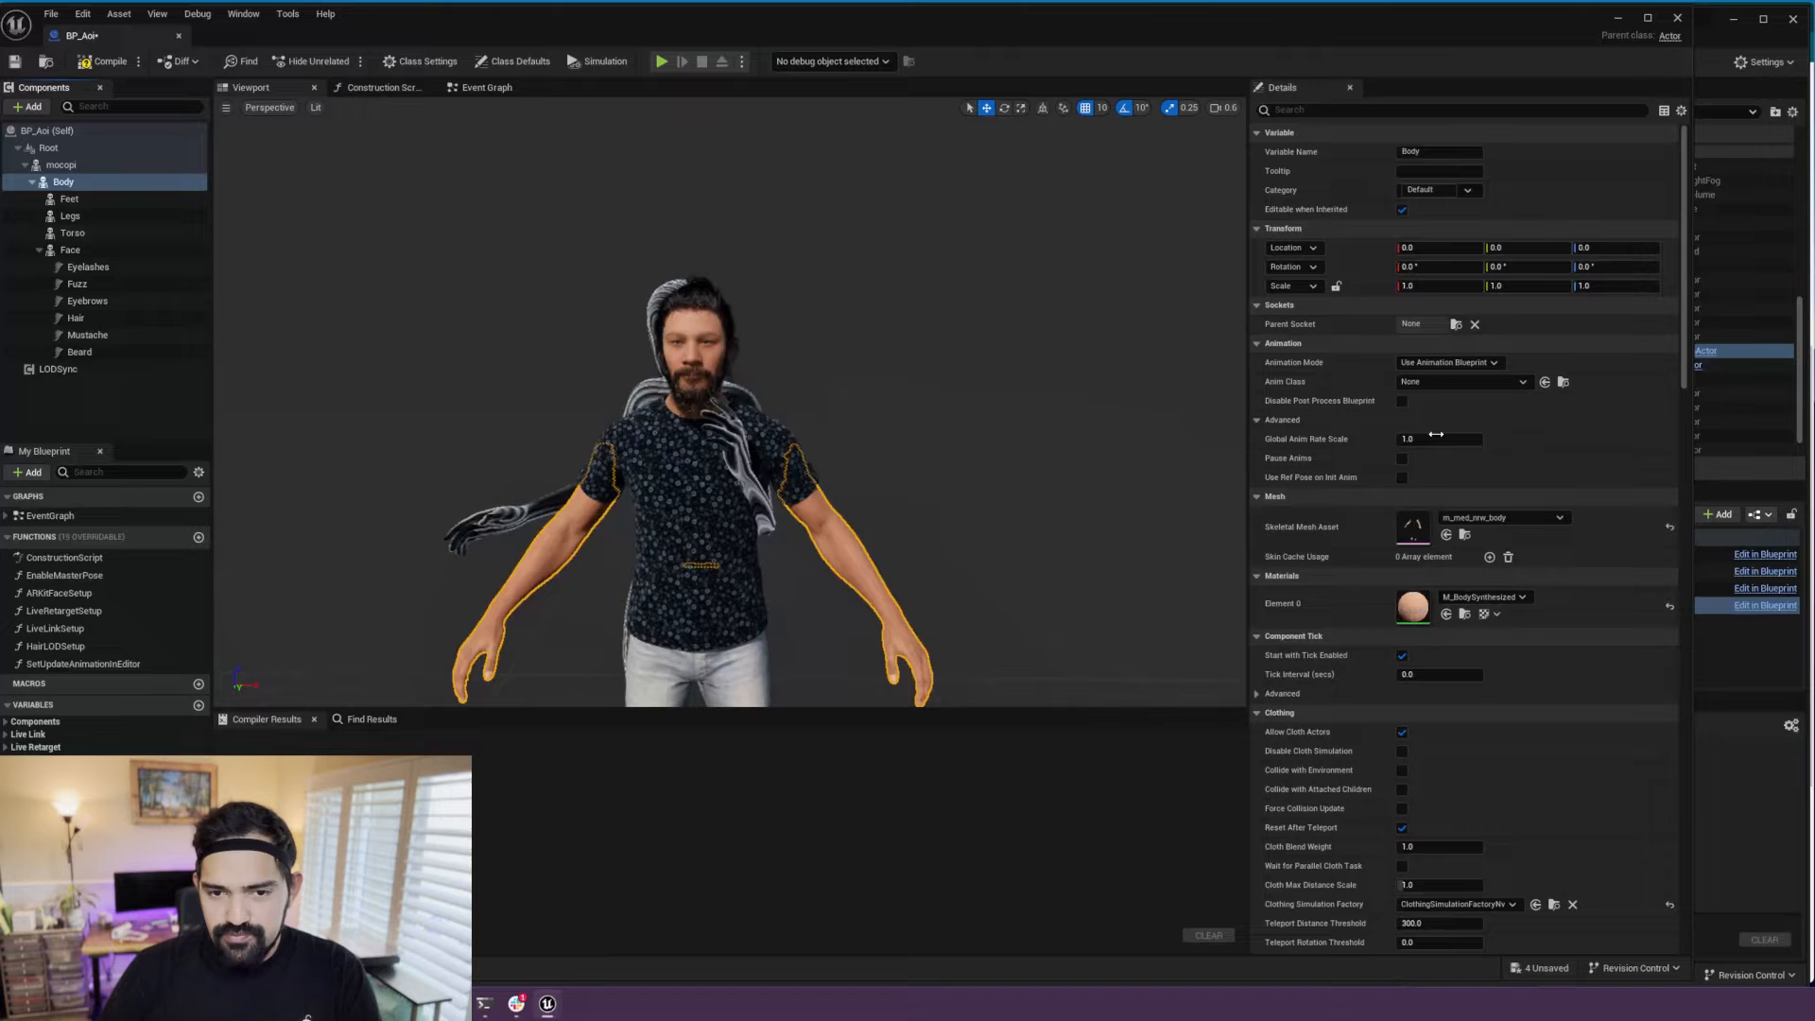
{"action": "left_click", "coordinate": [1462, 381]}
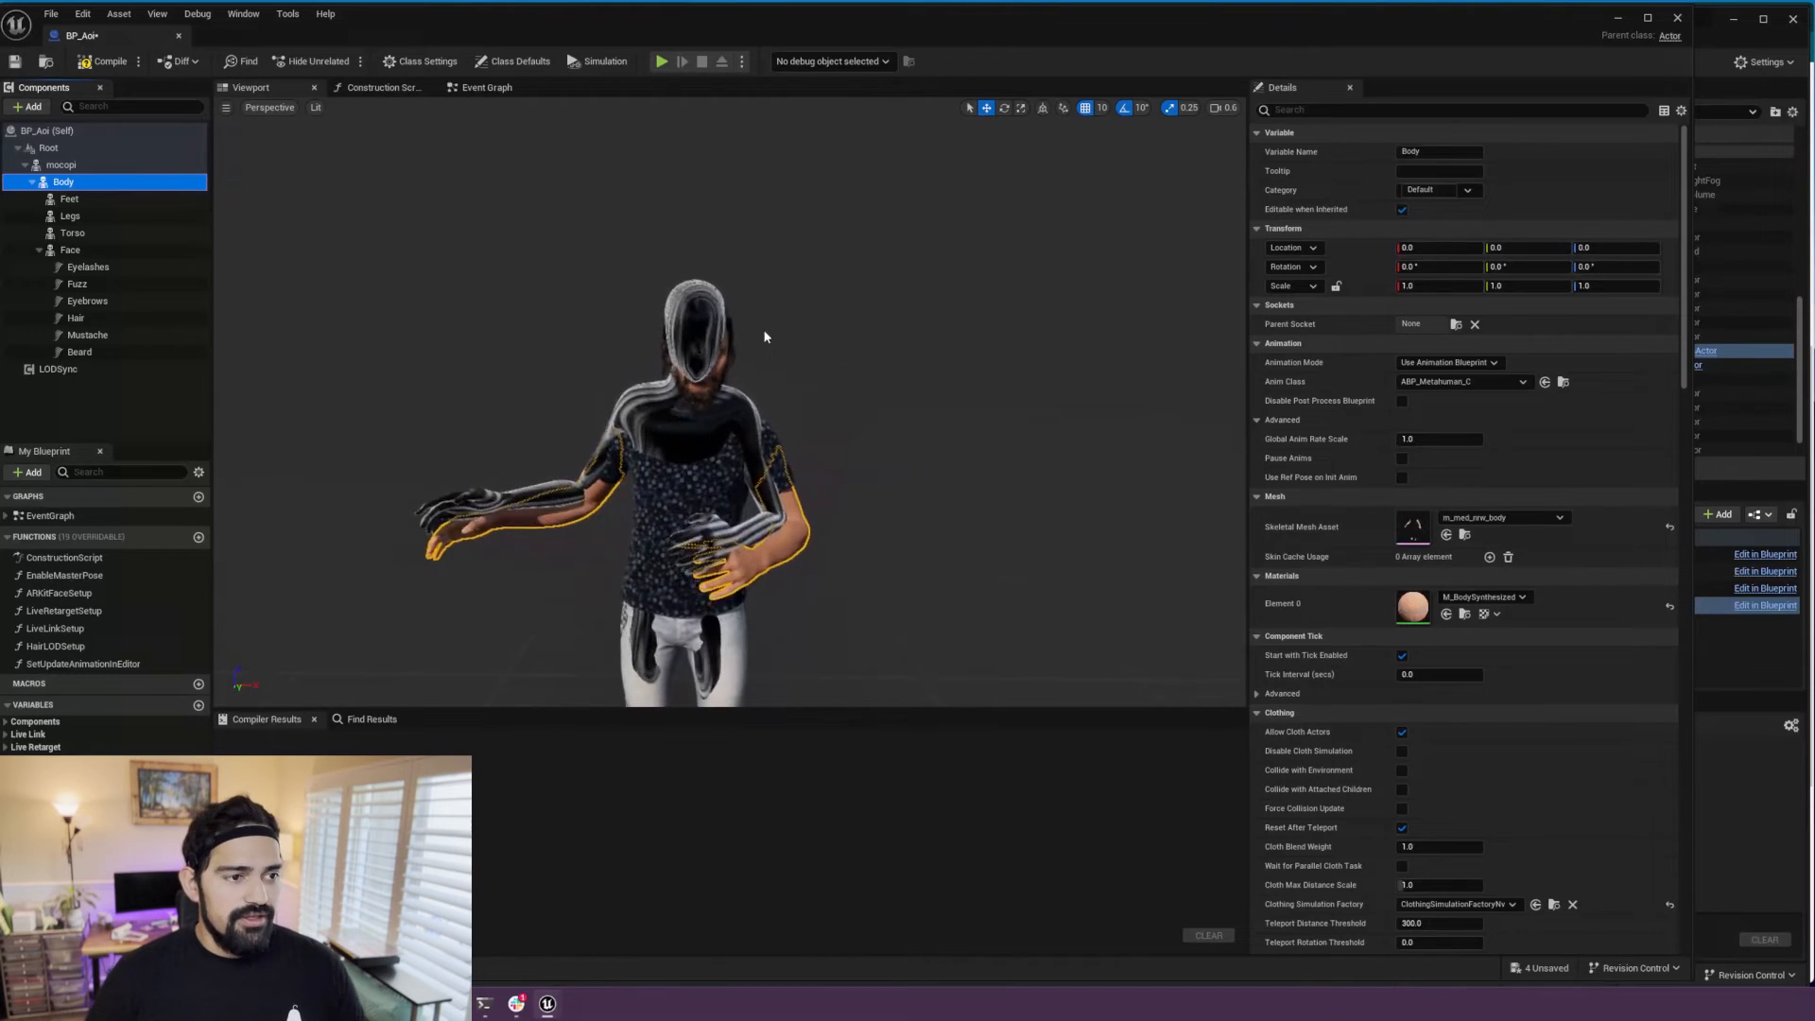
Step: Uncheck Visible on the mocopi component to hide the mannequin
{"action": "left_click", "coordinate": [61, 164]}
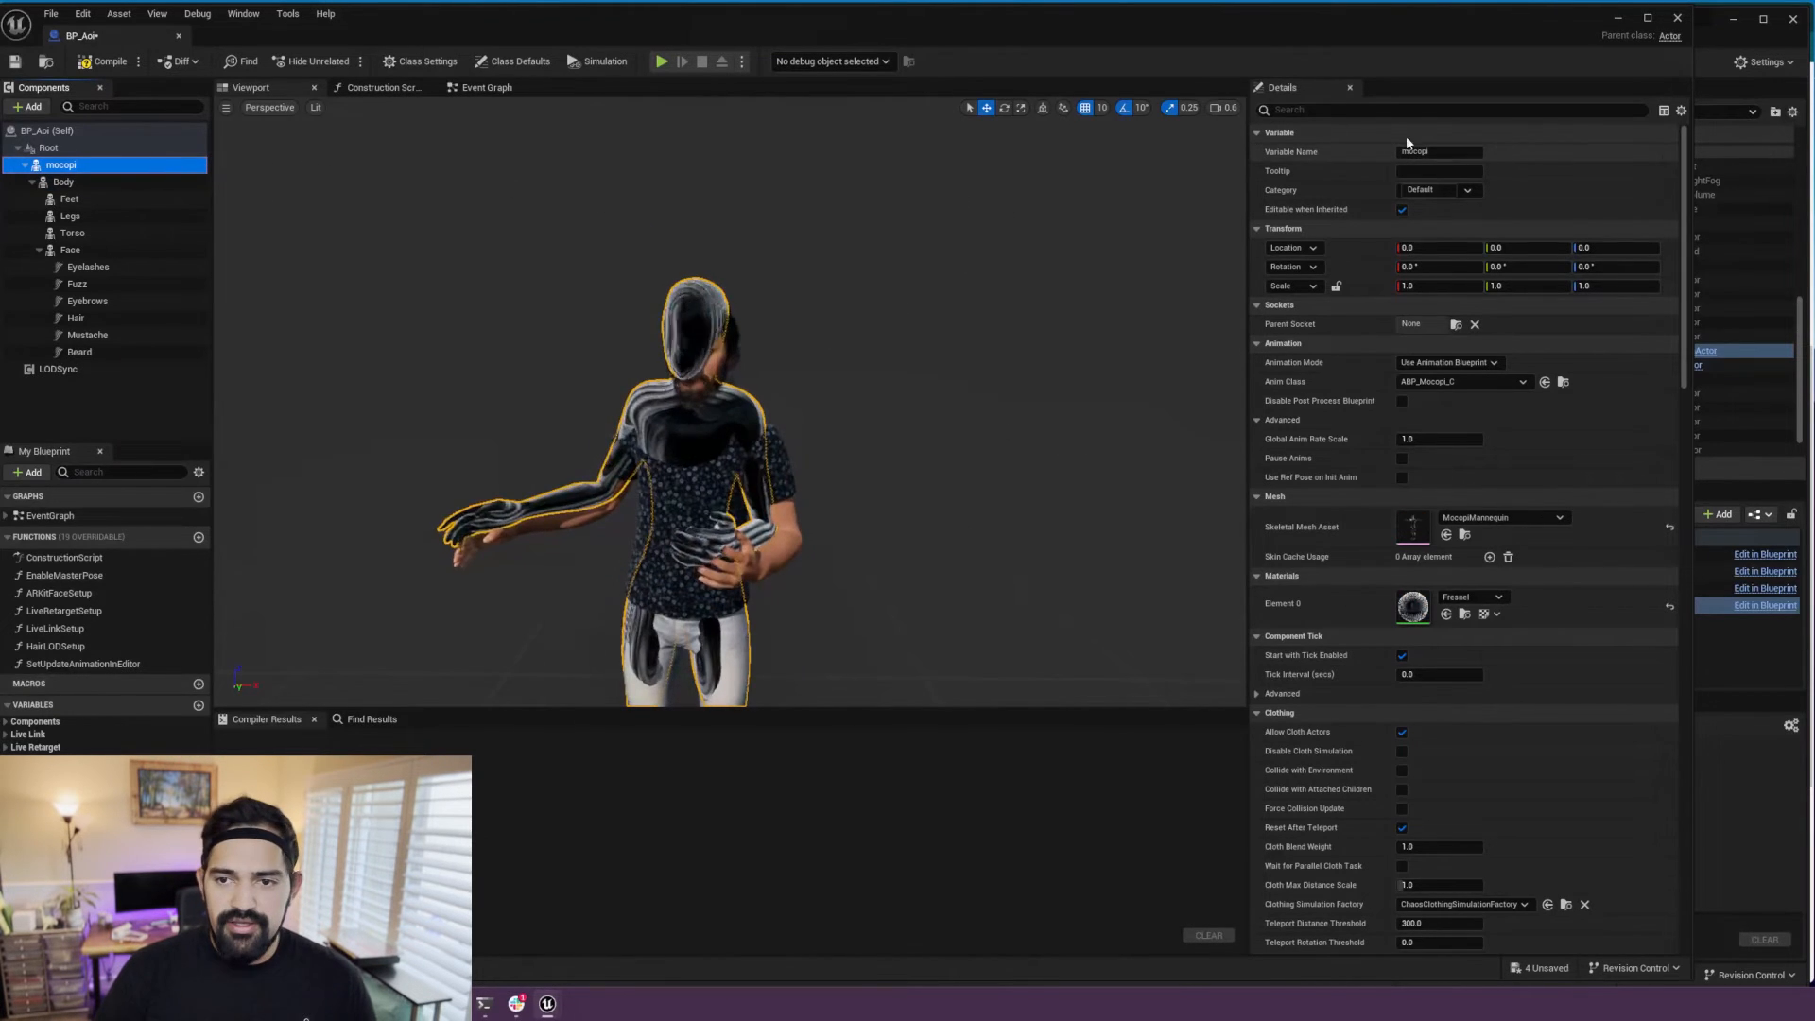
{"action": "type", "text": "visib"}
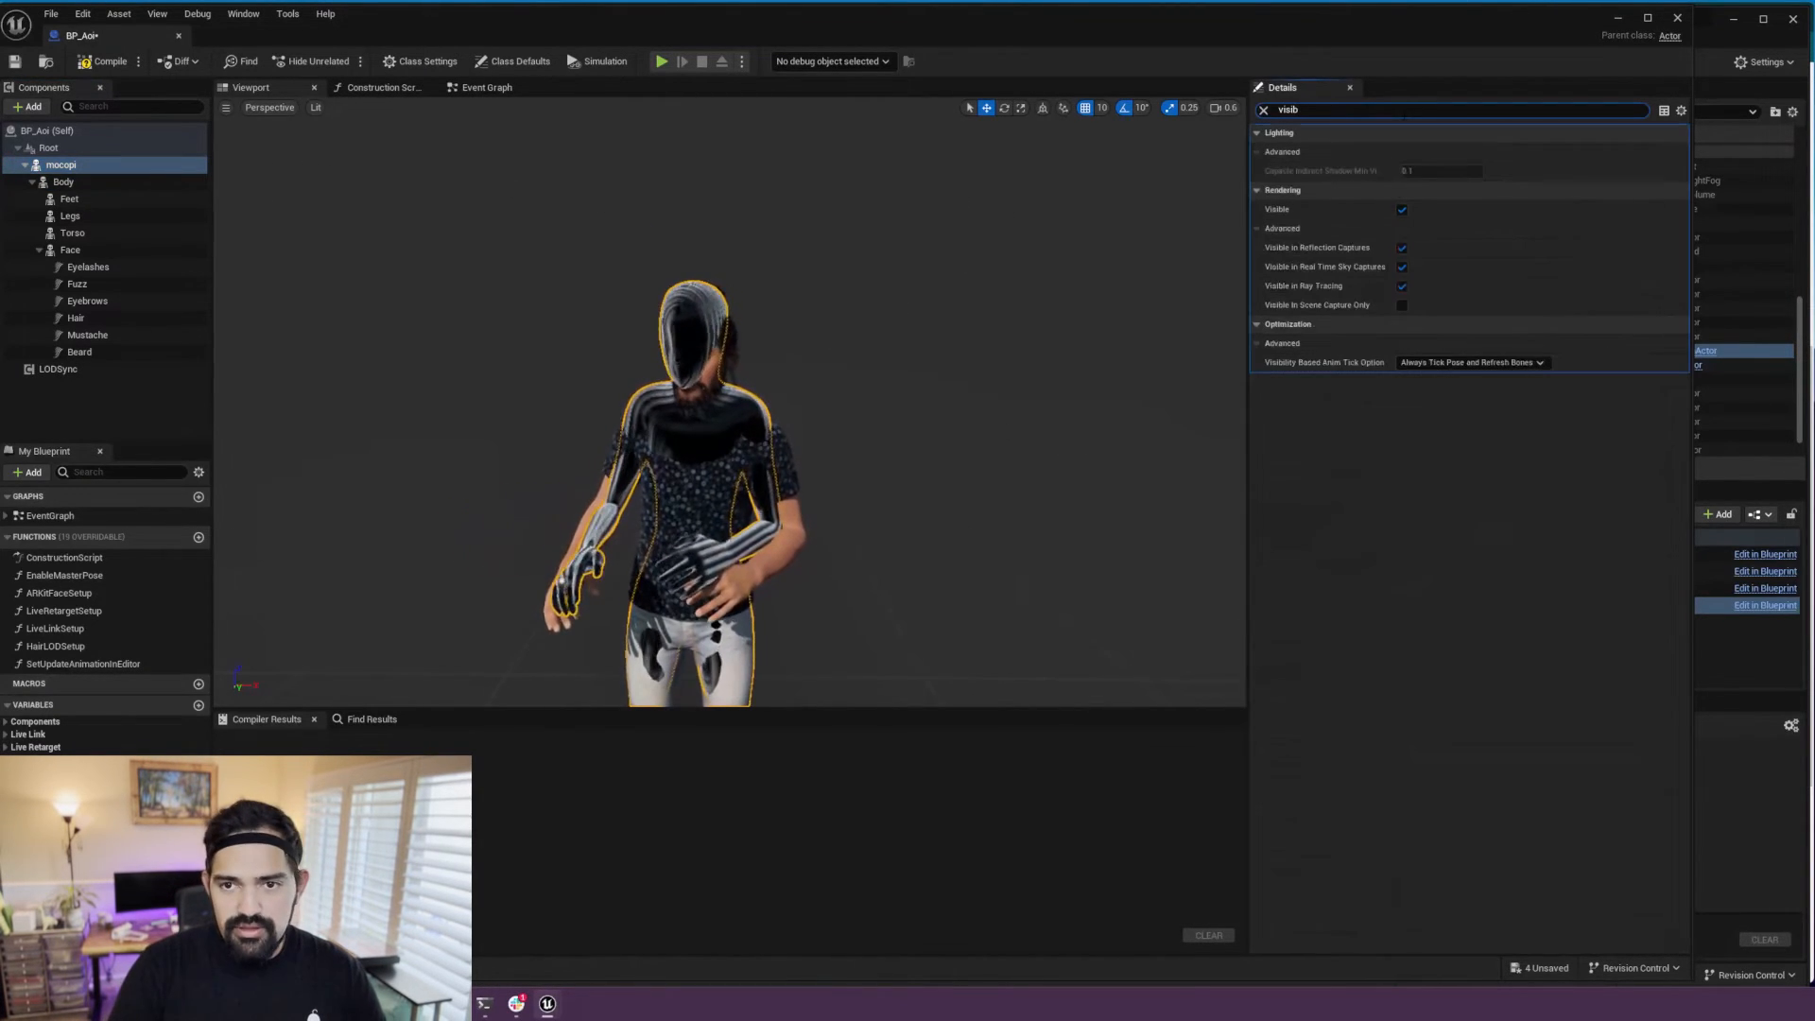
{"action": "left_click", "coordinate": [1402, 210]}
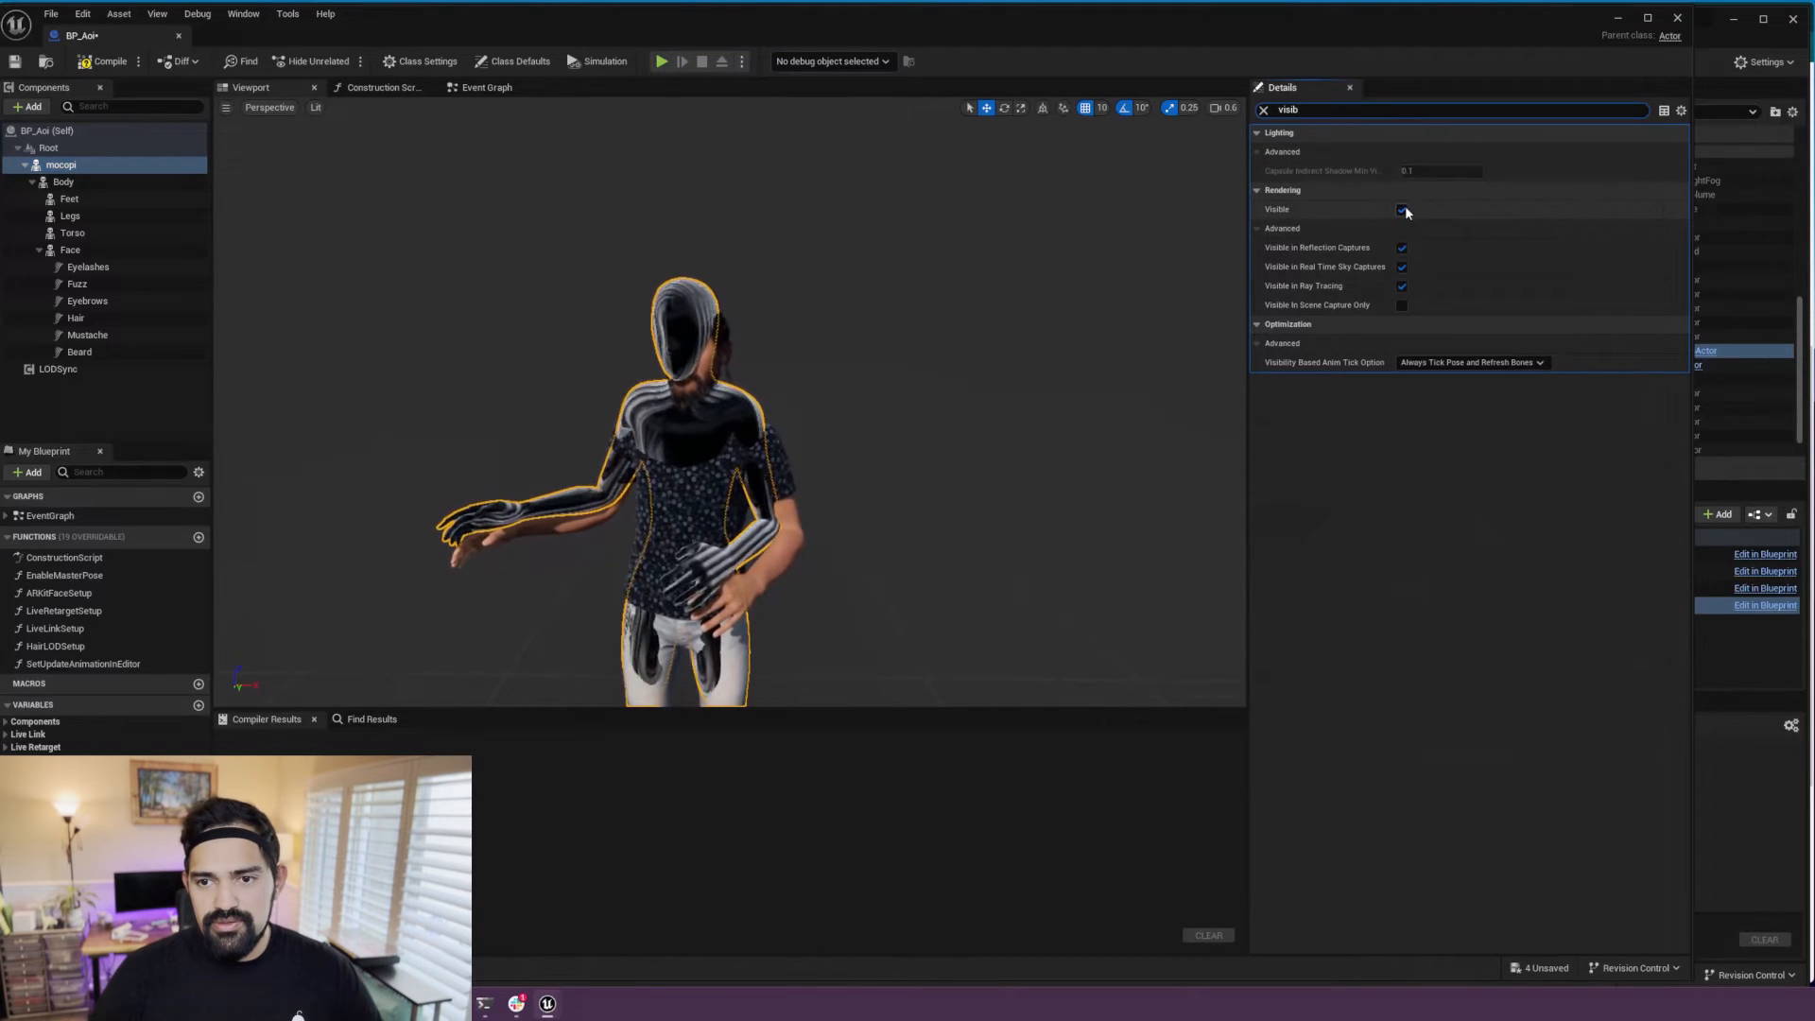
{"action": "left_click", "coordinate": [1402, 210]}
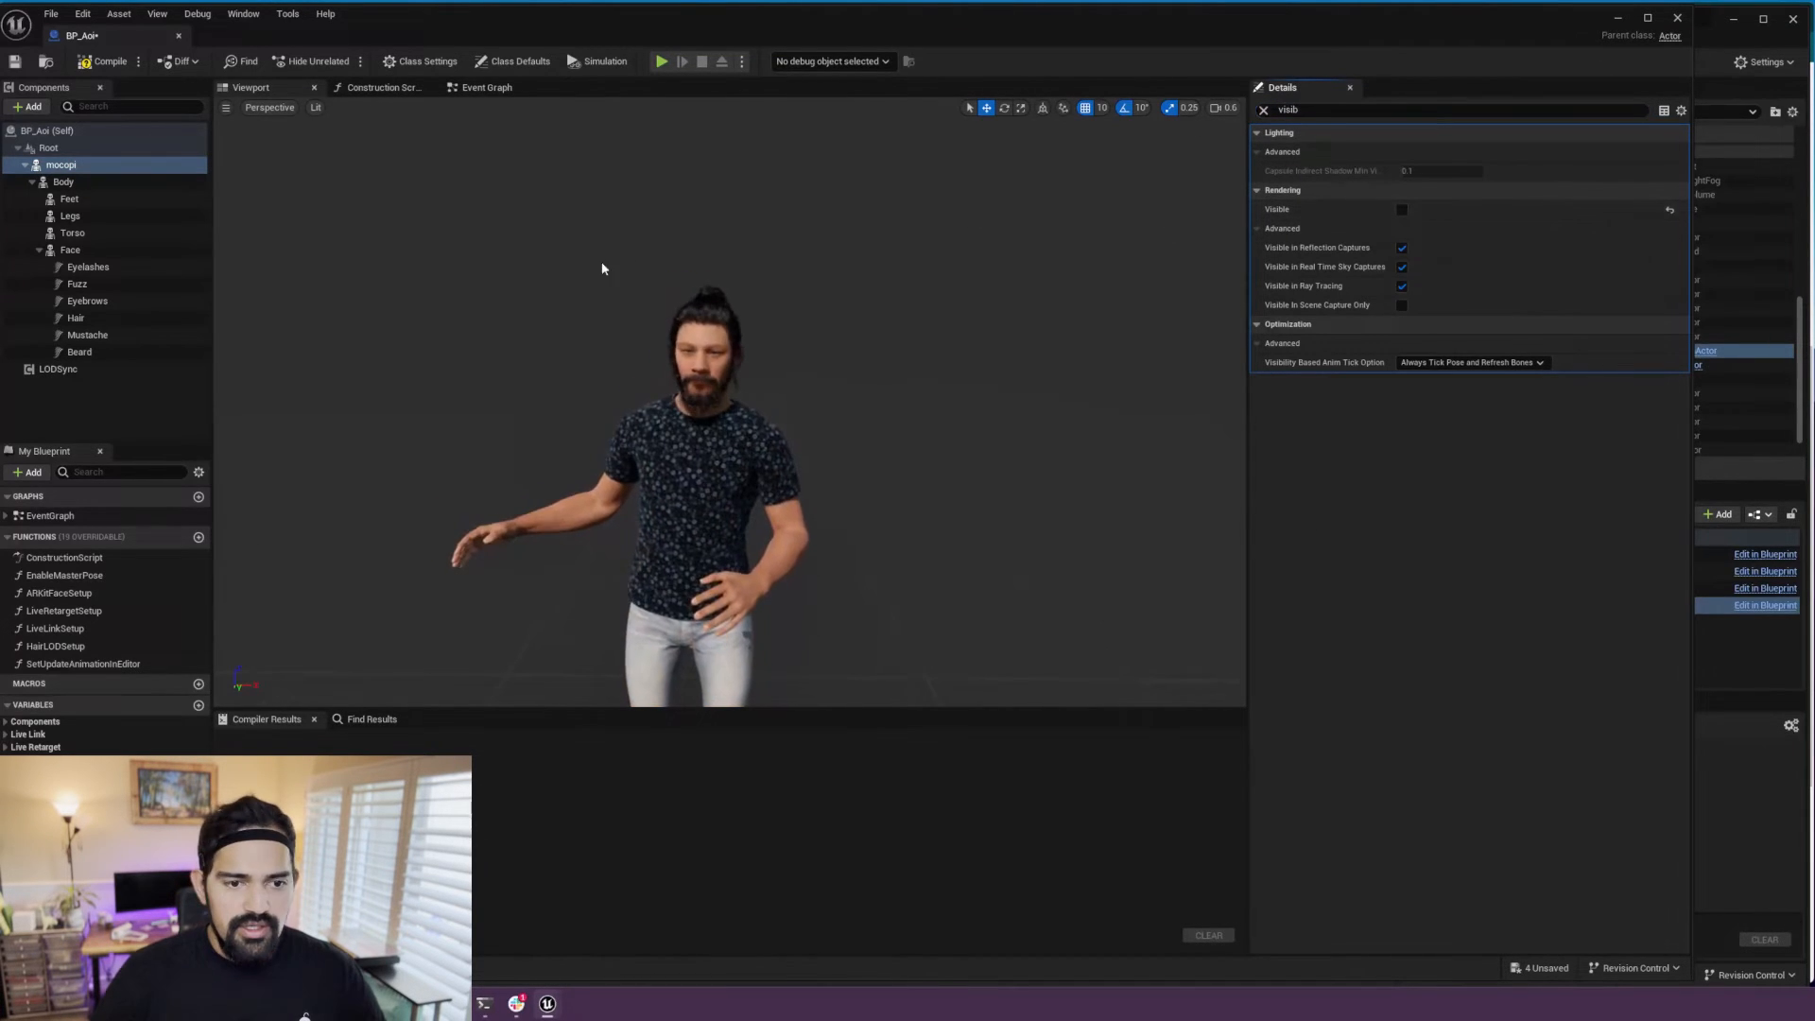
Step: Add a LiveLink component to BP_Aoi and compile the blueprint
{"action": "left_click", "coordinate": [29, 107]}
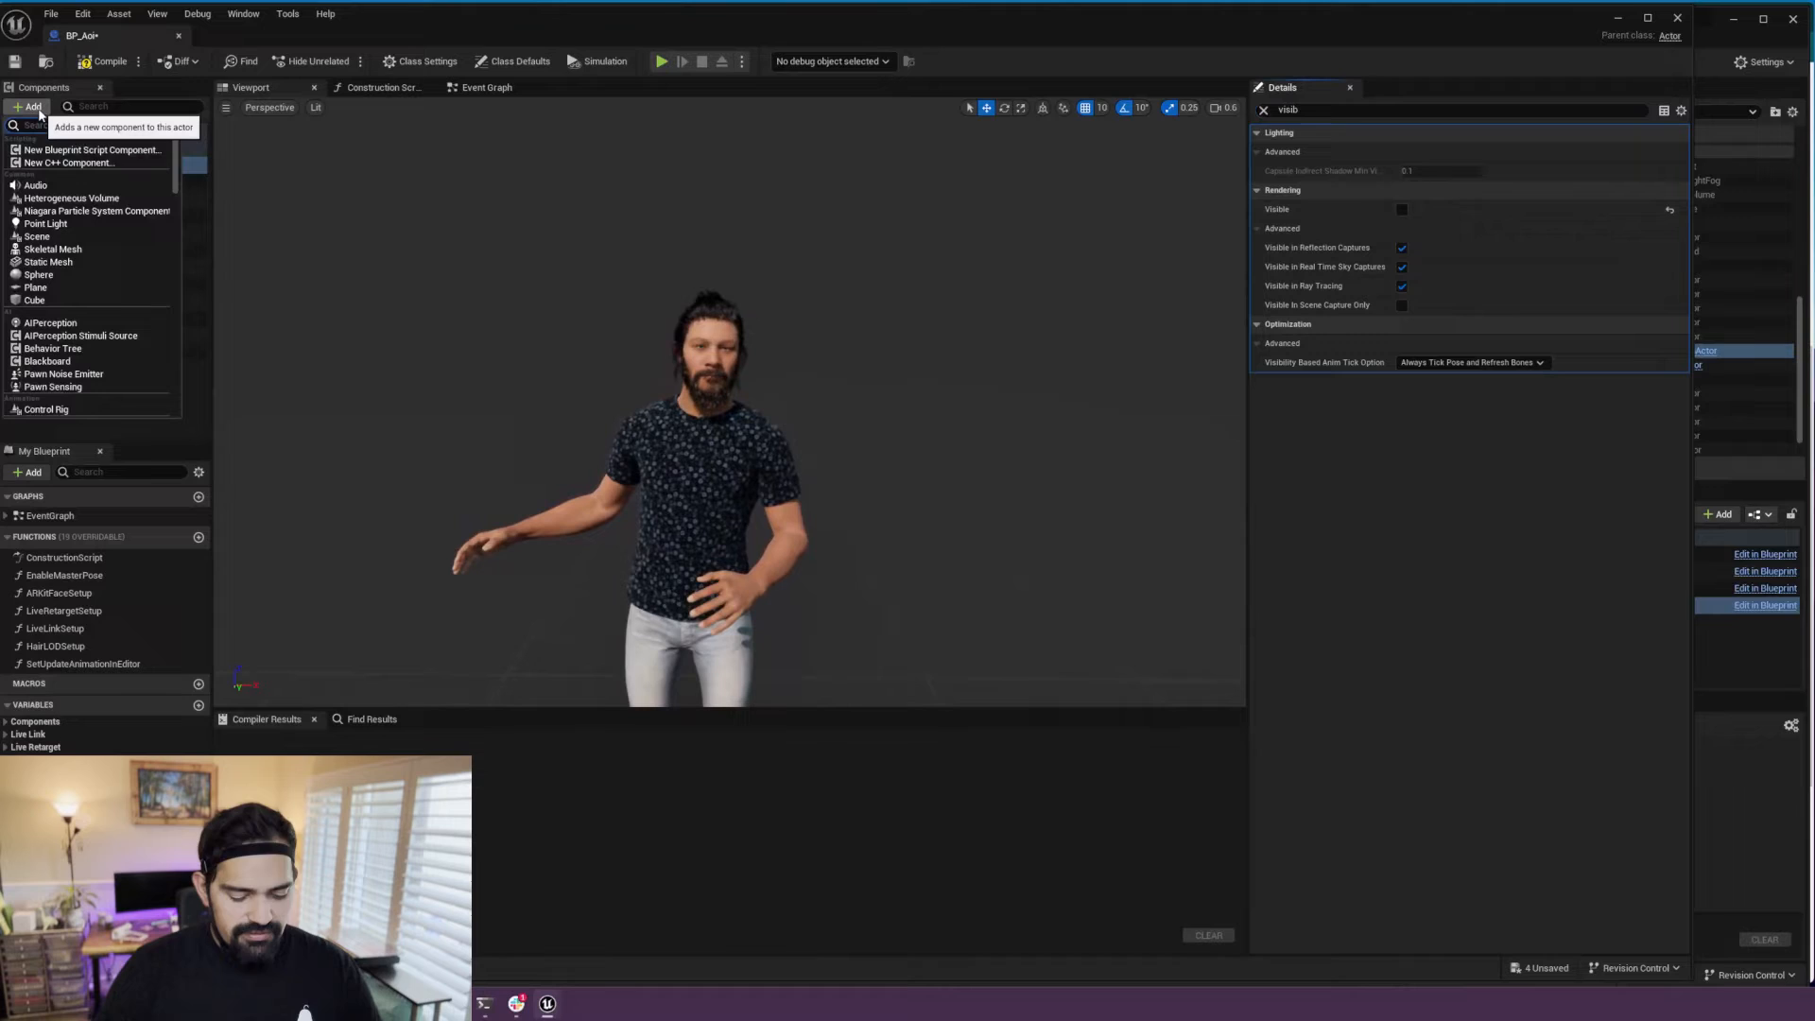
{"action": "type", "text": "livel"}
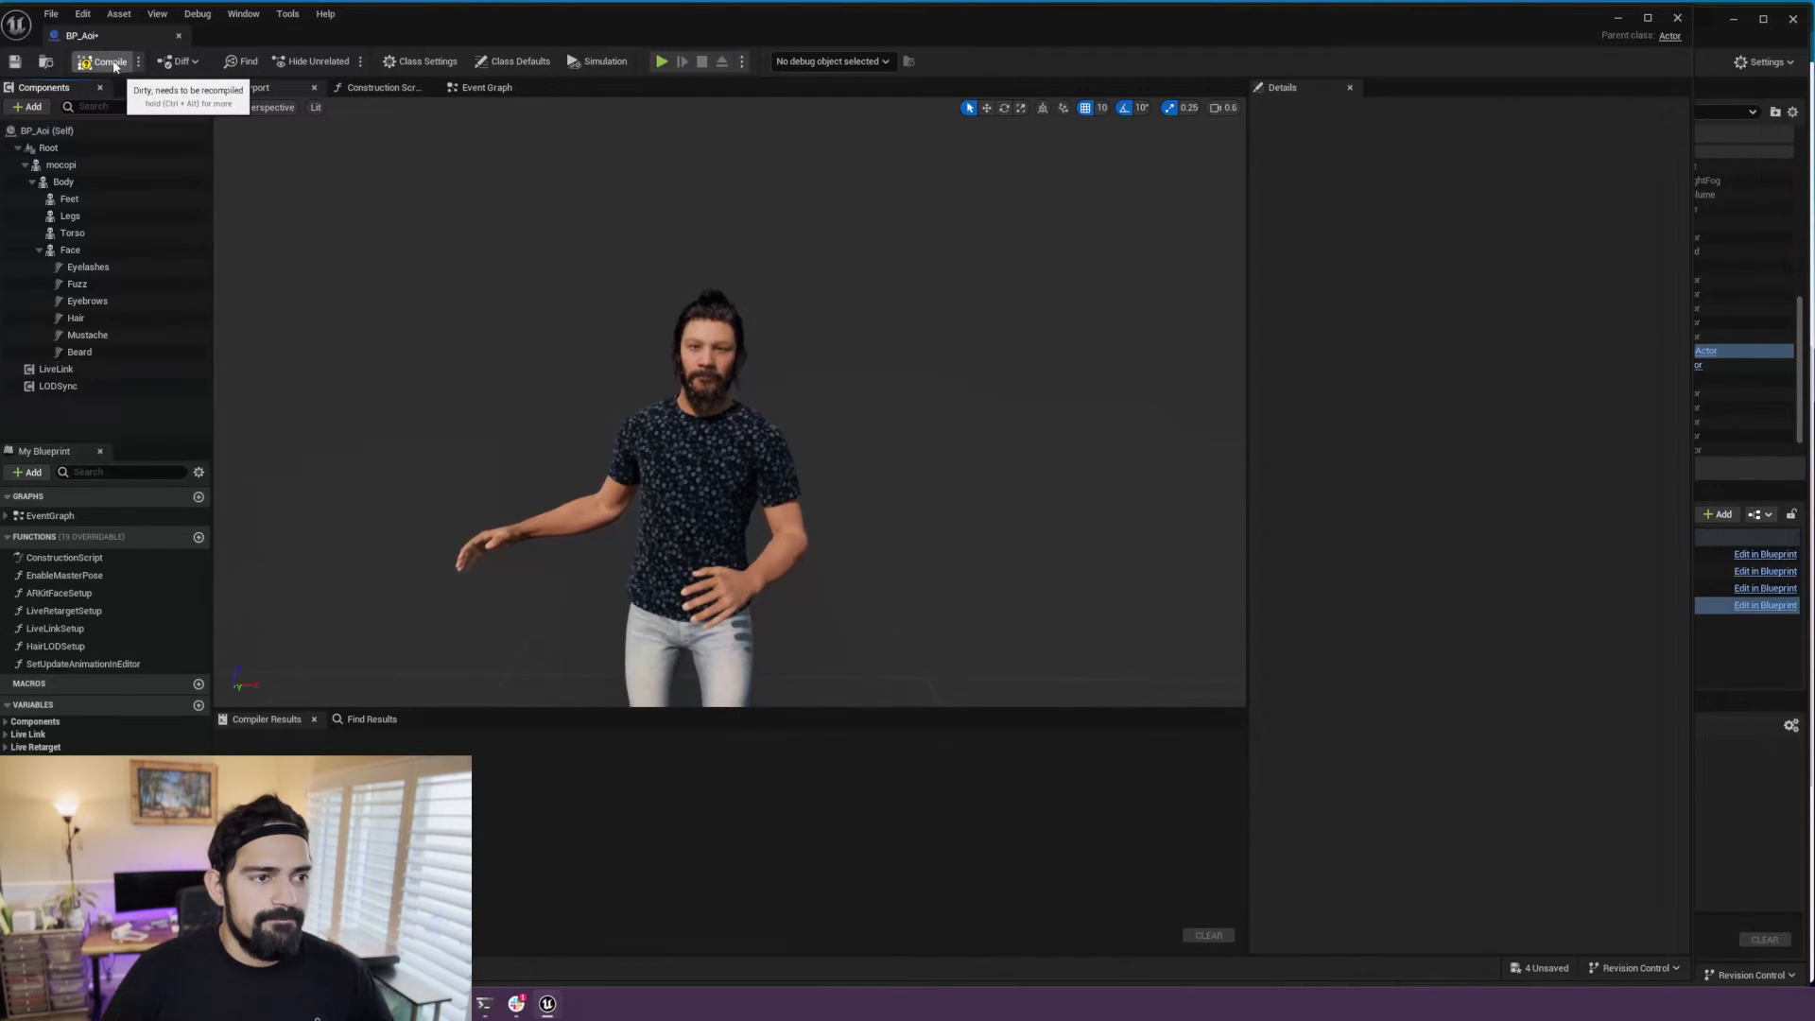
{"action": "left_click", "coordinate": [108, 61]}
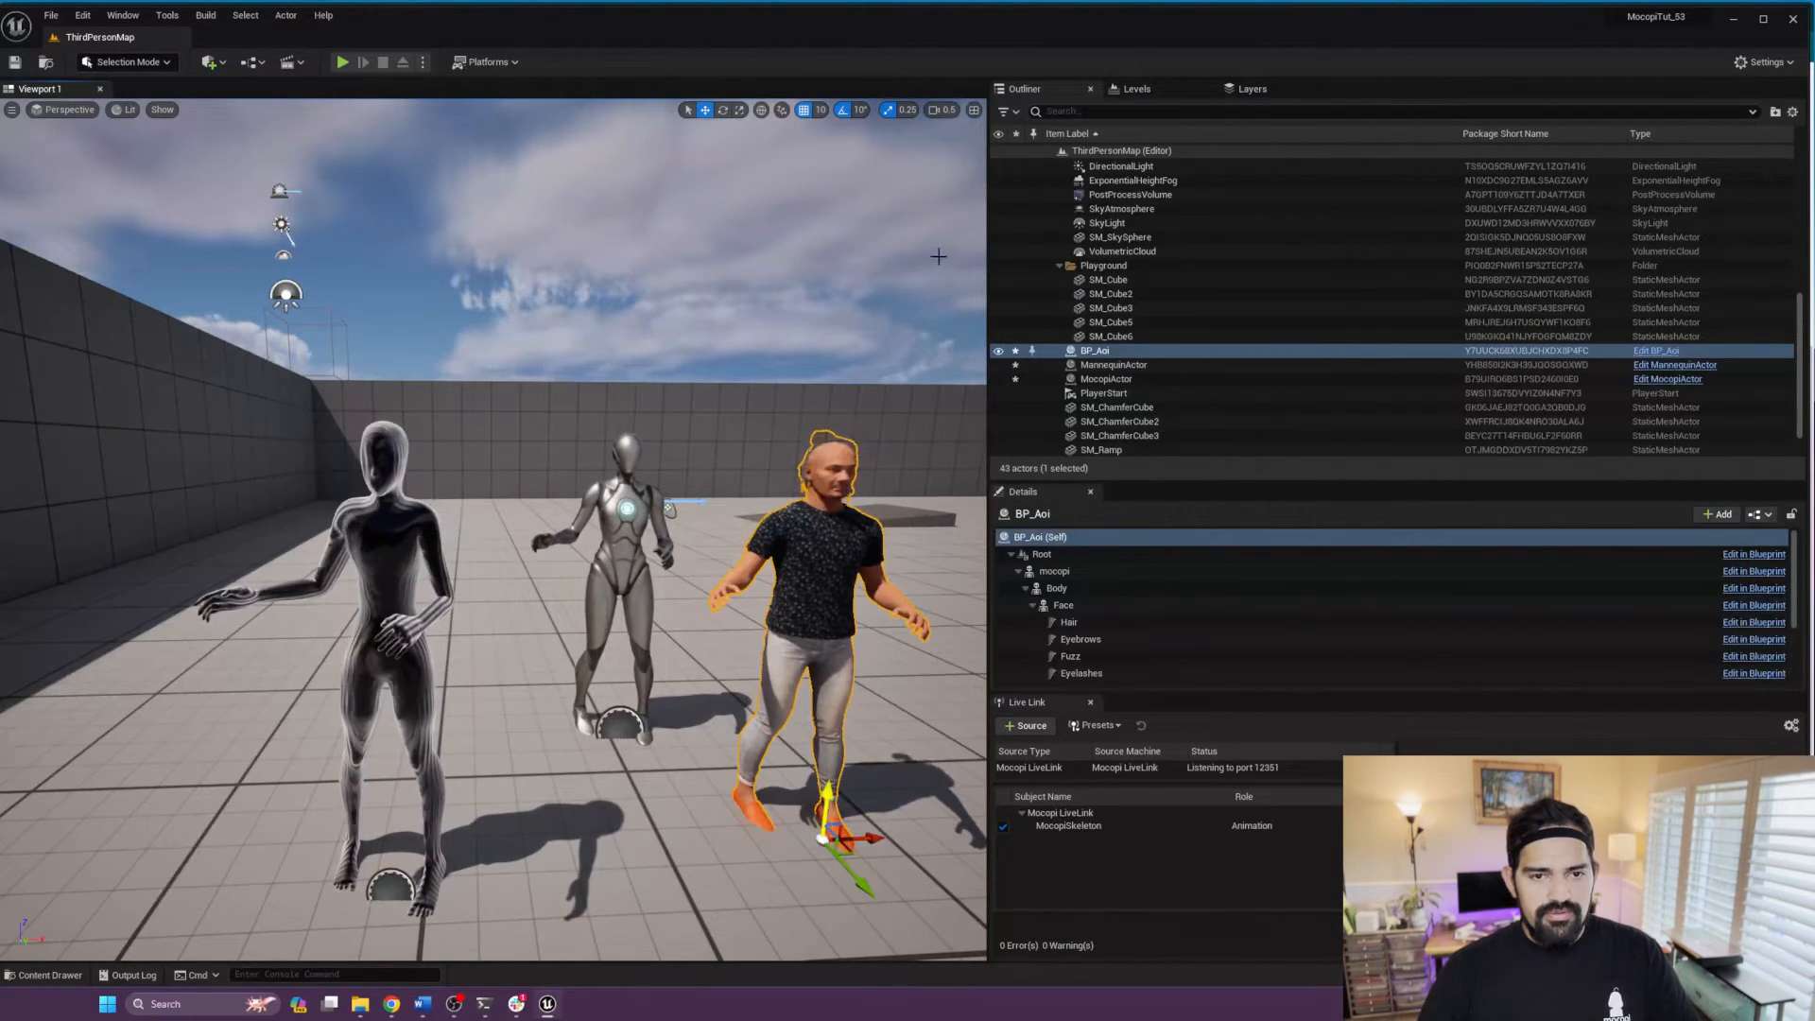
Step: Deselect the placed BP_Aoi MetaHuman by clicking empty space in the level
{"action": "left_click", "coordinate": [819, 108]}
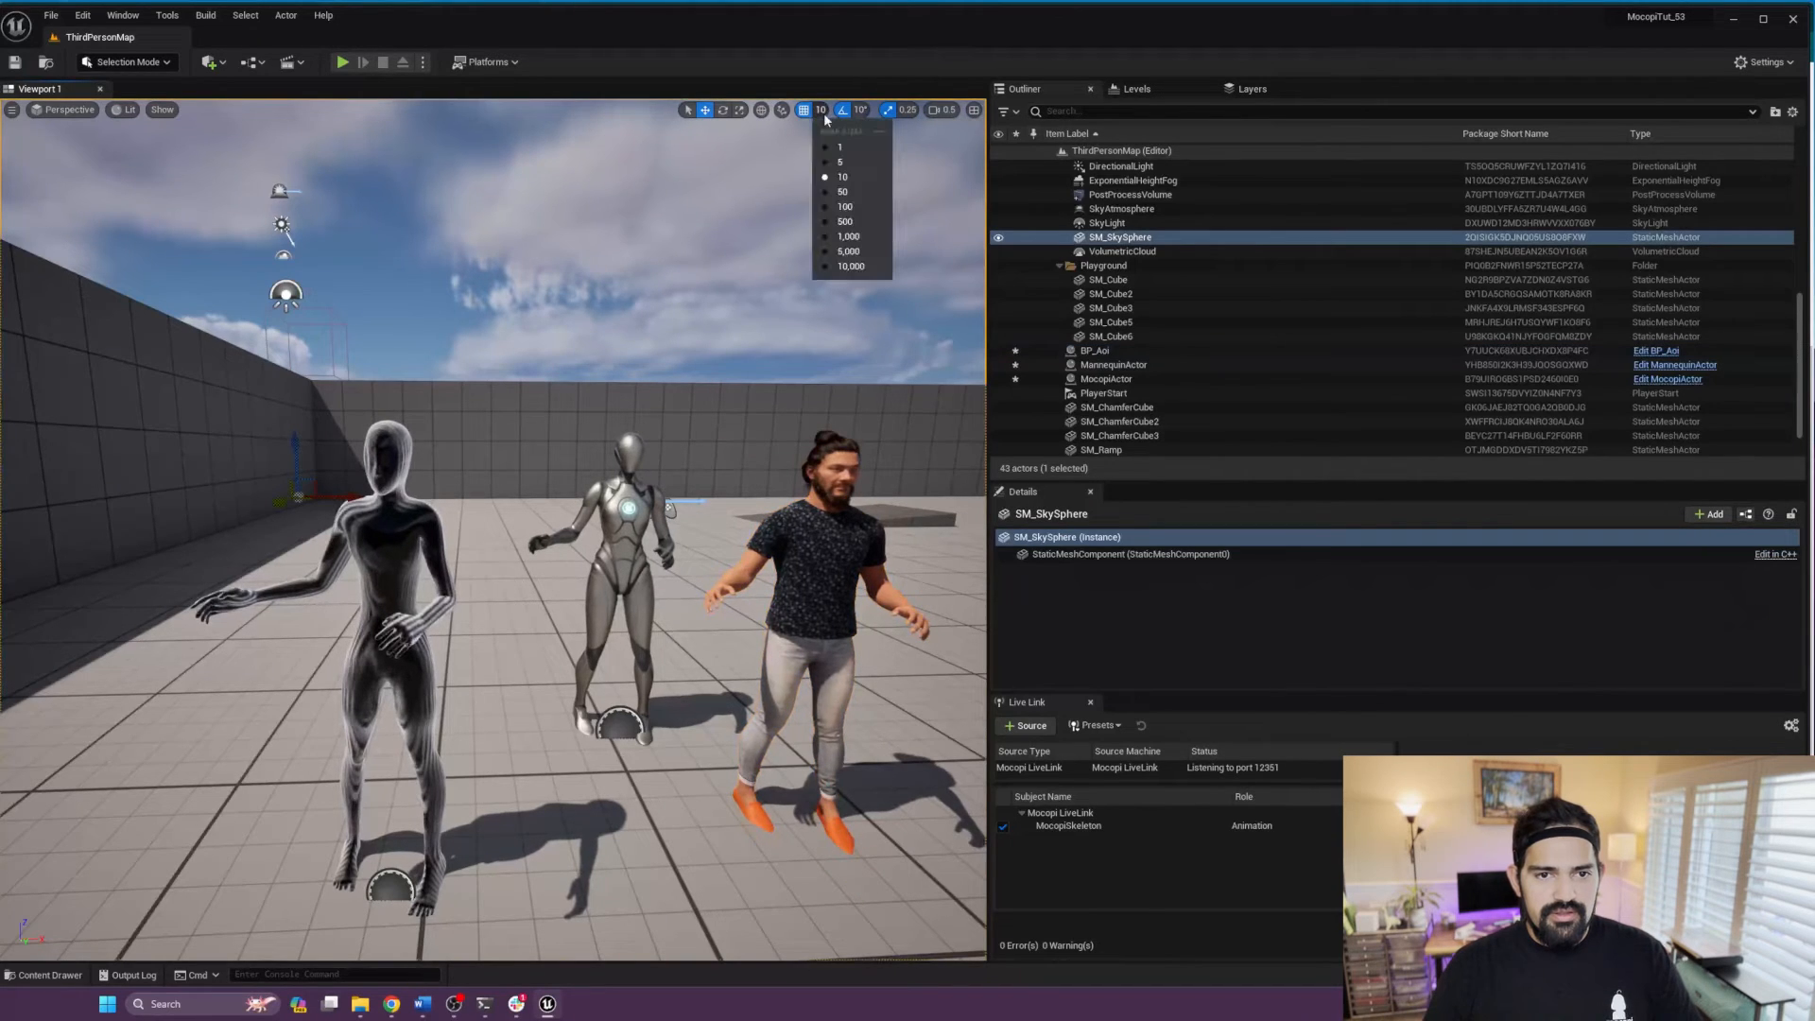